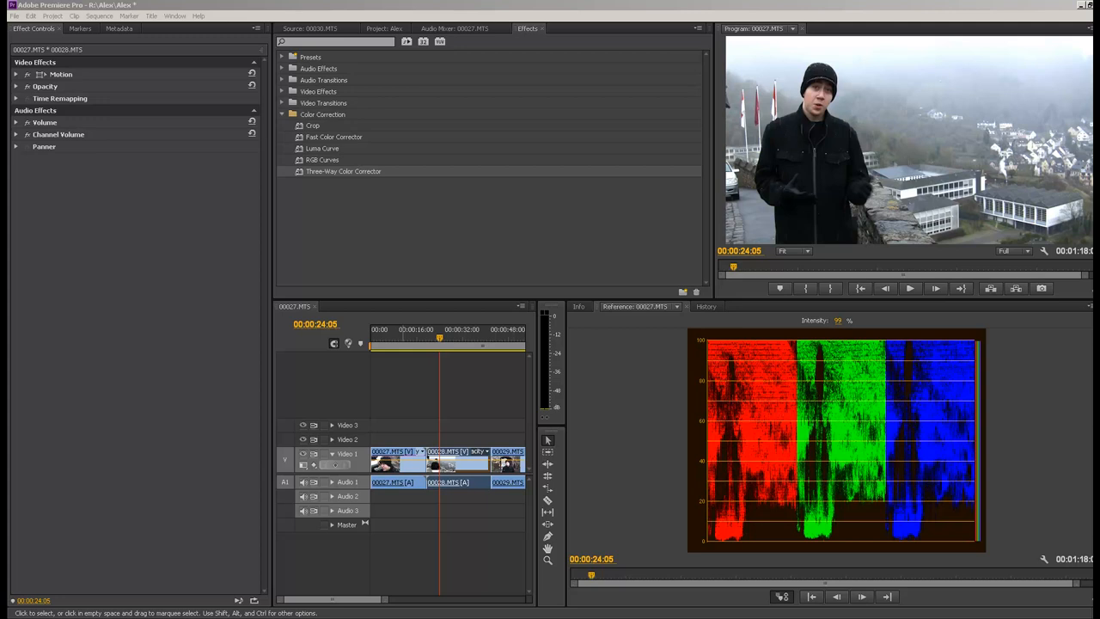
{"action": "mouse_move", "coordinate": [825, 217]}
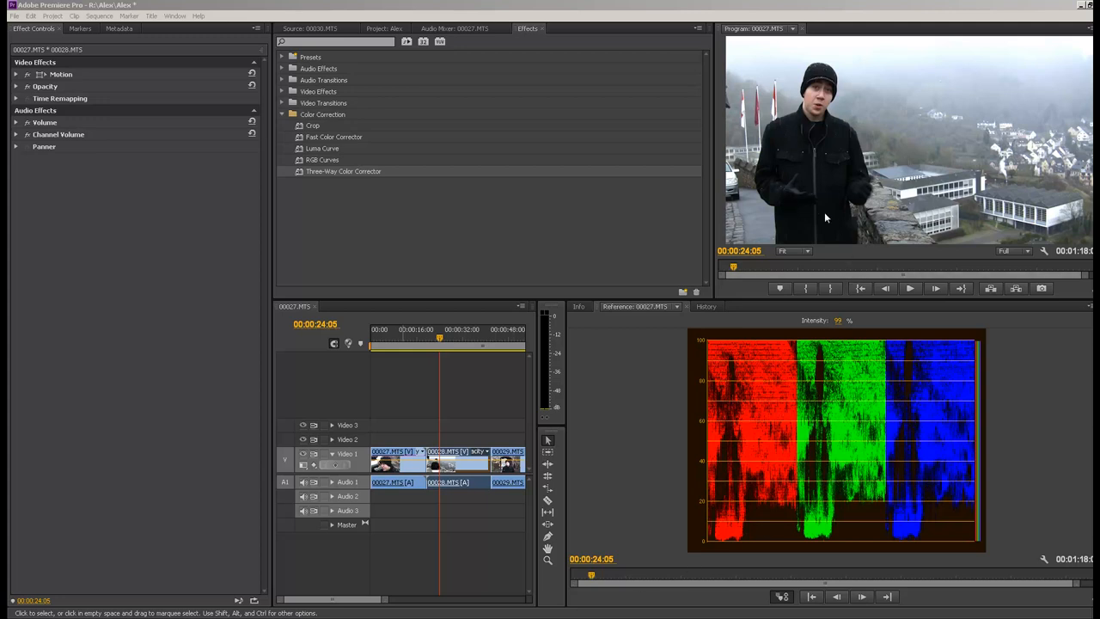
{"action": "mouse_move", "coordinate": [718, 203]}
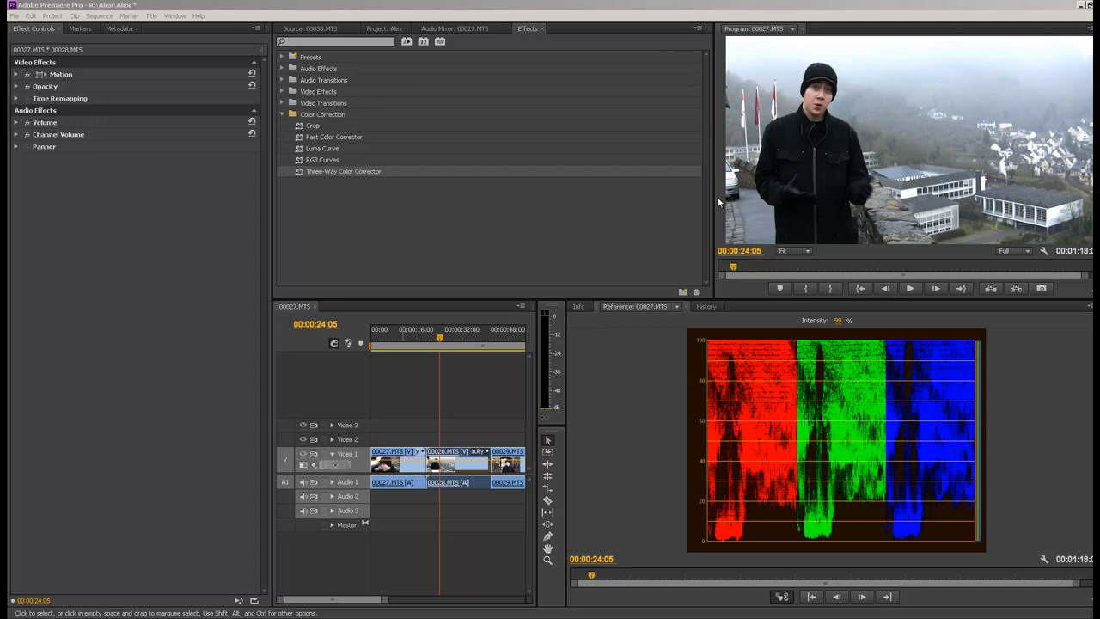
{"action": "mouse_move", "coordinate": [600, 37]}
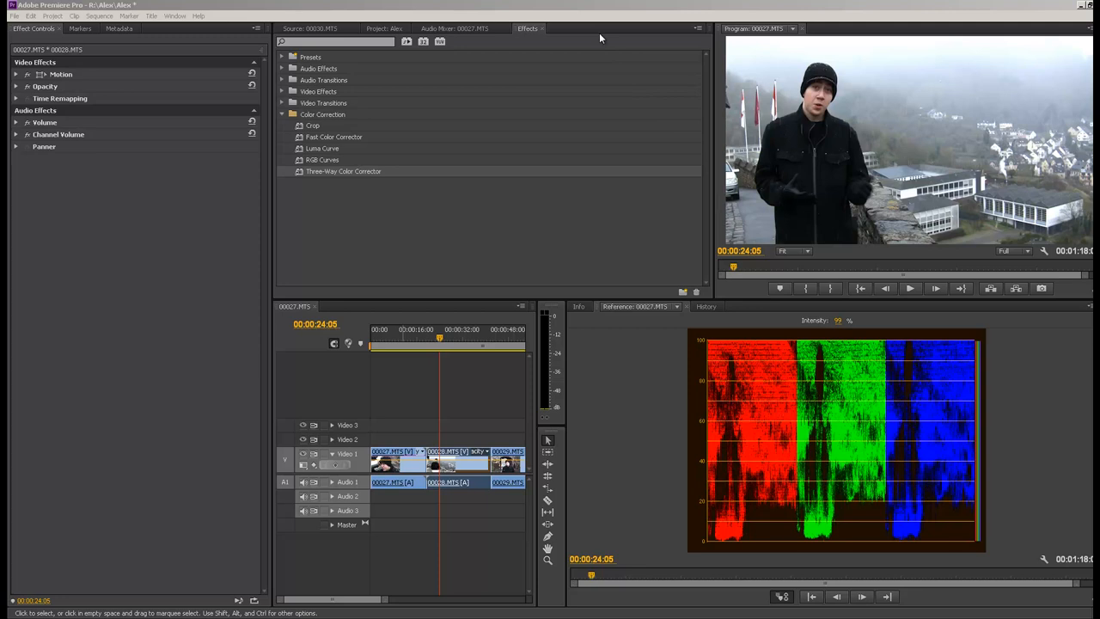
{"action": "mouse_move", "coordinate": [695, 289]}
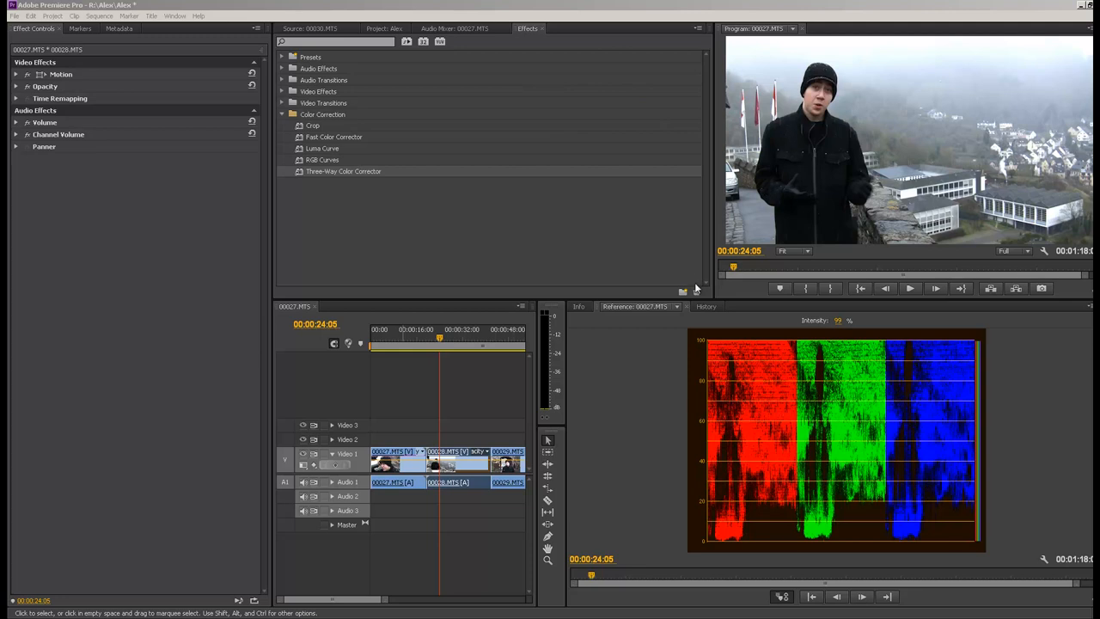
{"action": "mouse_move", "coordinate": [335, 170]}
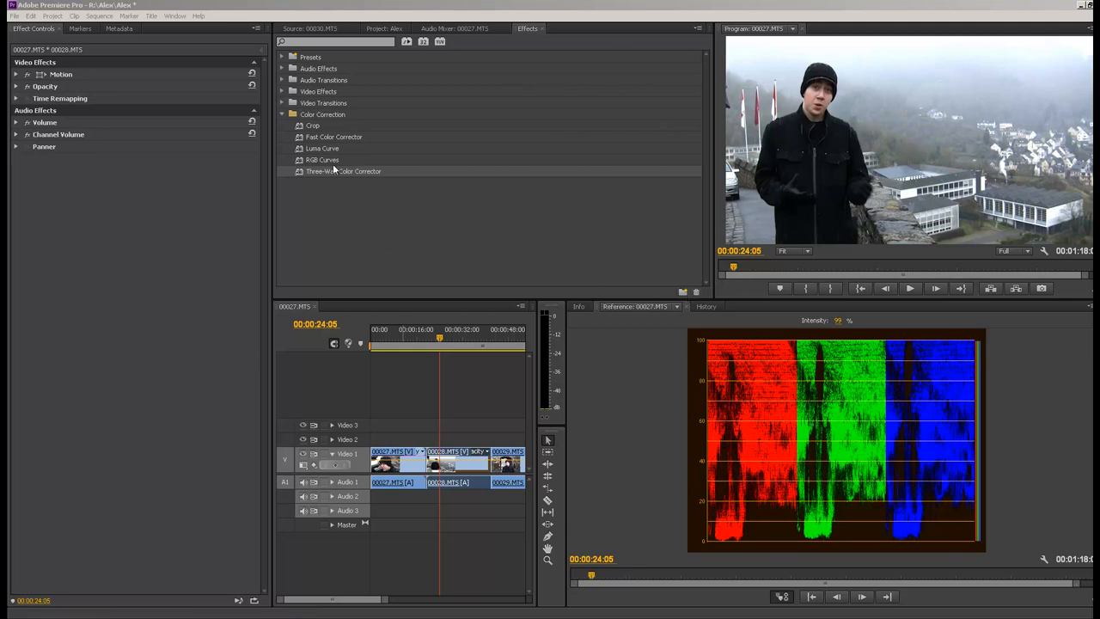
Step: Switch to the Color Correction workspace and show the Reference Monitor's scope display choices
{"action": "left_click", "coordinate": [175, 15]}
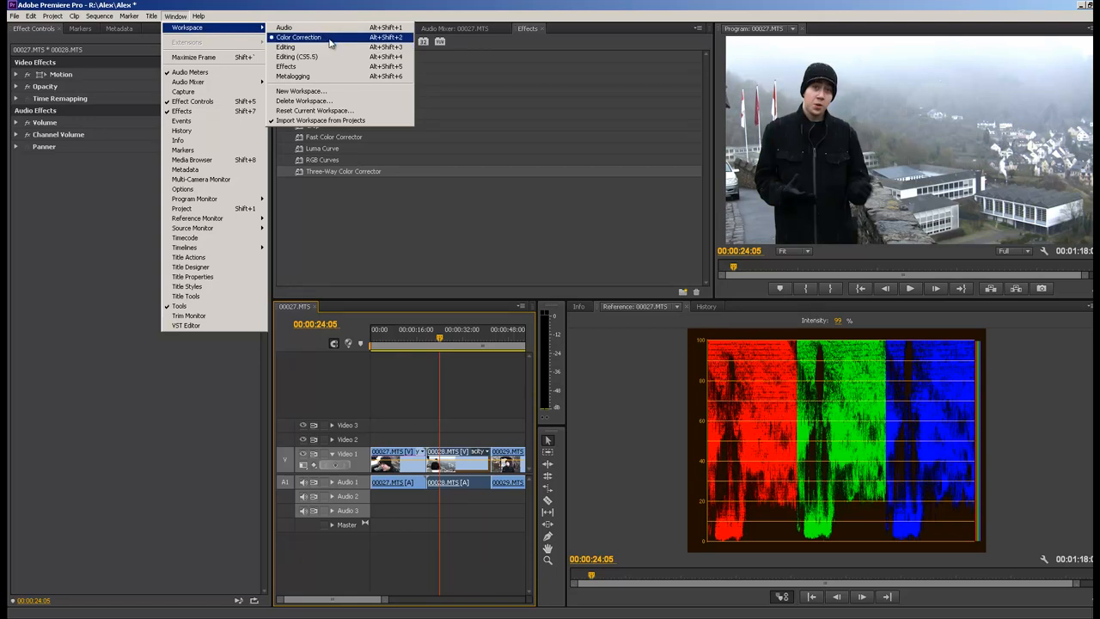
{"action": "left_click", "coordinate": [299, 38]}
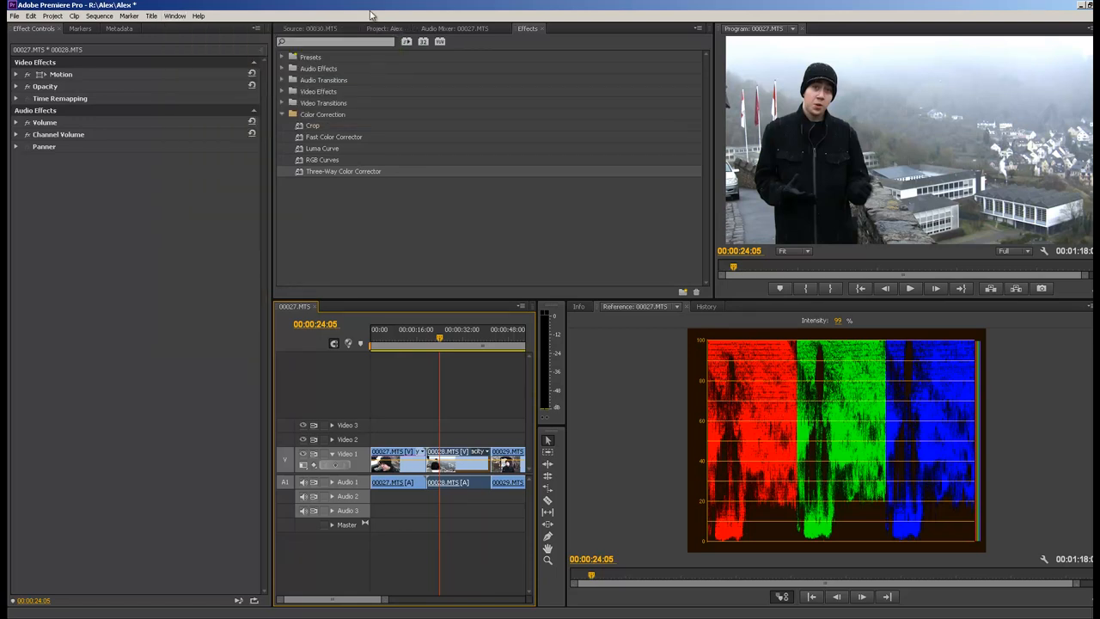
{"action": "mouse_move", "coordinate": [761, 330]}
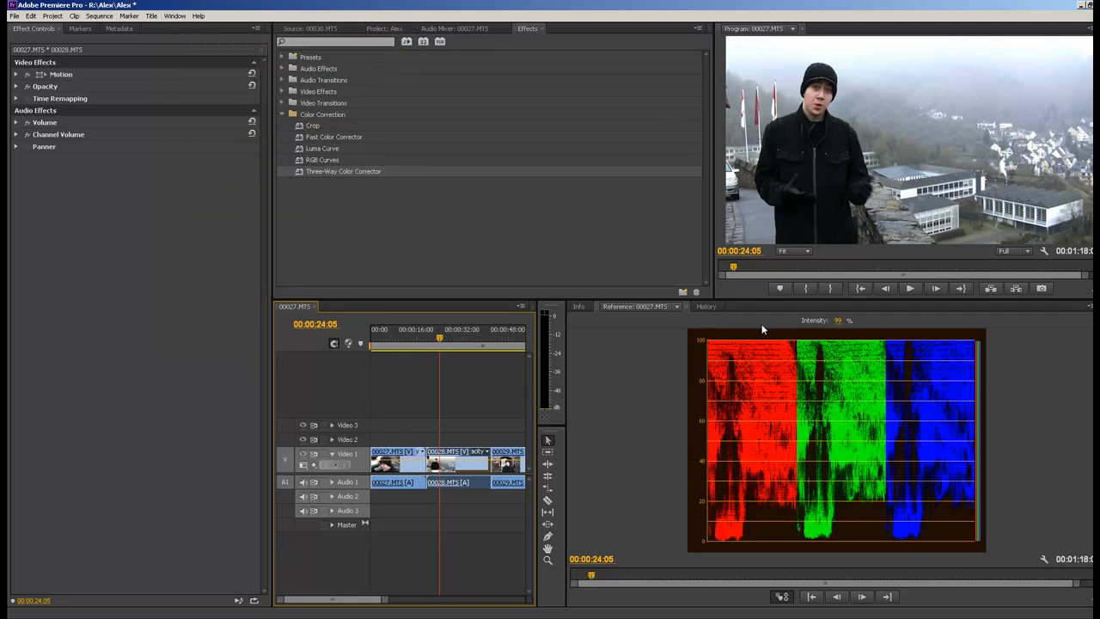
{"action": "mouse_move", "coordinate": [756, 77]}
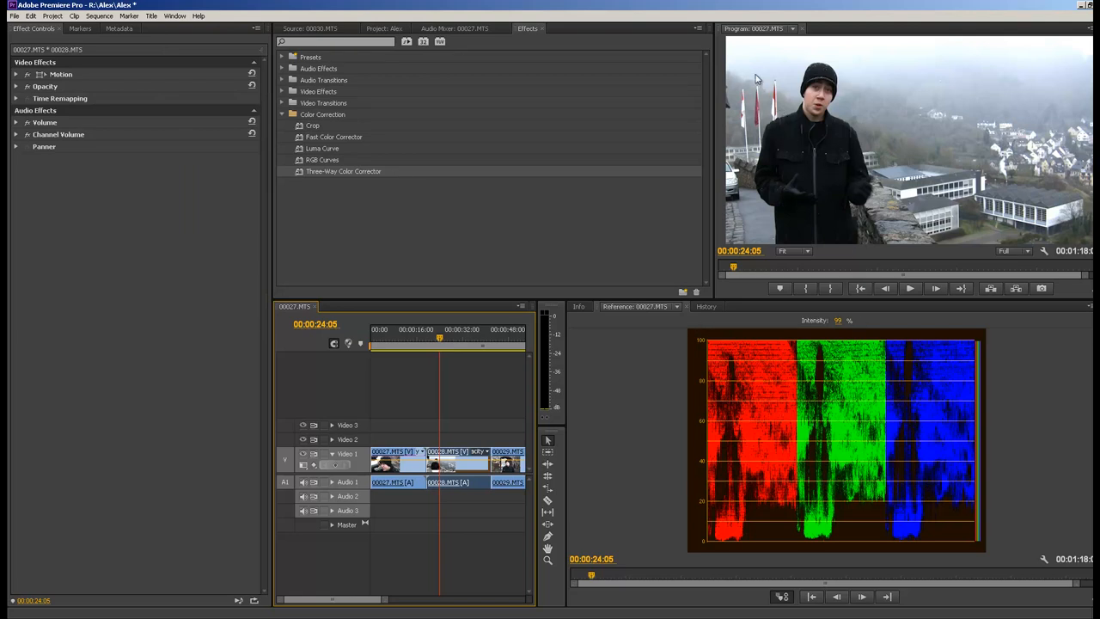
{"action": "mouse_move", "coordinate": [1086, 311]}
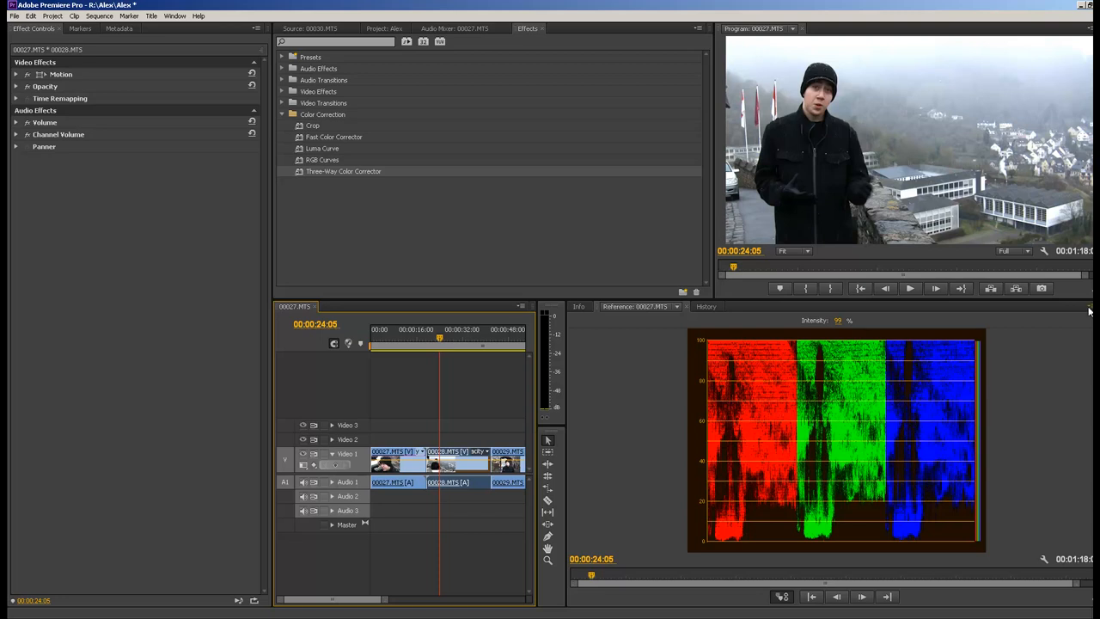
{"action": "left_click", "coordinate": [1089, 311]}
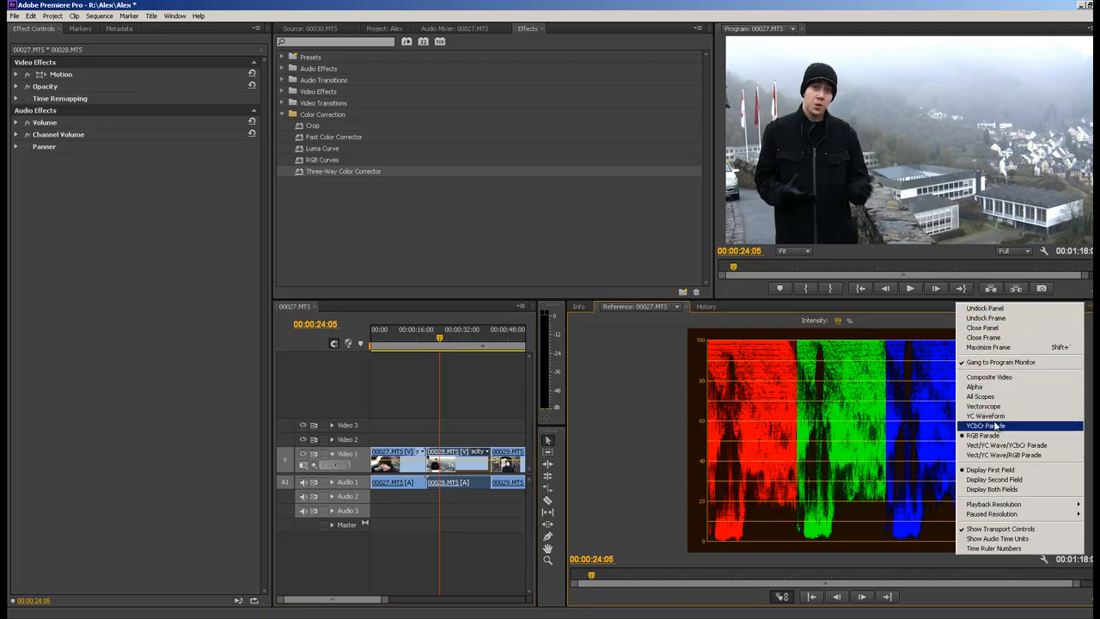
Step: Display the clip as a YC Waveform in the Reference Monitor
{"action": "left_click", "coordinate": [985, 414]}
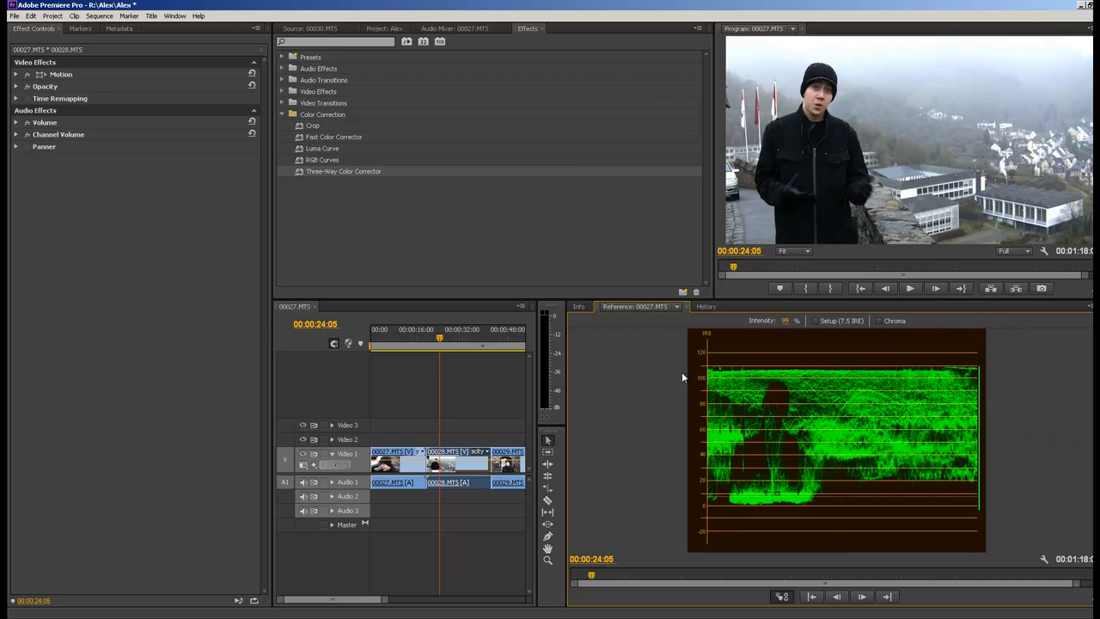
{"action": "mouse_move", "coordinate": [993, 368]}
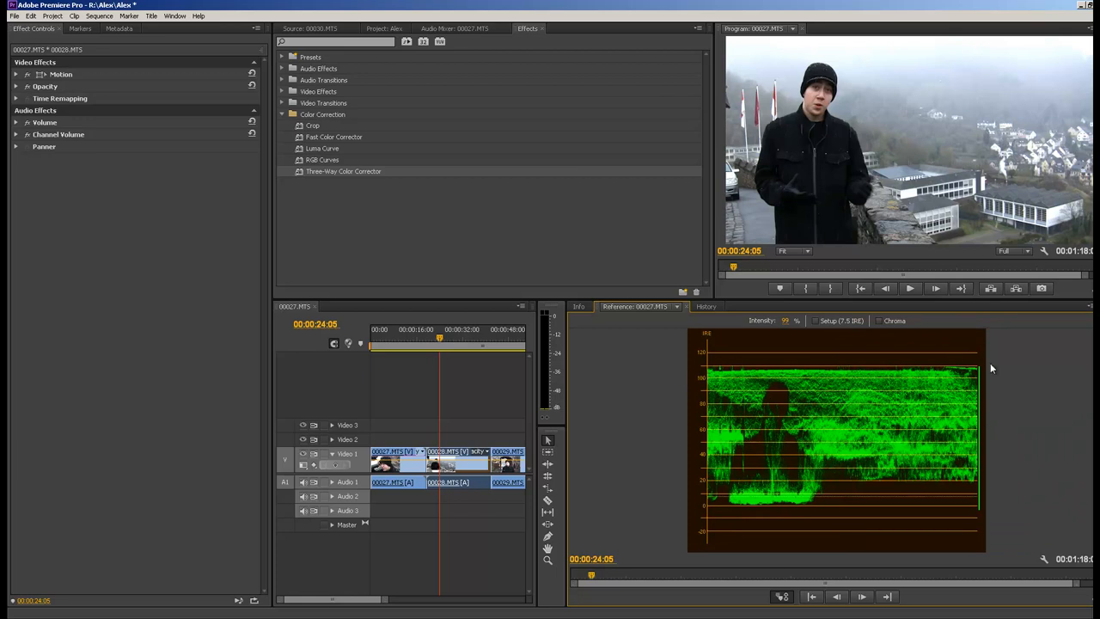
{"action": "mouse_move", "coordinate": [986, 519]}
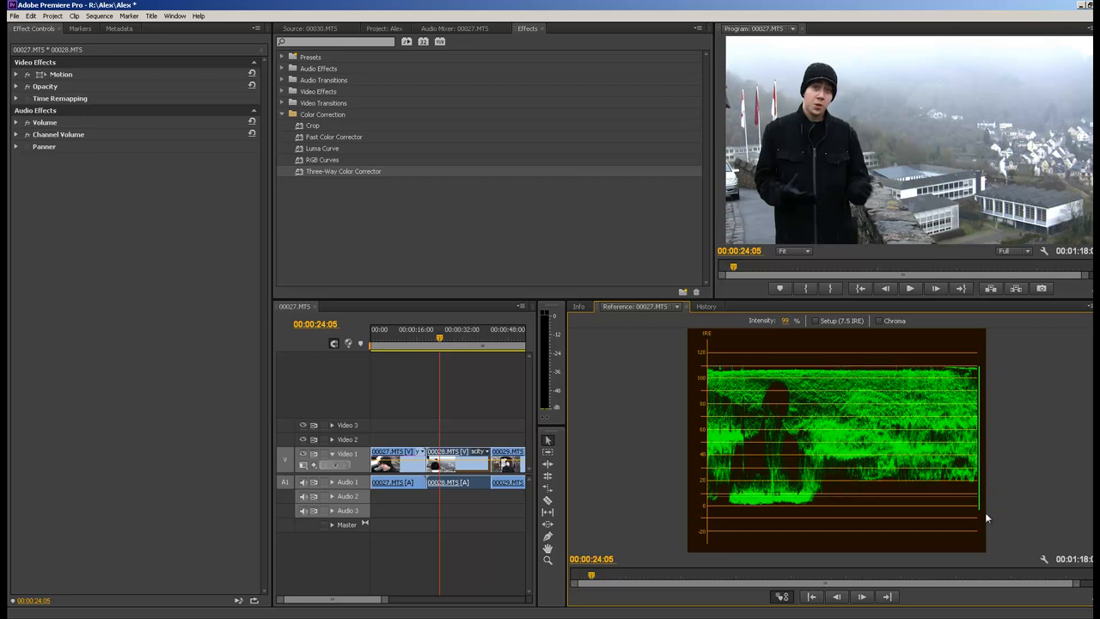
{"action": "mouse_move", "coordinate": [969, 467]}
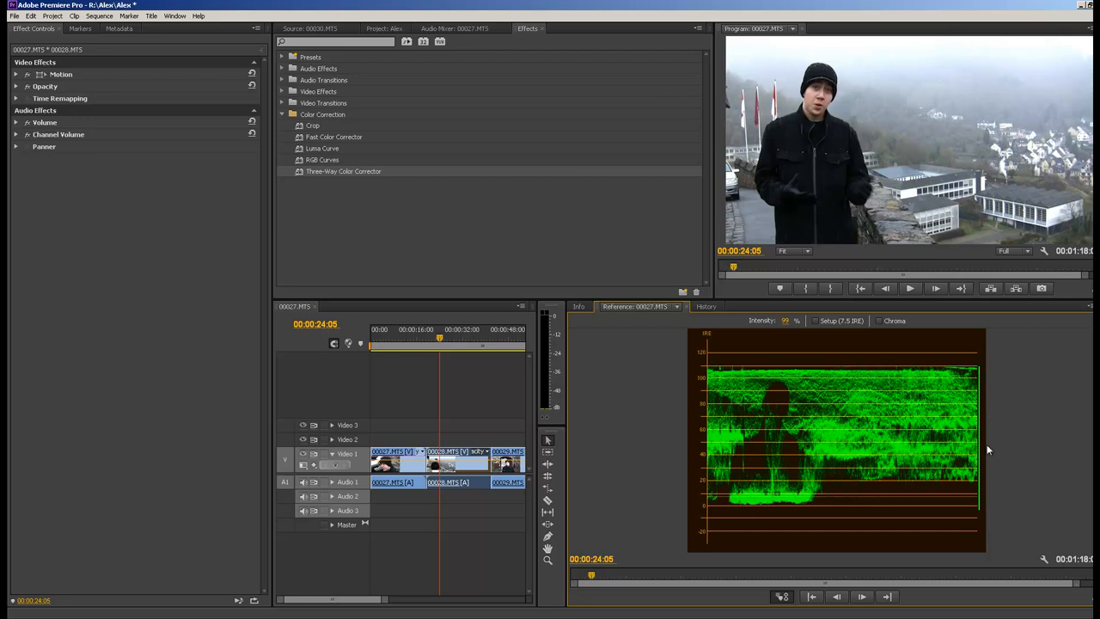
{"action": "mouse_move", "coordinate": [797, 353]}
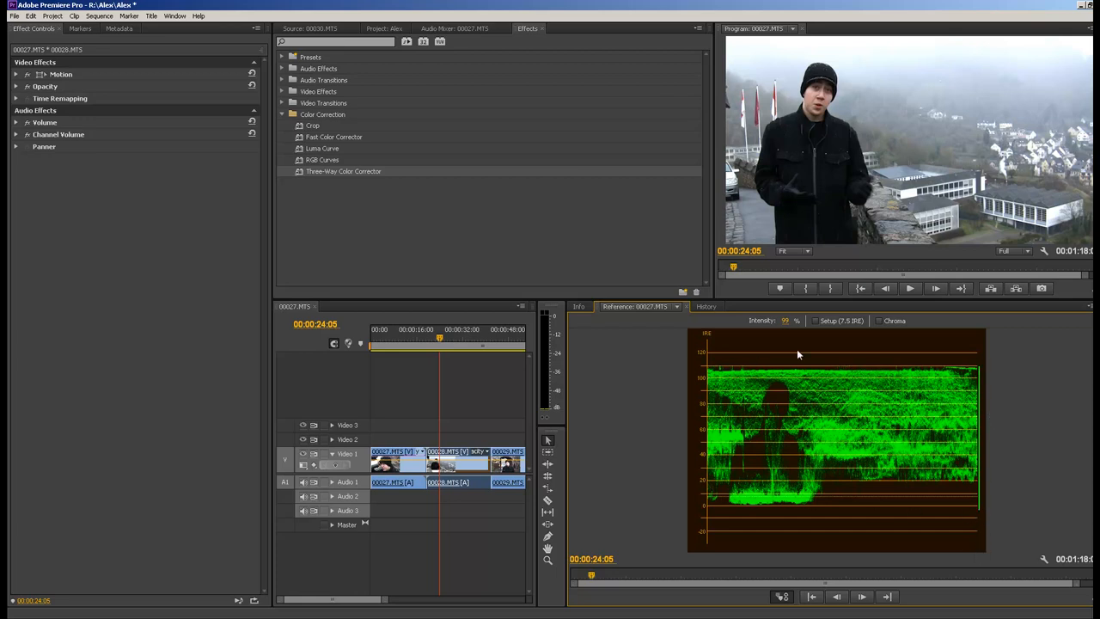
{"action": "mouse_move", "coordinate": [836, 361]}
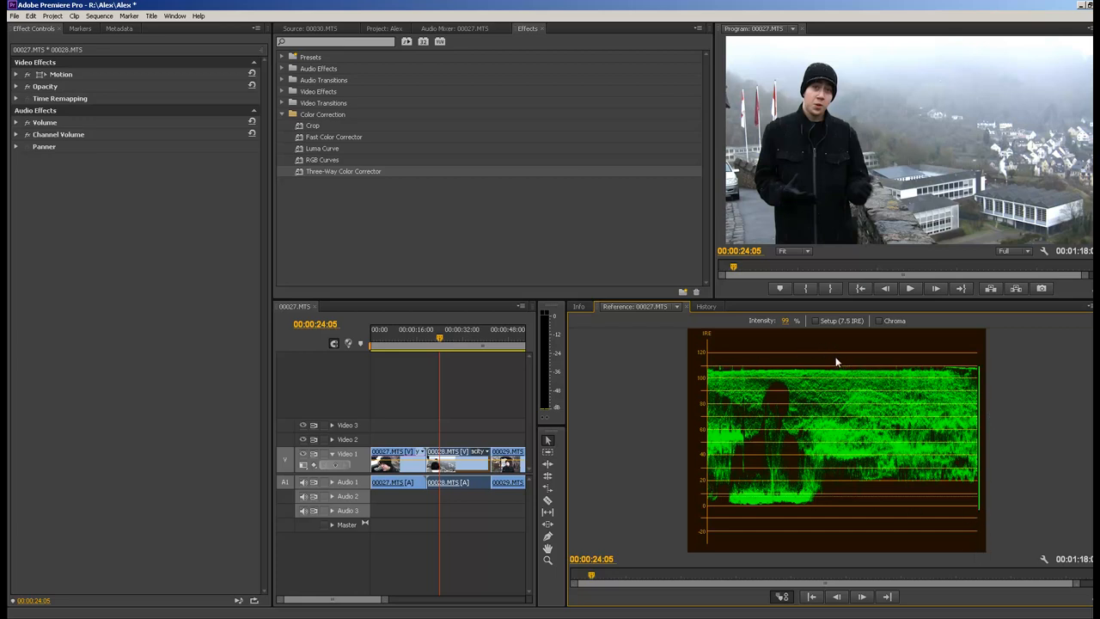
{"action": "mouse_move", "coordinate": [709, 508]}
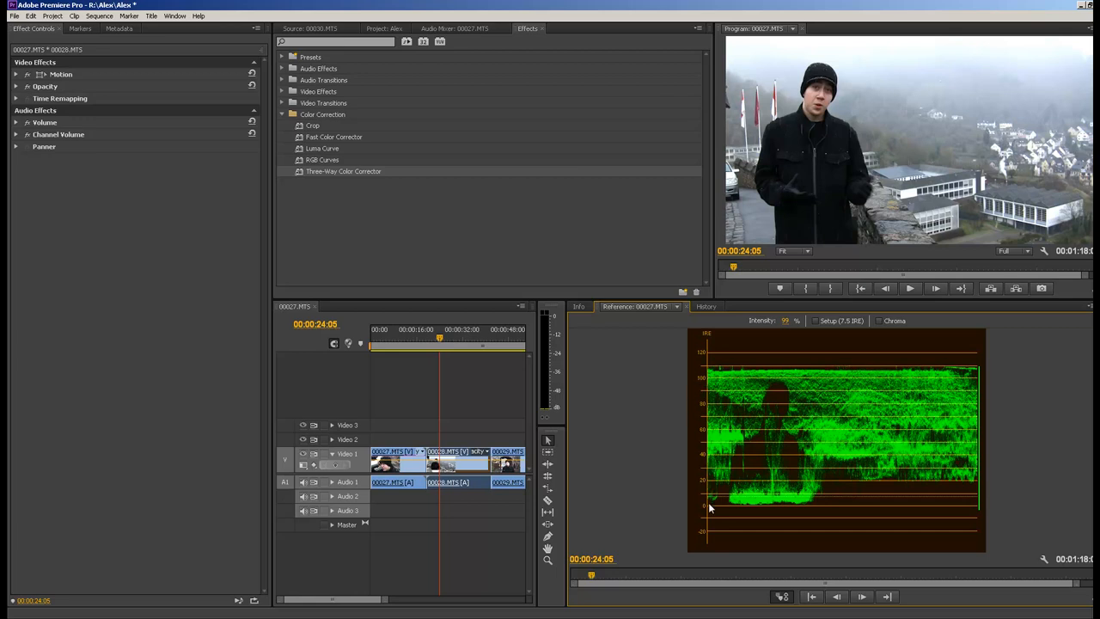
{"action": "mouse_move", "coordinate": [744, 384]}
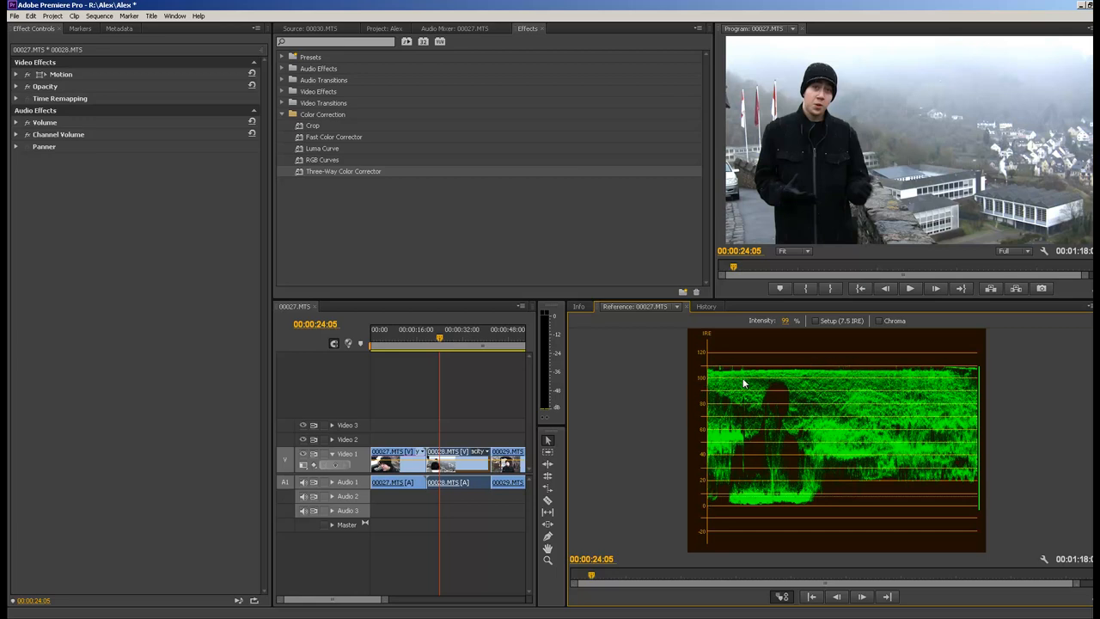
{"action": "mouse_move", "coordinate": [735, 382]}
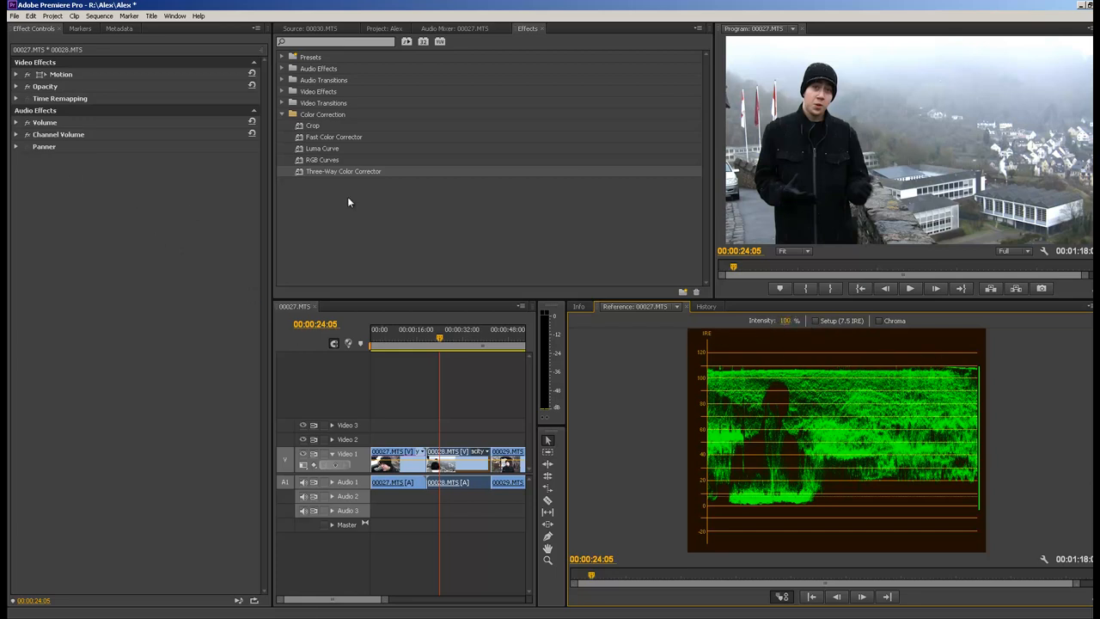
{"action": "mouse_move", "coordinate": [303, 158]}
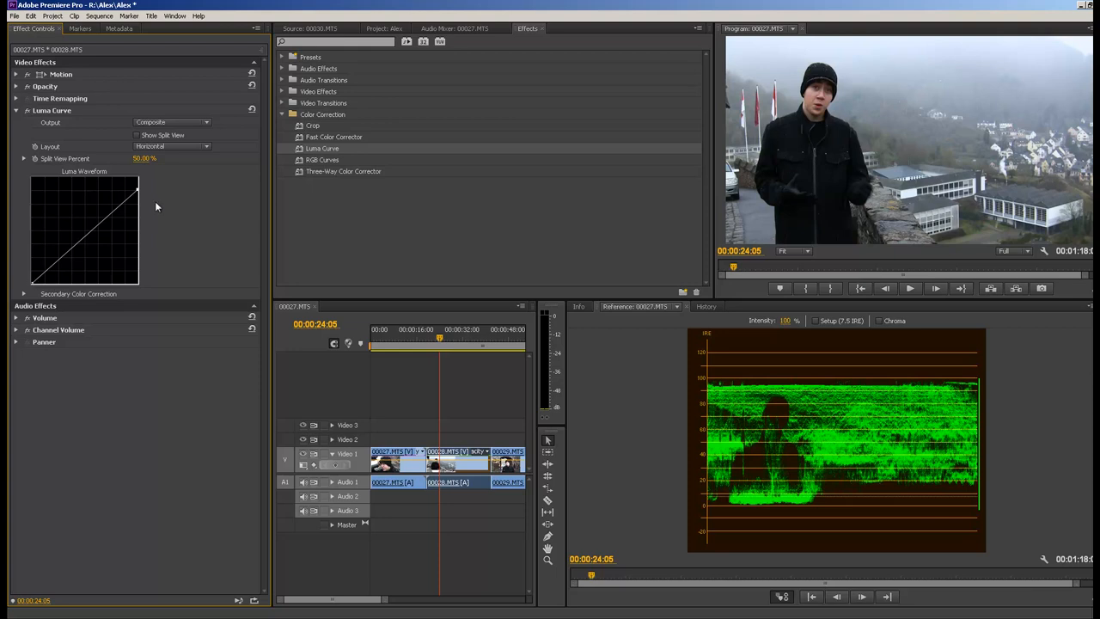
{"action": "mouse_move", "coordinate": [230, 235]}
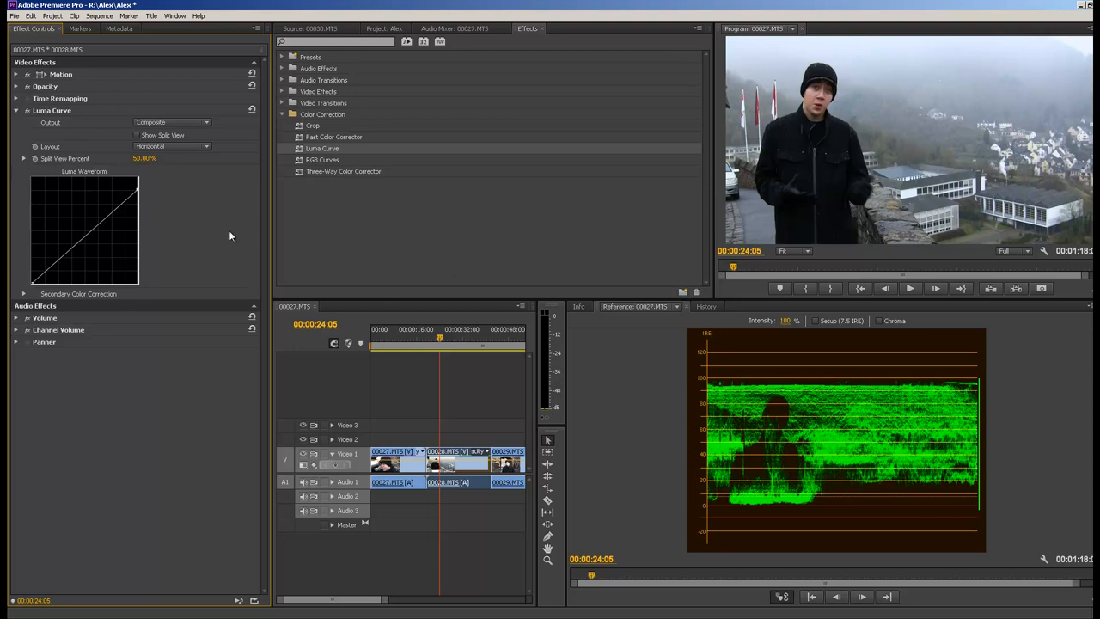
{"action": "mouse_move", "coordinate": [976, 384]}
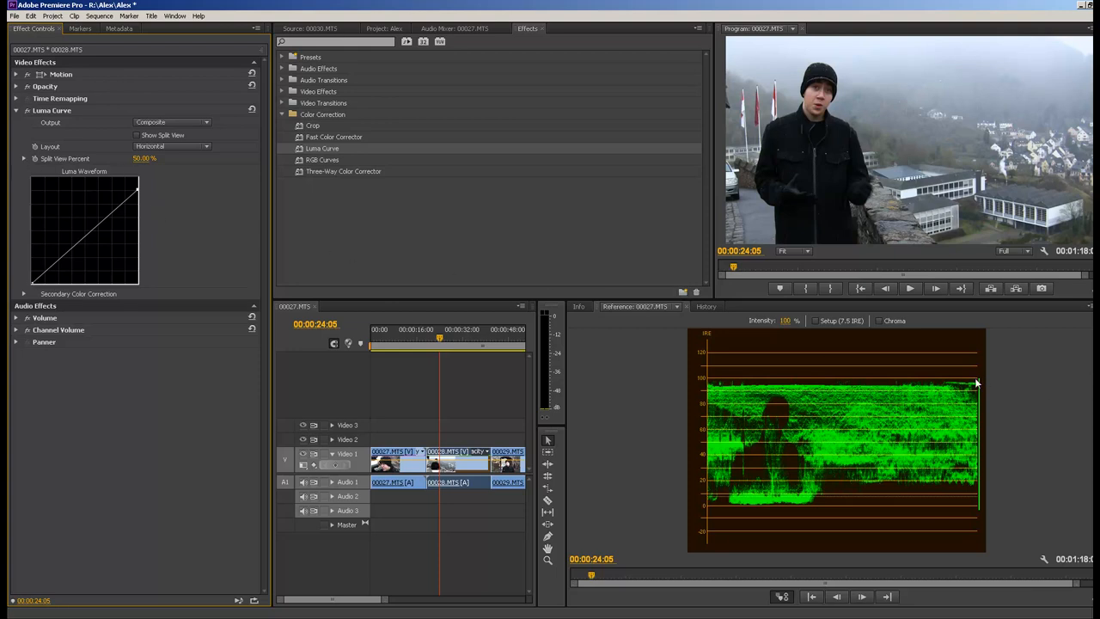
{"action": "mouse_move", "coordinate": [969, 512]}
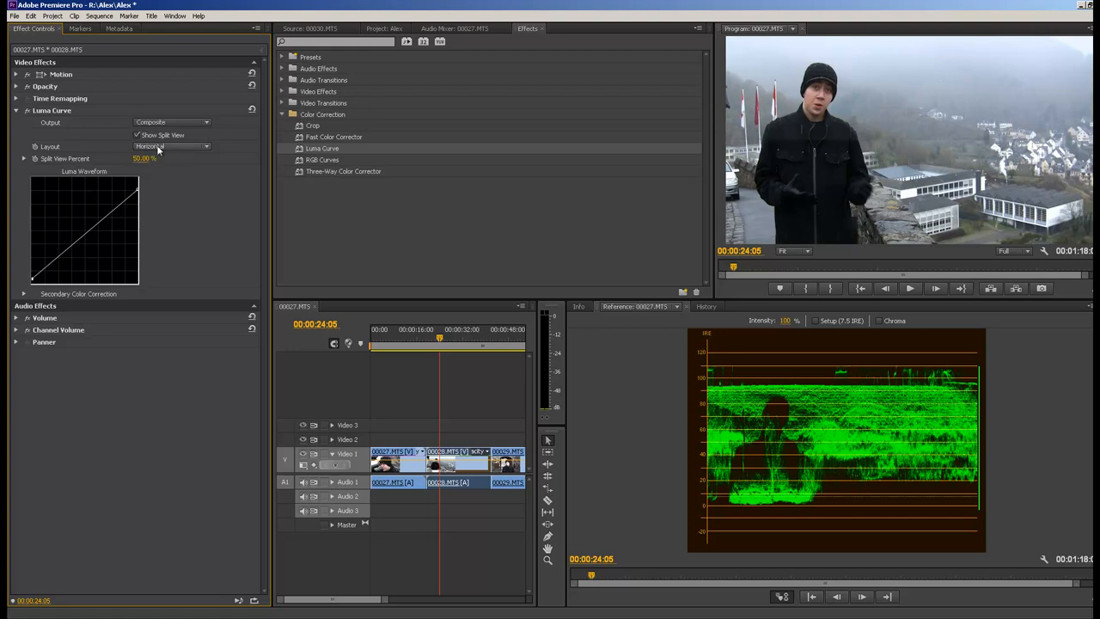
Step: Split the Luma Curve preview vertically, check the Luma-only output, then return to Composite
{"action": "left_click", "coordinate": [171, 146]}
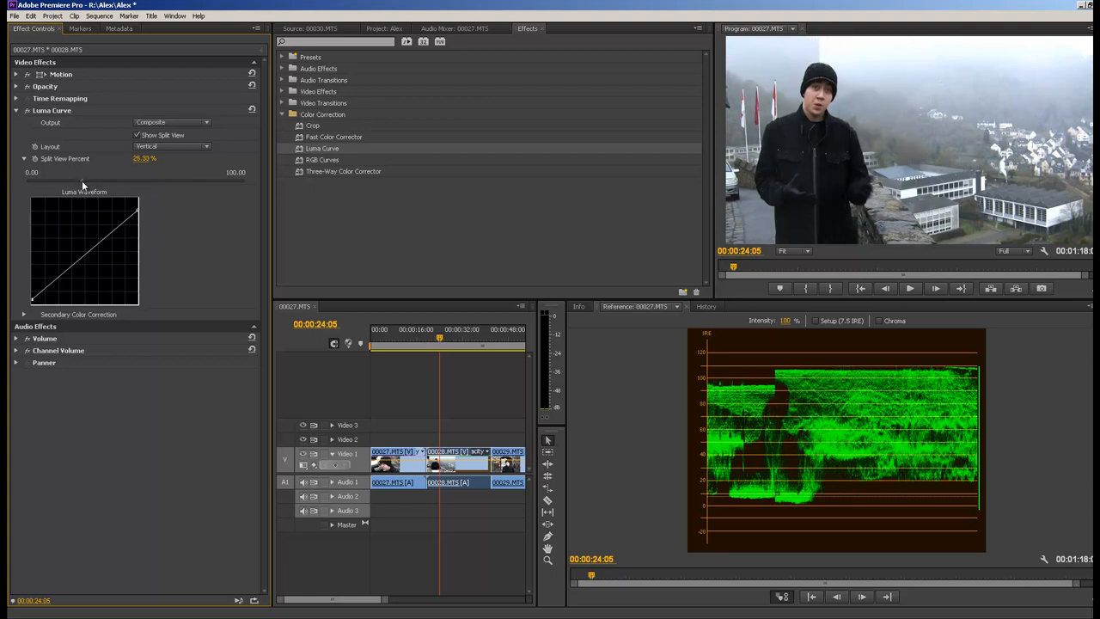
{"action": "left_click", "coordinate": [203, 122]}
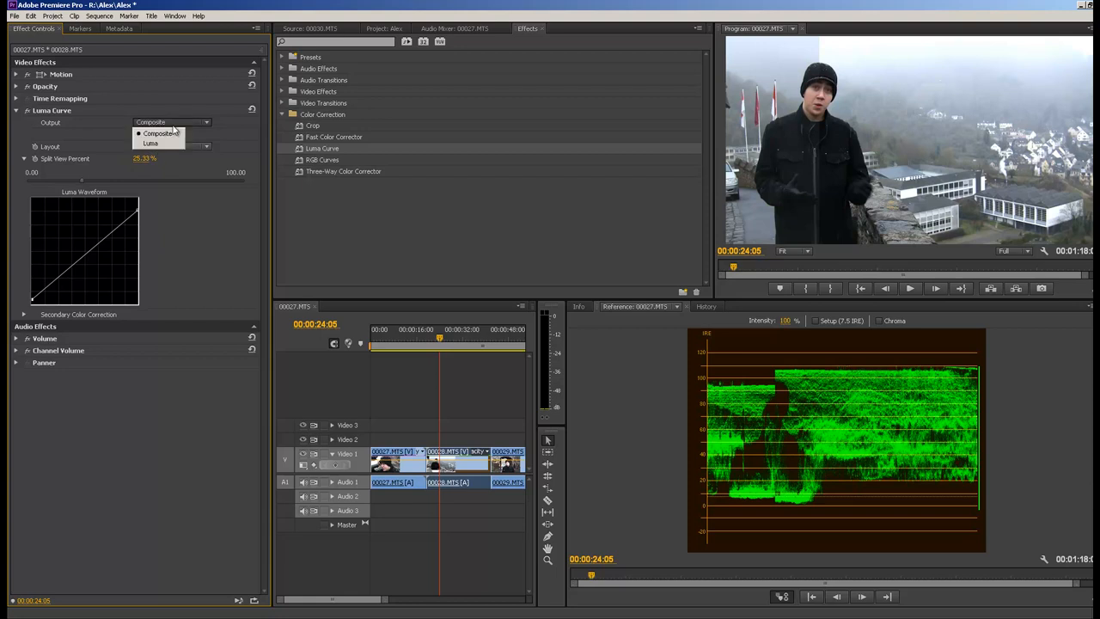
{"action": "left_click", "coordinate": [151, 143]}
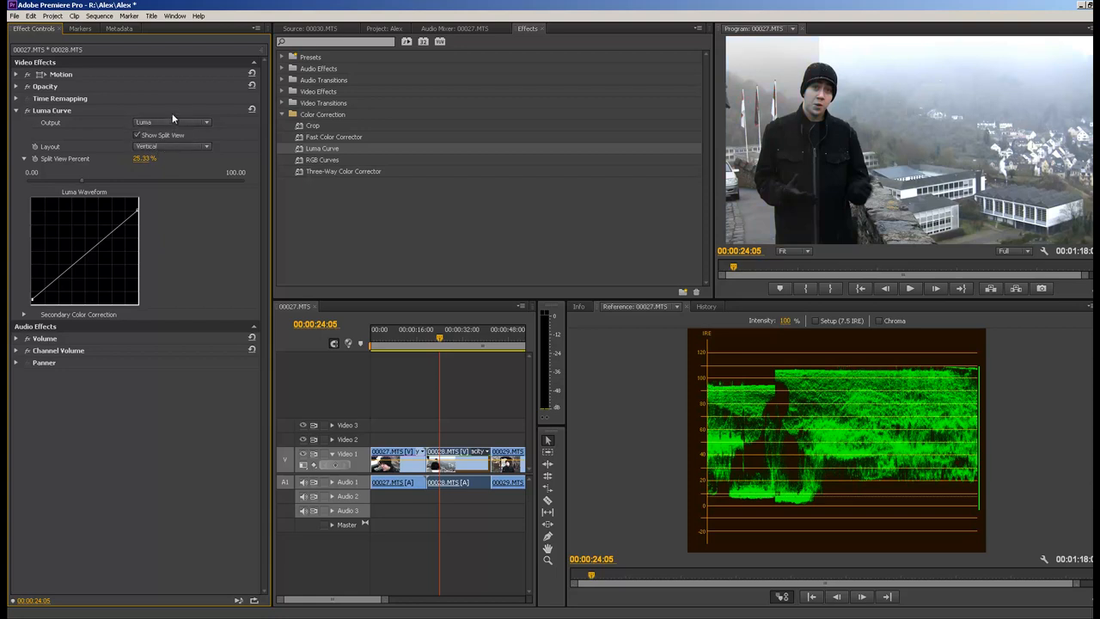
{"action": "left_click", "coordinate": [172, 120]}
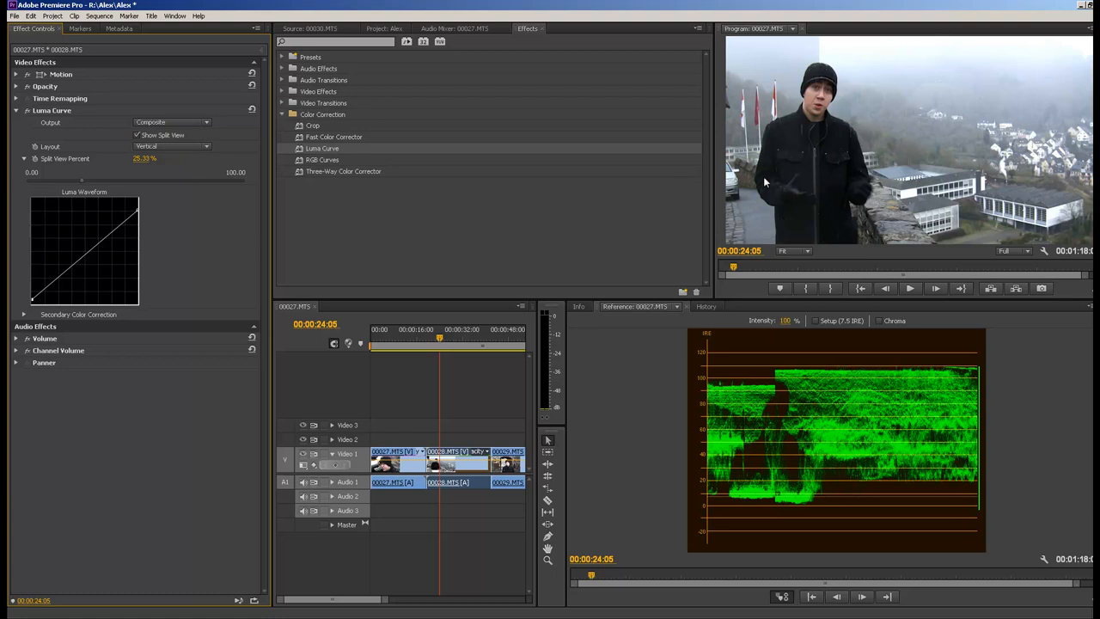
{"action": "mouse_move", "coordinate": [815, 170]}
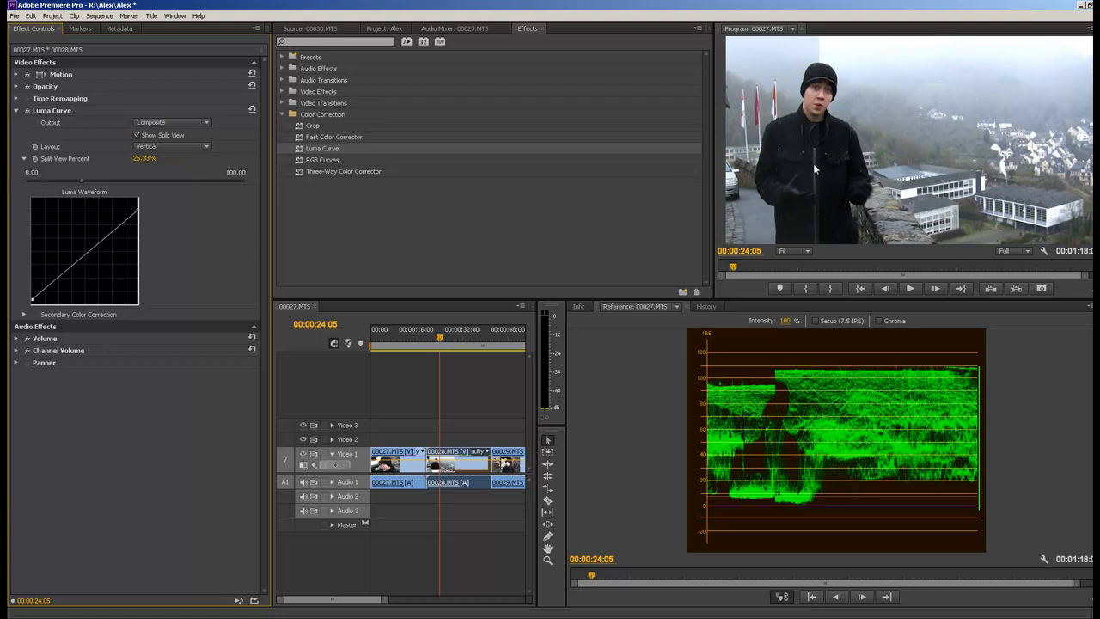
{"action": "mouse_move", "coordinate": [837, 216]}
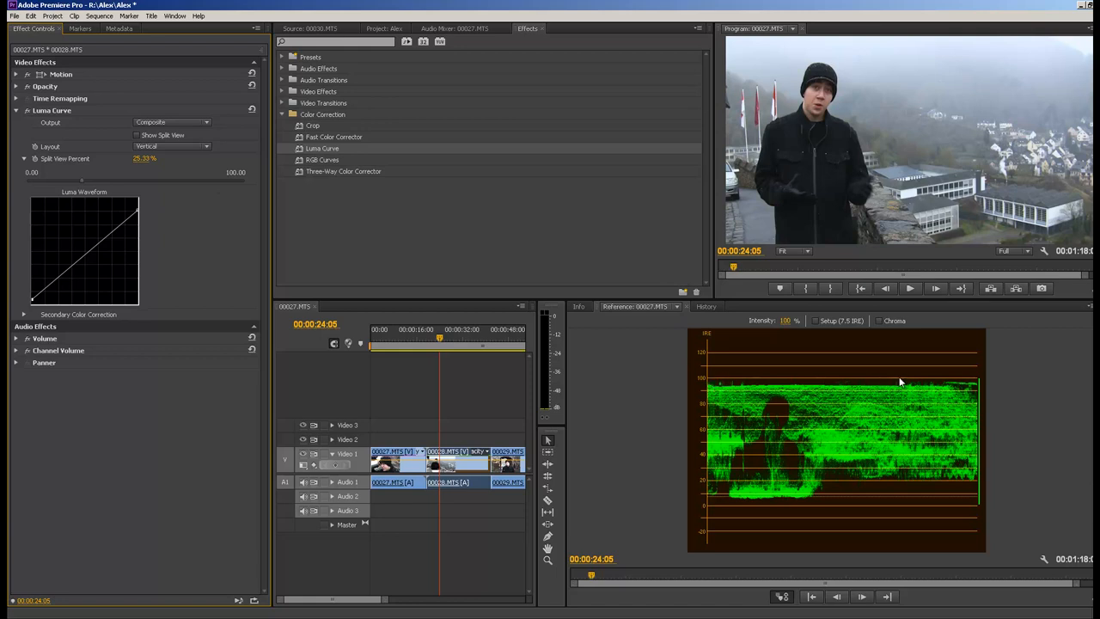
{"action": "mouse_move", "coordinate": [983, 385]}
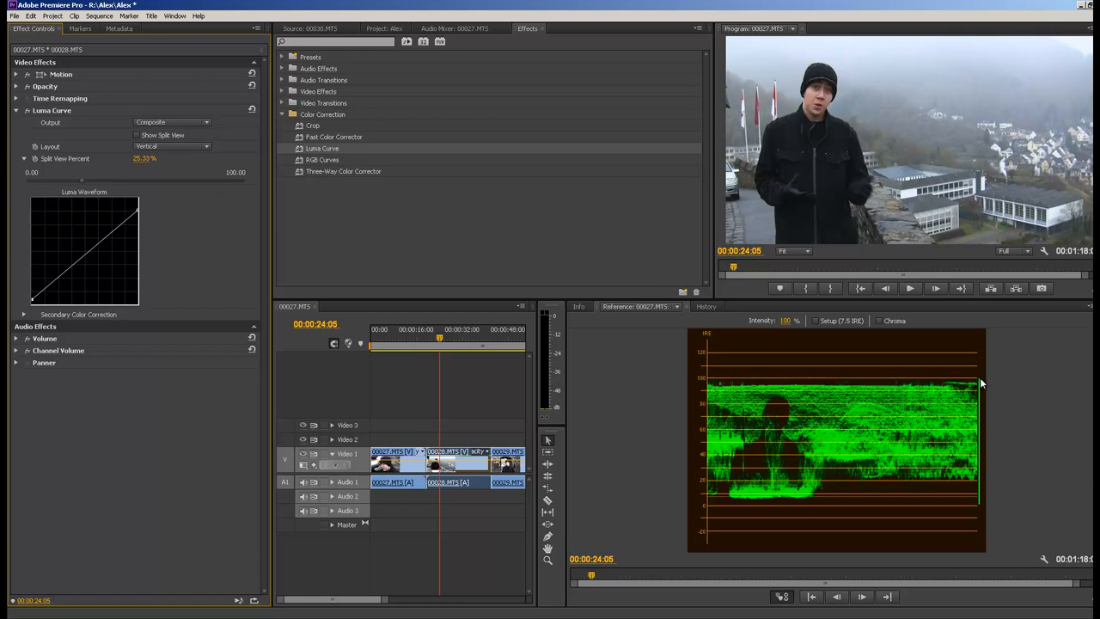
{"action": "mouse_move", "coordinate": [680, 258]}
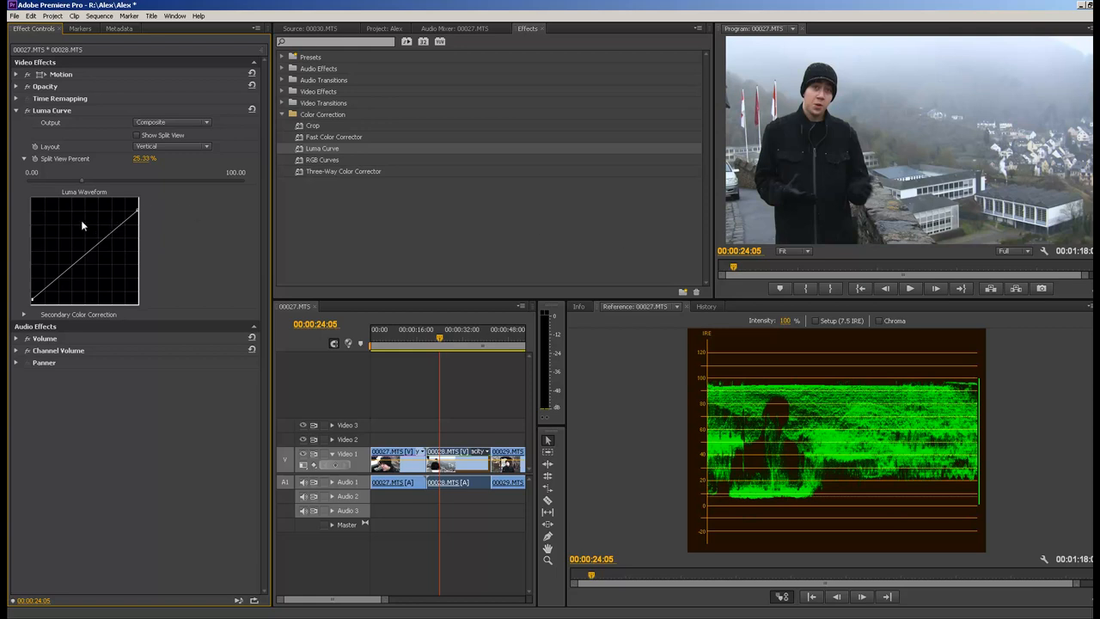
{"action": "mouse_move", "coordinate": [880, 495]}
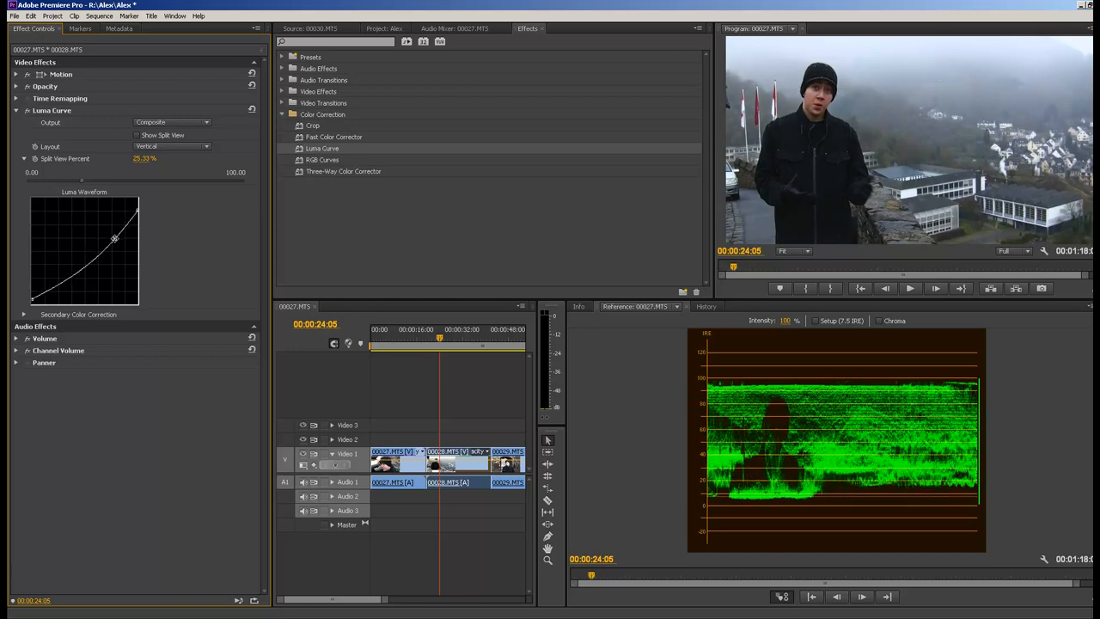
Step: Add a midtone point raised to brighten the face and a shadow point near the curve's bottom-left
{"action": "left_click_drag", "start_coordinate": [113, 237], "coordinate": [110, 227]}
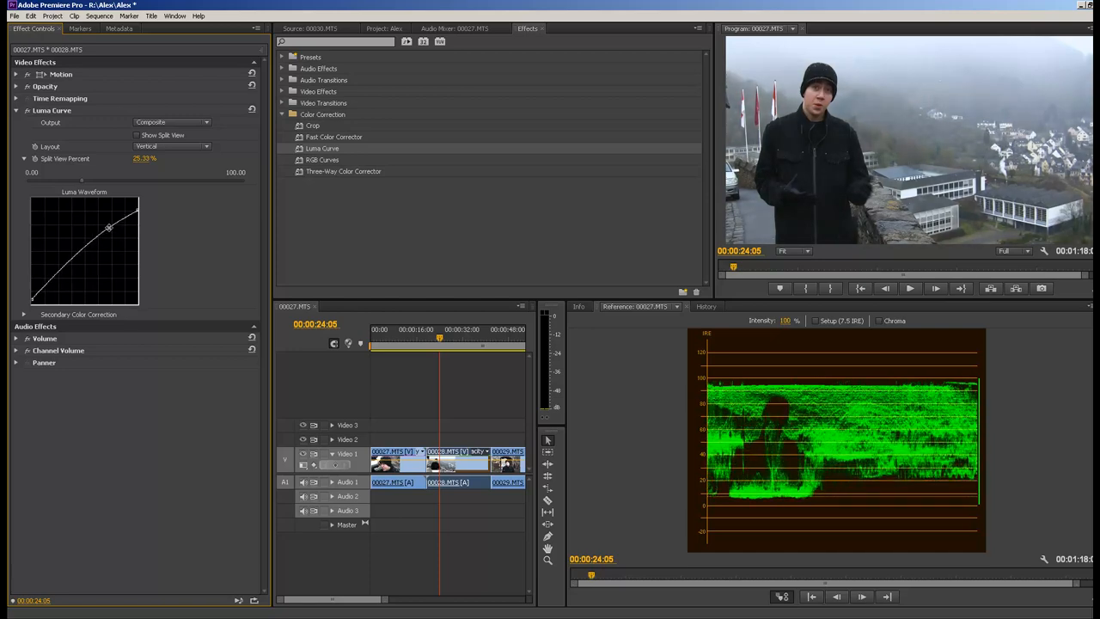
{"action": "left_click_drag", "start_coordinate": [110, 227], "coordinate": [101, 217]}
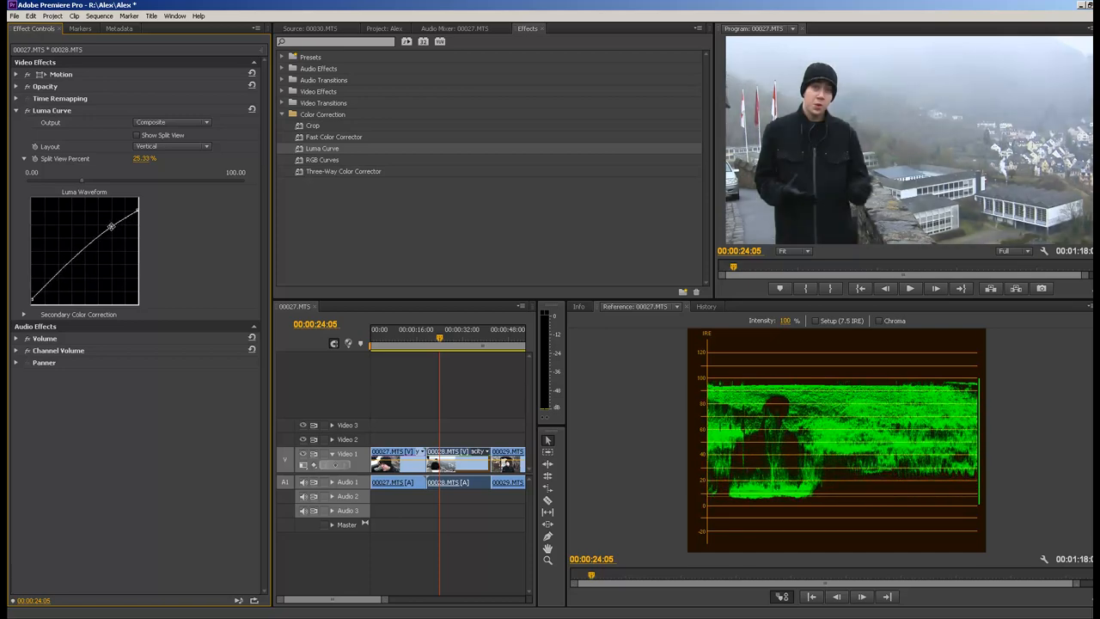
{"action": "left_click_drag", "start_coordinate": [110, 225], "coordinate": [46, 282]}
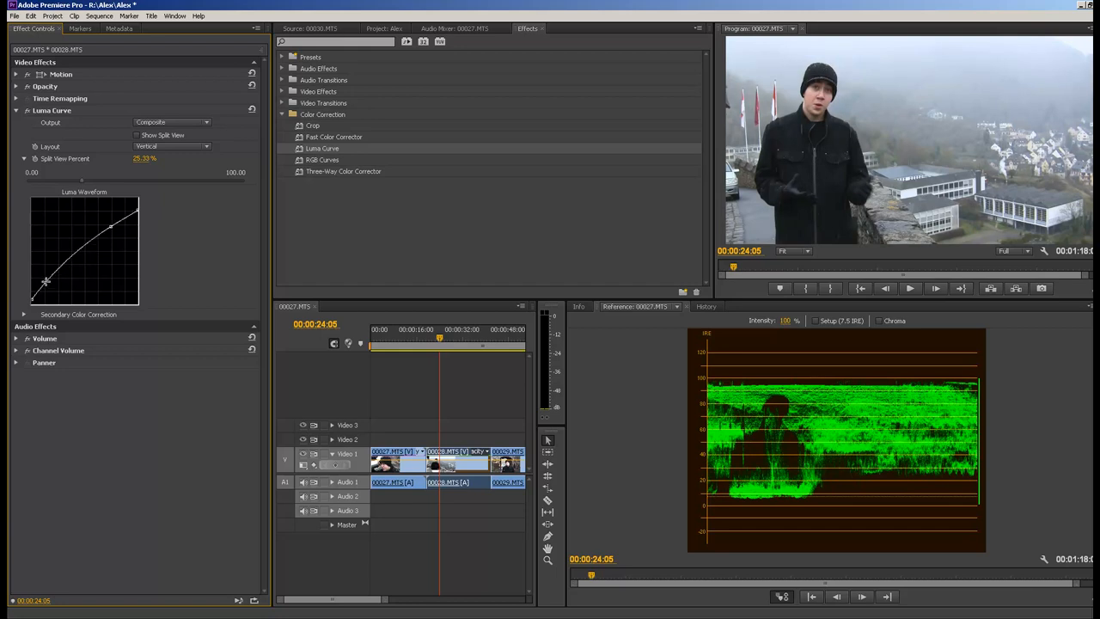
{"action": "left_click_drag", "start_coordinate": [44, 282], "coordinate": [50, 286]}
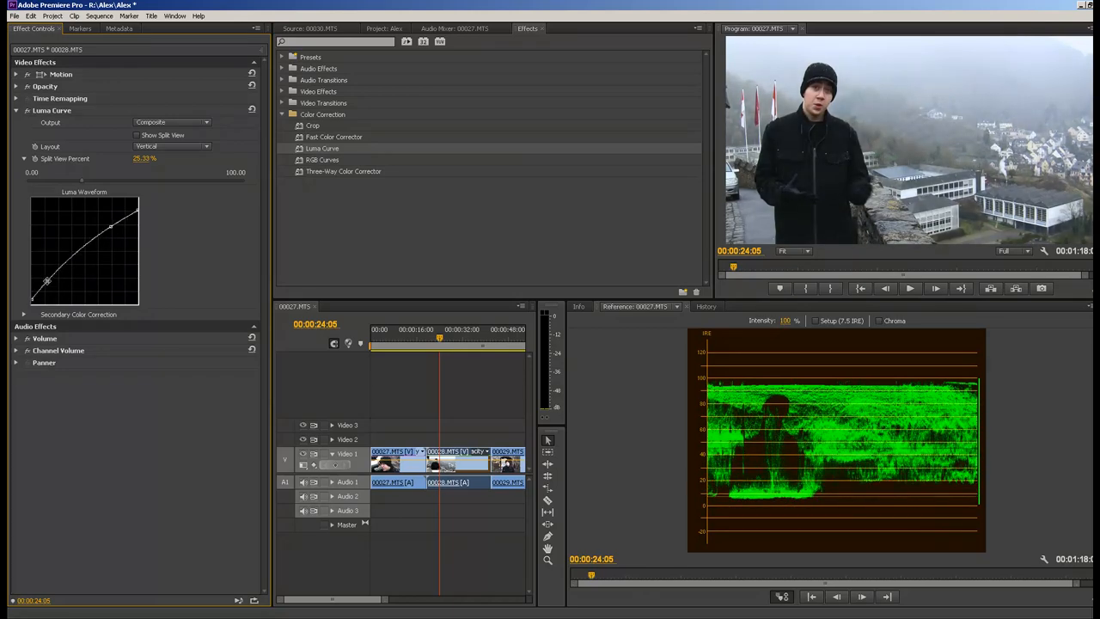
{"action": "left_click_drag", "start_coordinate": [48, 283], "coordinate": [48, 283]}
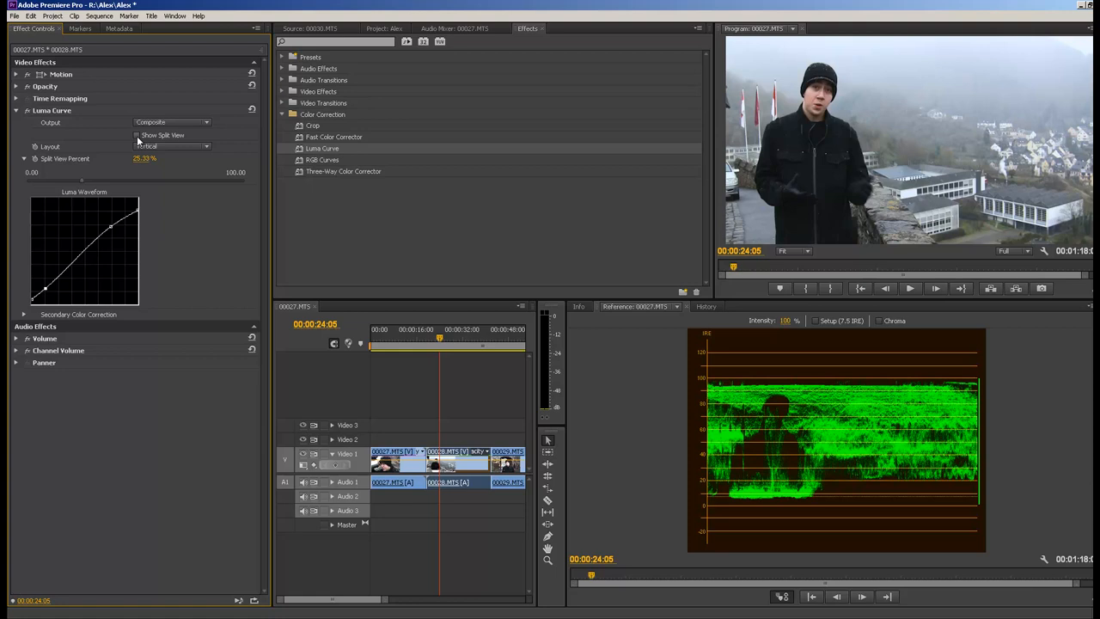
{"action": "left_click", "coordinate": [137, 134]}
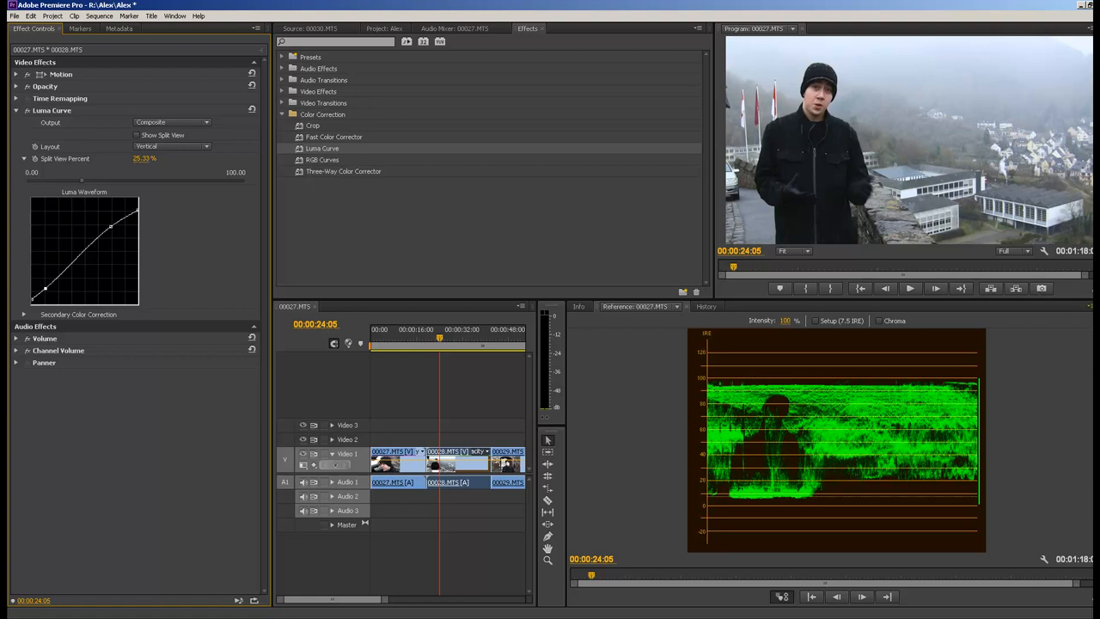
Step: Show the footage on a Vectorscope in the Reference Monitor
{"action": "left_click", "coordinate": [1089, 306]}
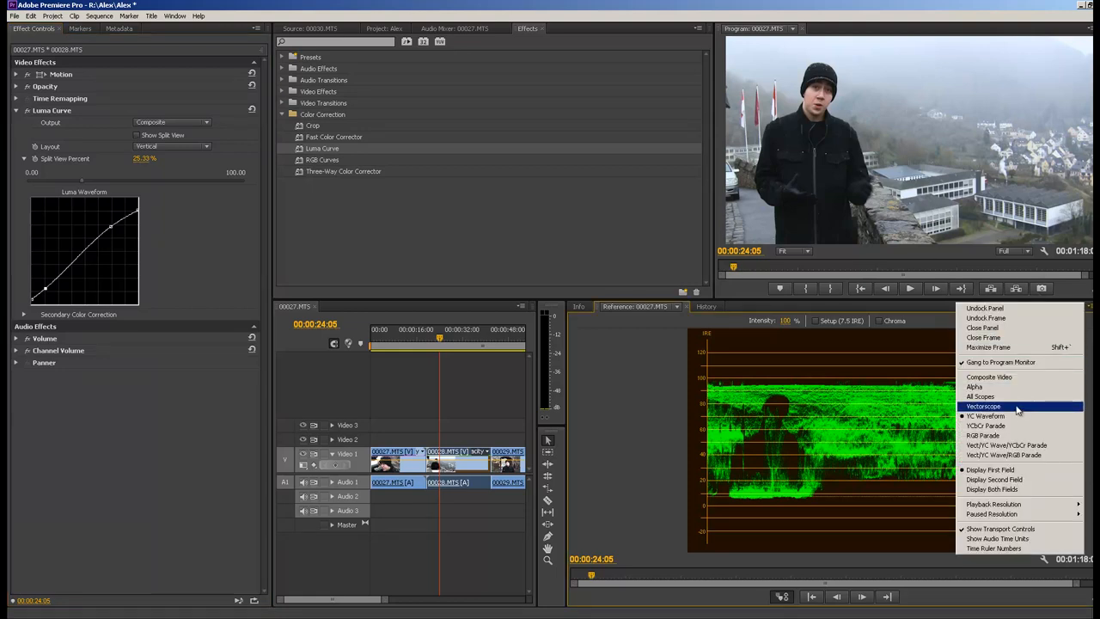
{"action": "left_click", "coordinate": [983, 405]}
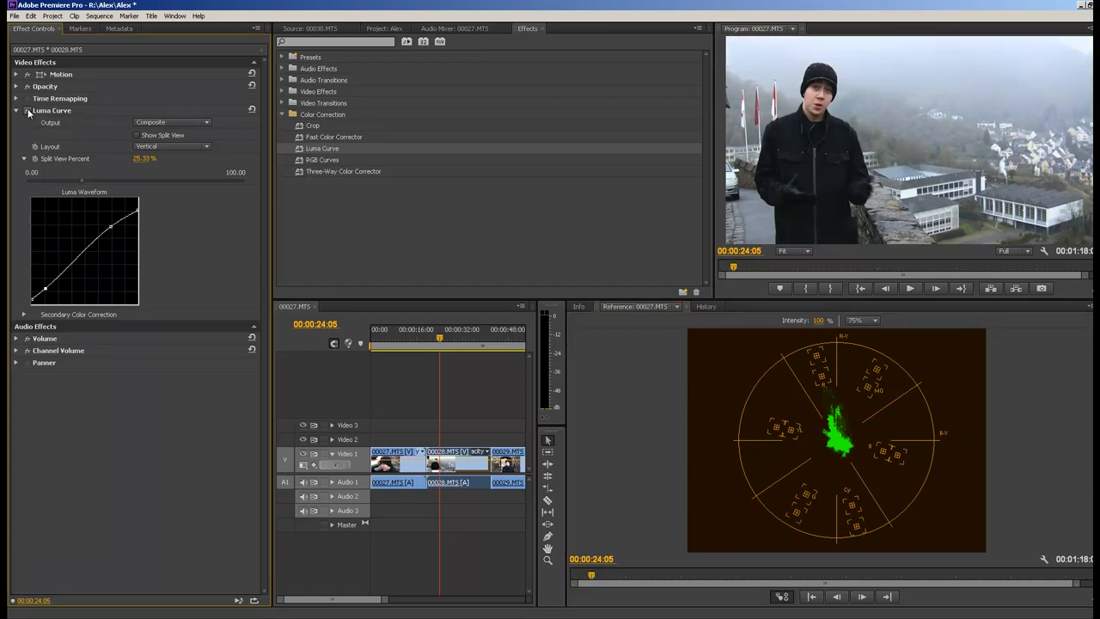
{"action": "mouse_move", "coordinate": [28, 112]}
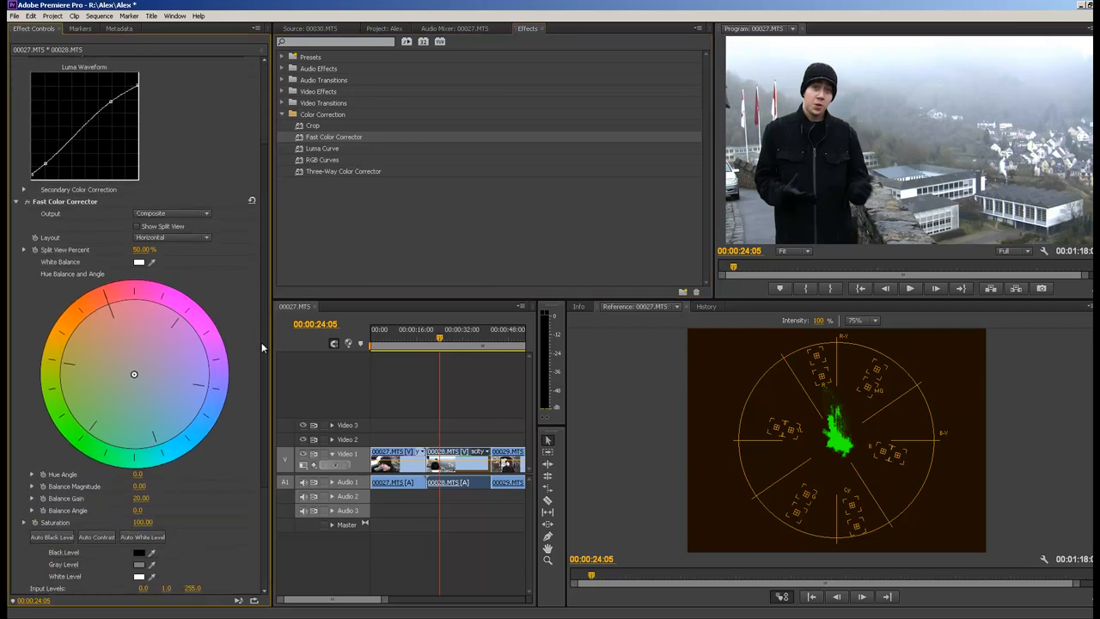
Step: Switch the Reference Monitor scope from Vectorscope to RGB Parade
{"action": "left_click", "coordinate": [1088, 311]}
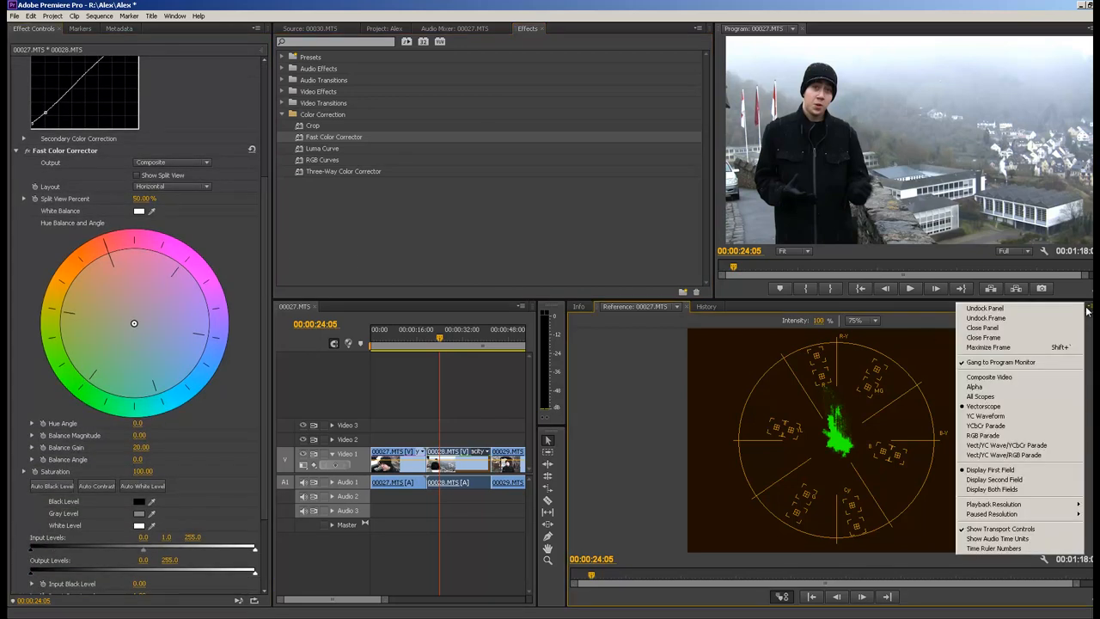
{"action": "left_click", "coordinate": [983, 434]}
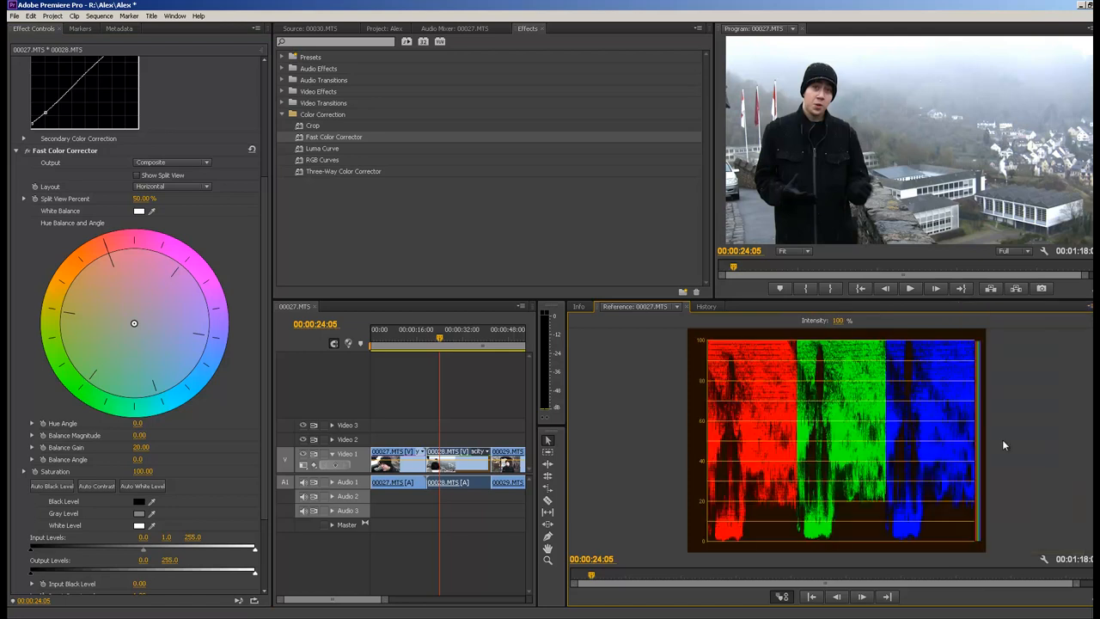
{"action": "mouse_move", "coordinate": [817, 374]}
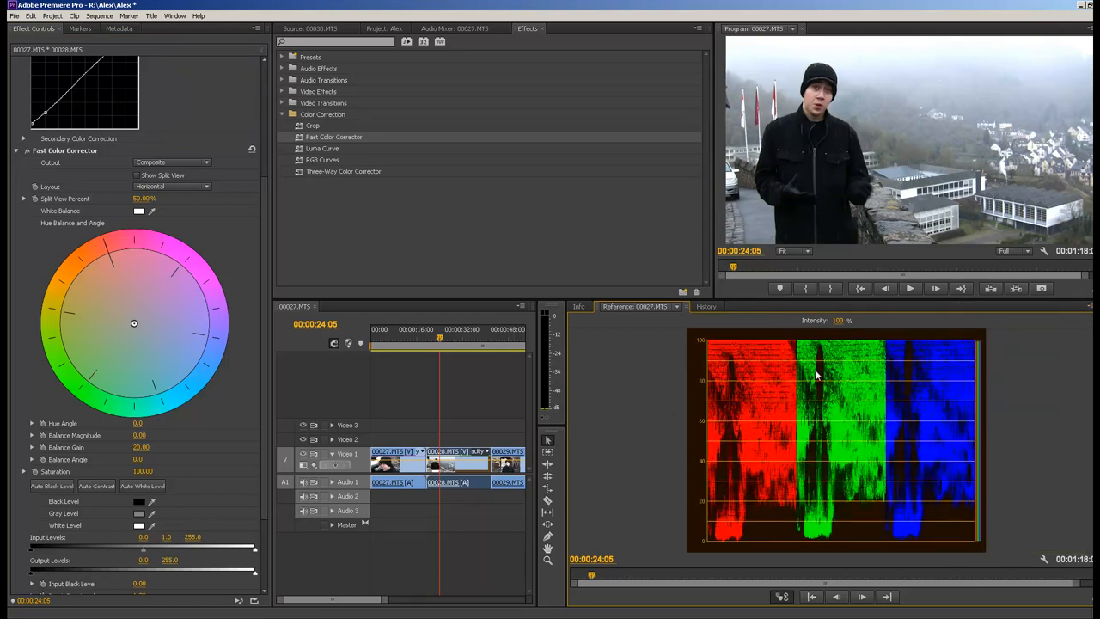
{"action": "mouse_move", "coordinate": [849, 498]}
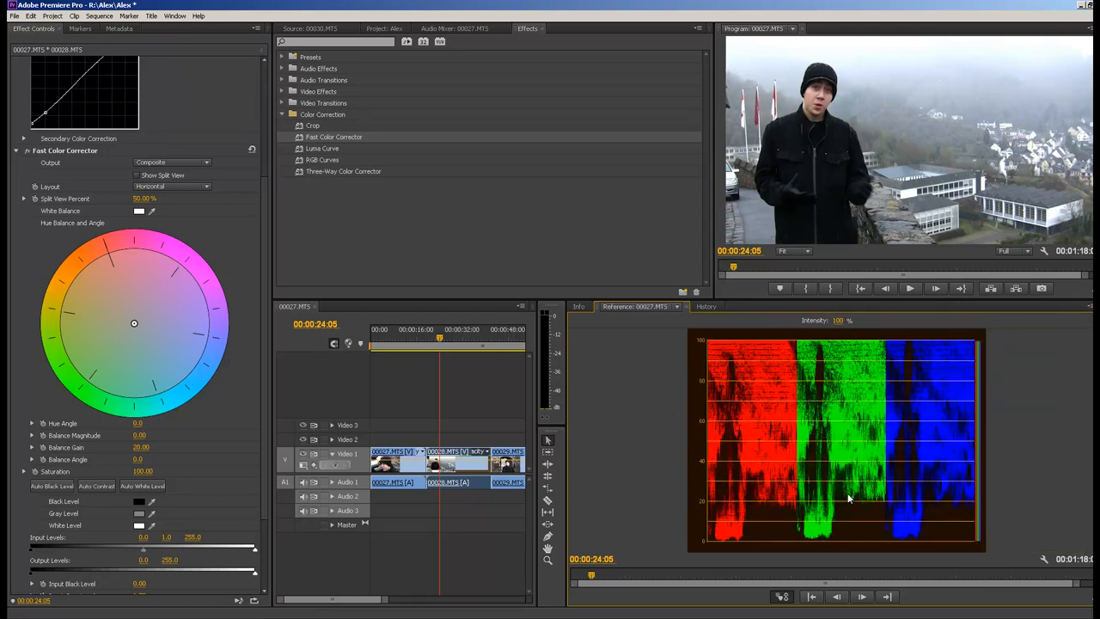
{"action": "mouse_move", "coordinate": [863, 385]}
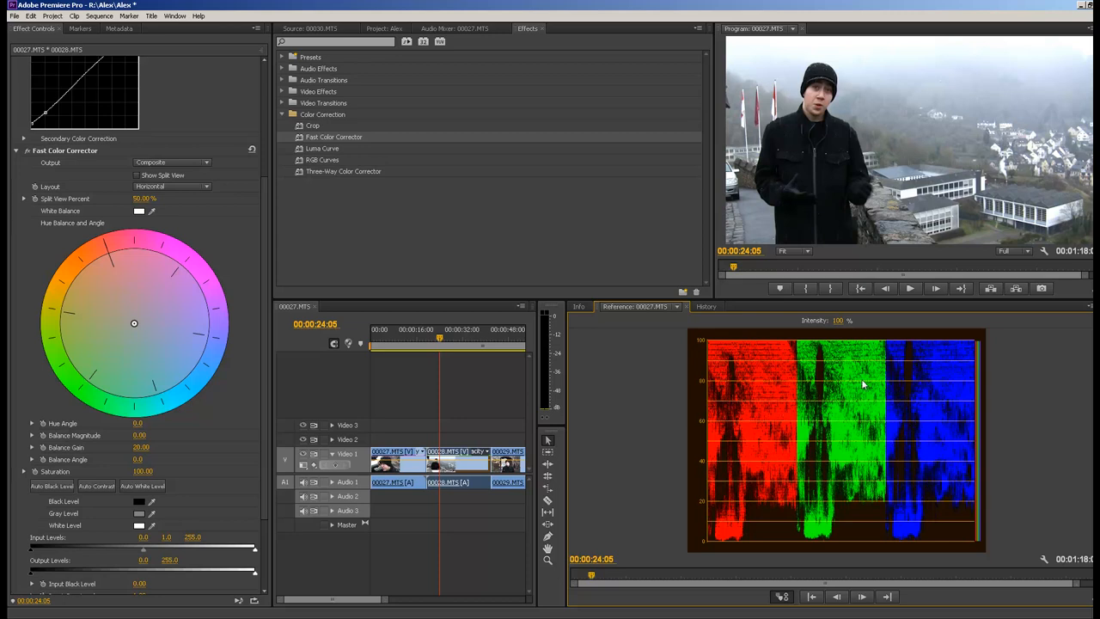
{"action": "mouse_move", "coordinate": [950, 368]}
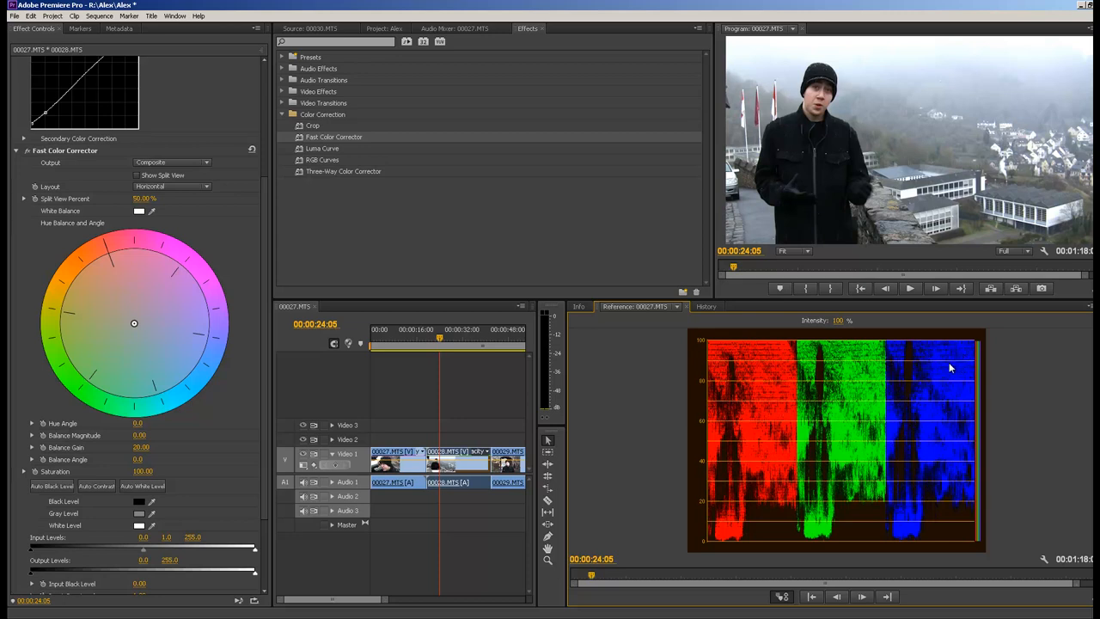
{"action": "mouse_move", "coordinate": [897, 368]}
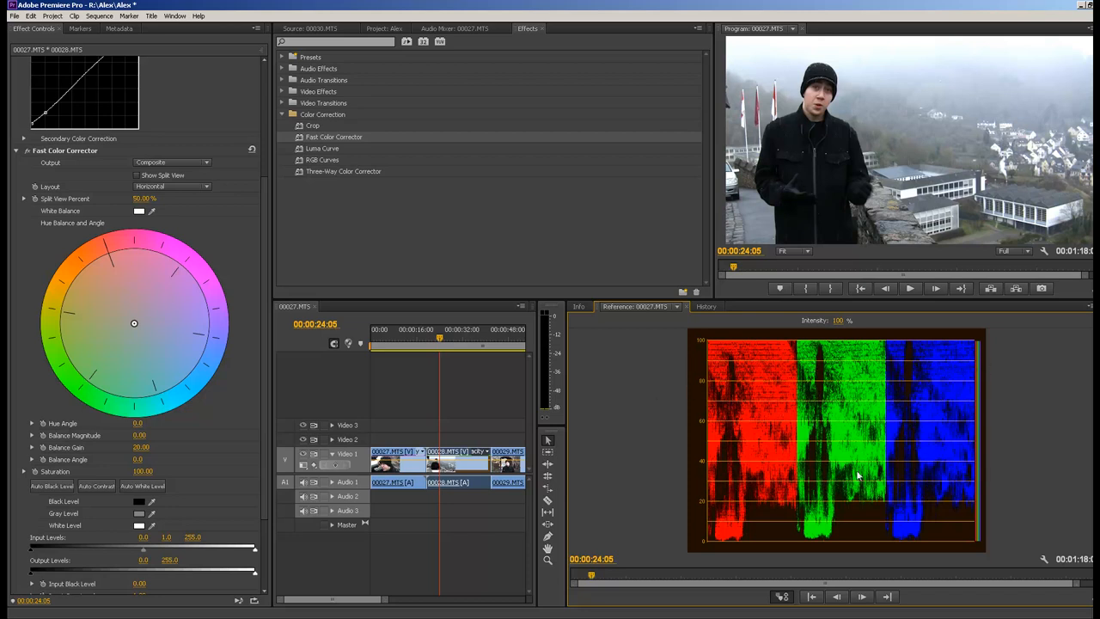
{"action": "mouse_move", "coordinate": [220, 309]}
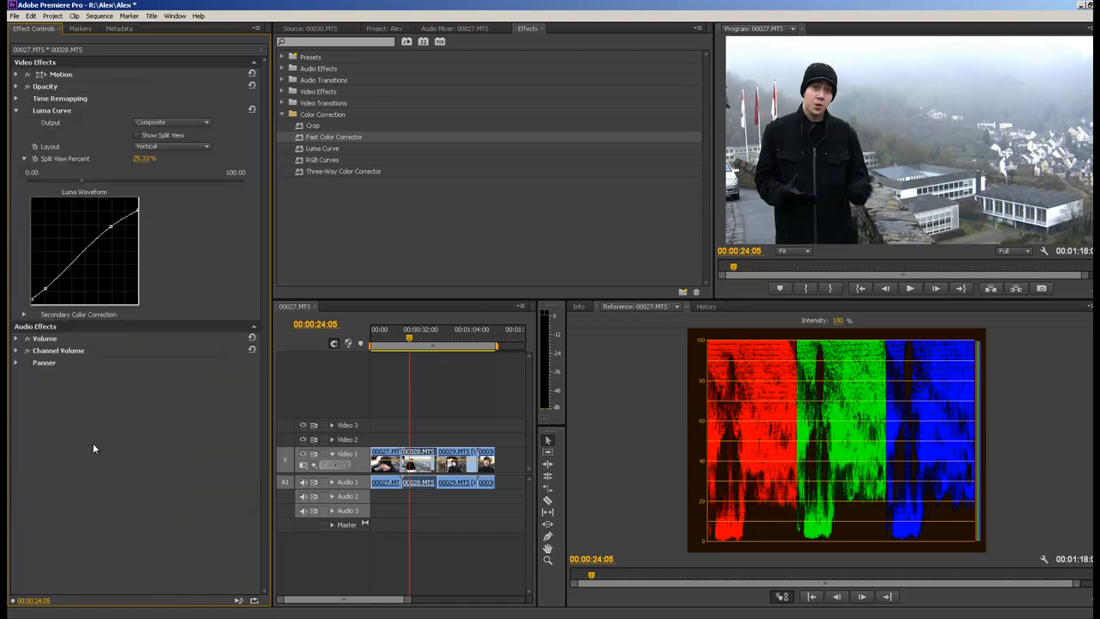
{"action": "mouse_move", "coordinate": [110, 158]}
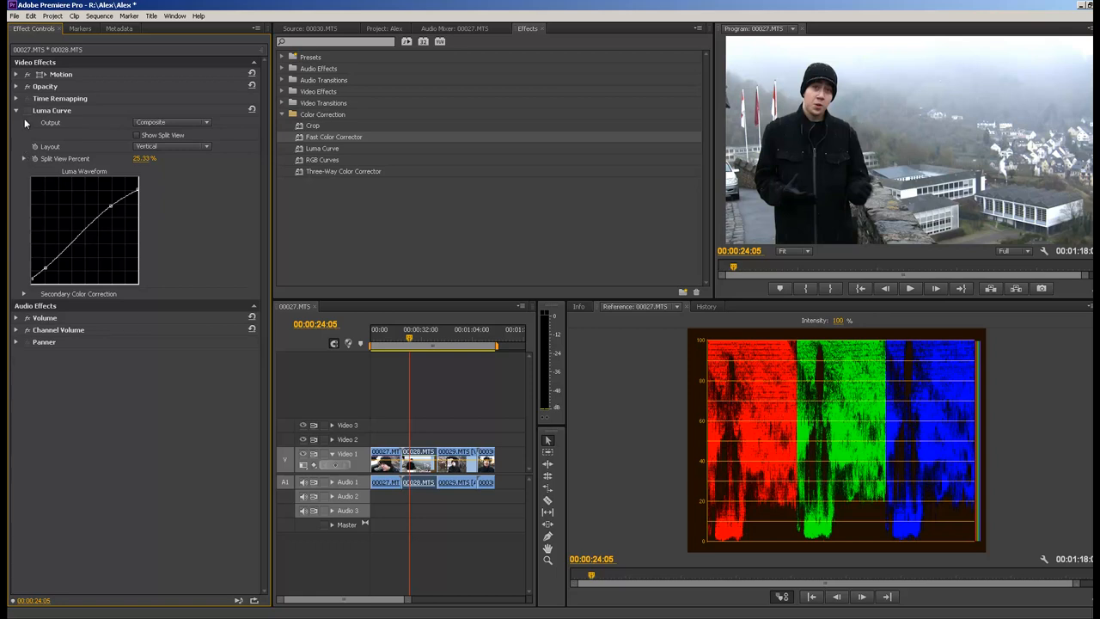
Step: Collapse Luma Curve, crop the shot to a small skin patch and zoom the Program Monitor to 100%
{"action": "left_click", "coordinate": [18, 110]}
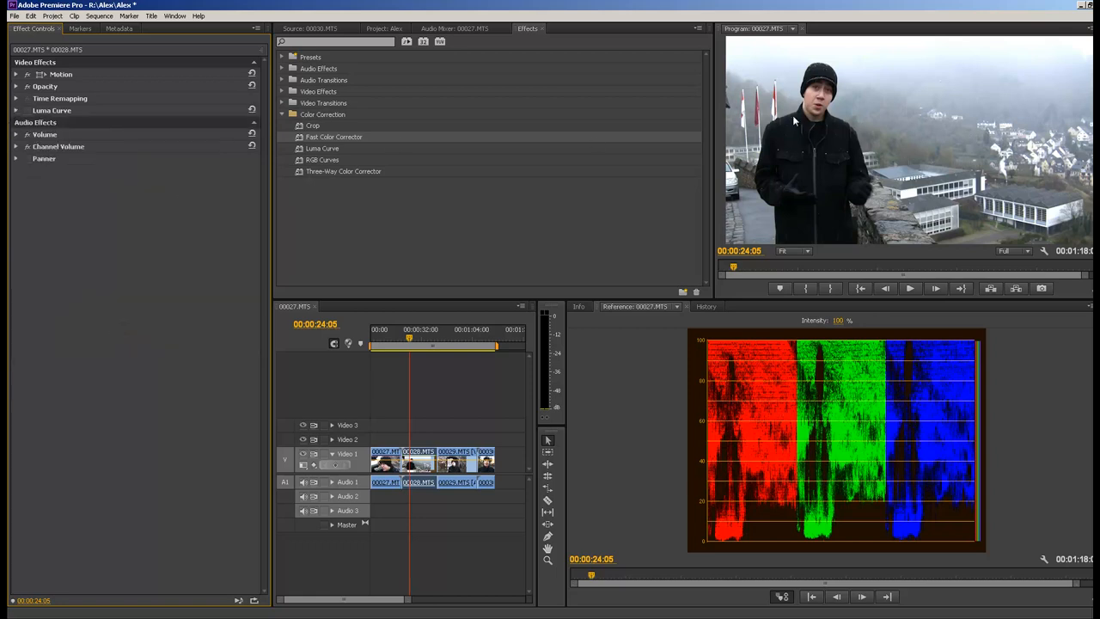
{"action": "mouse_move", "coordinate": [815, 107]}
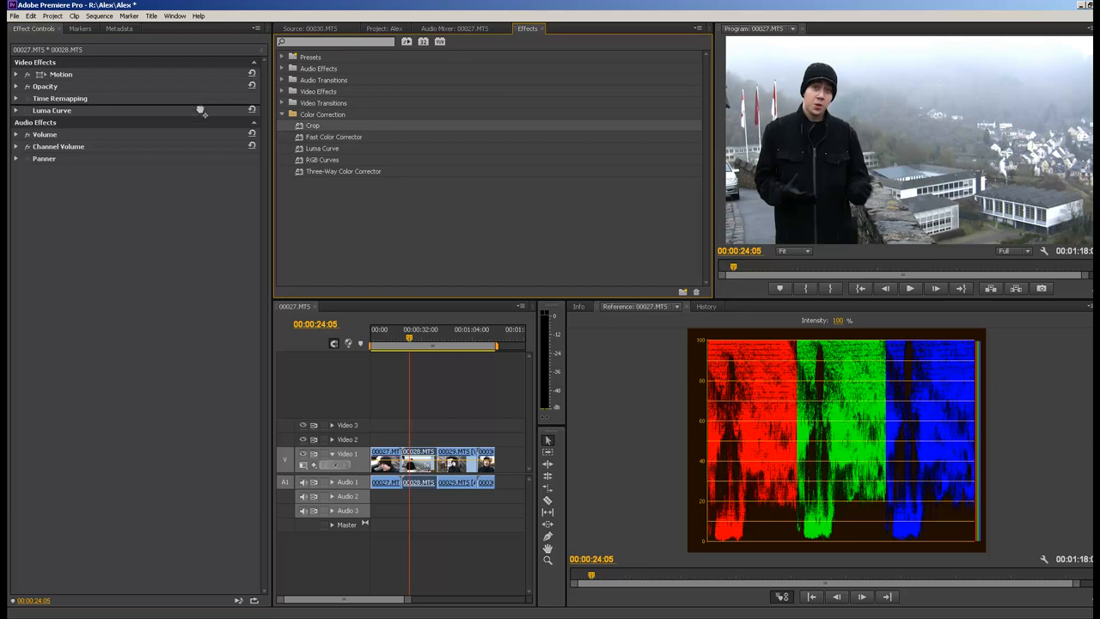
{"action": "left_click", "coordinate": [16, 122]}
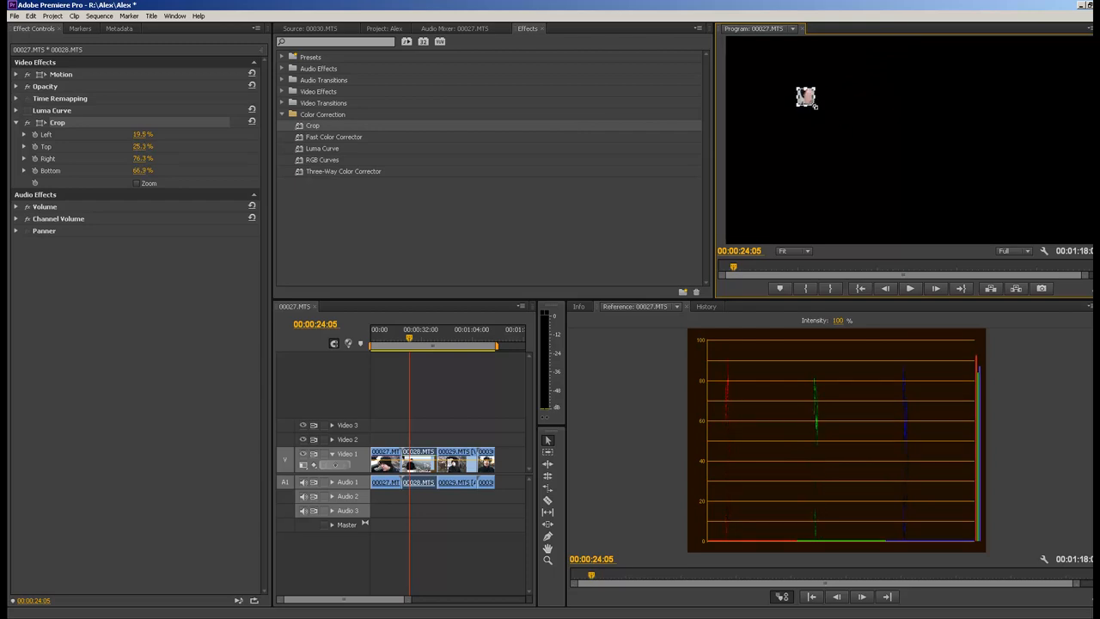
{"action": "left_click", "coordinate": [792, 251]}
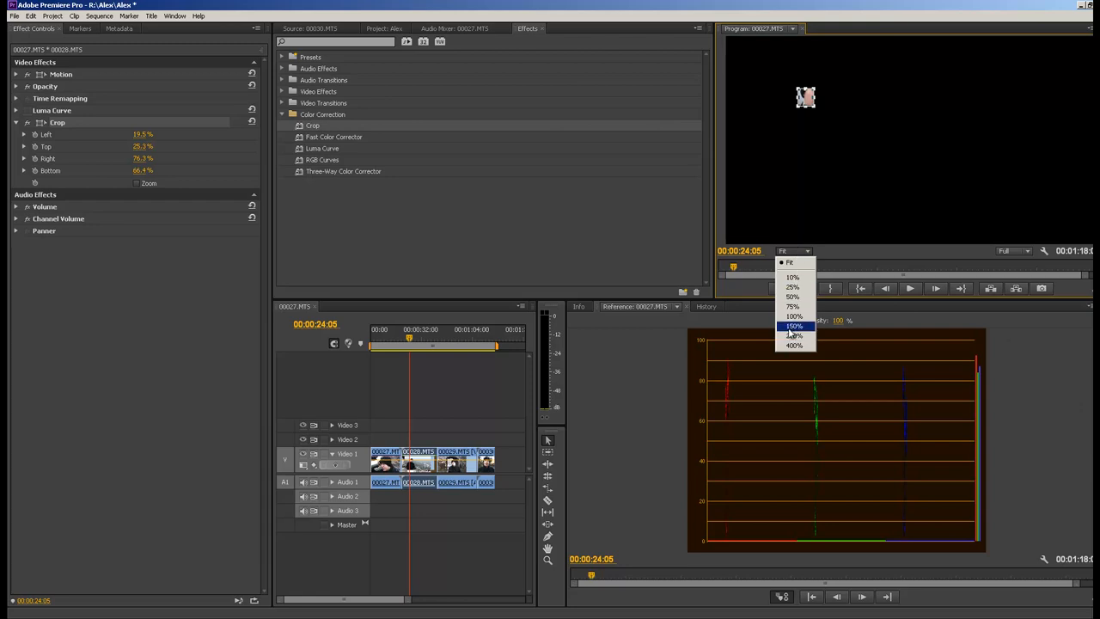
{"action": "left_click", "coordinate": [792, 316]}
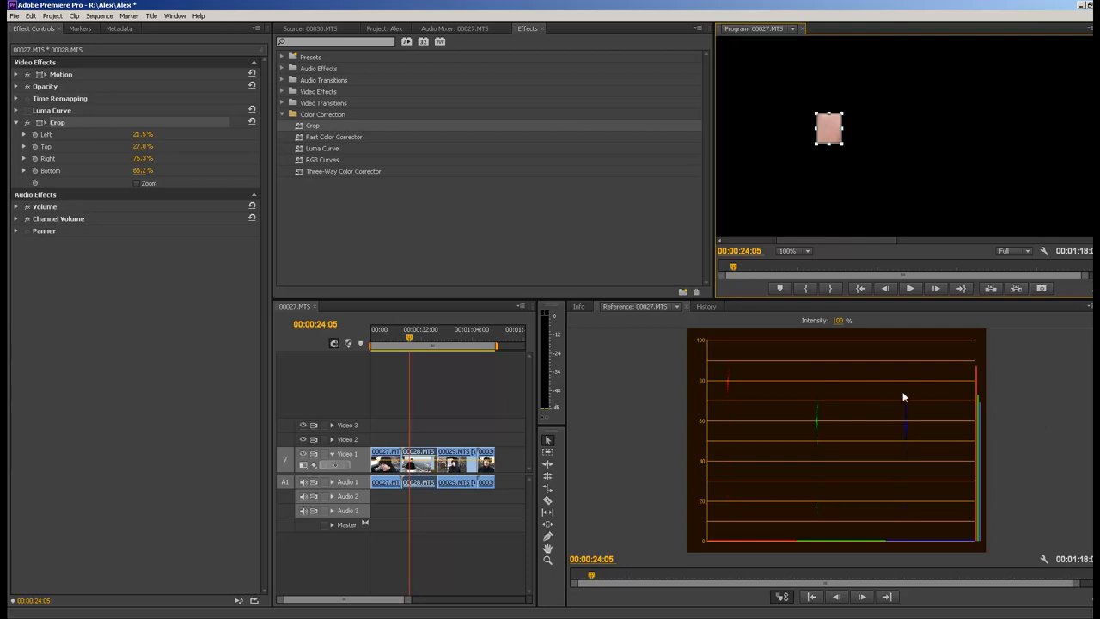
{"action": "mouse_move", "coordinate": [976, 419]}
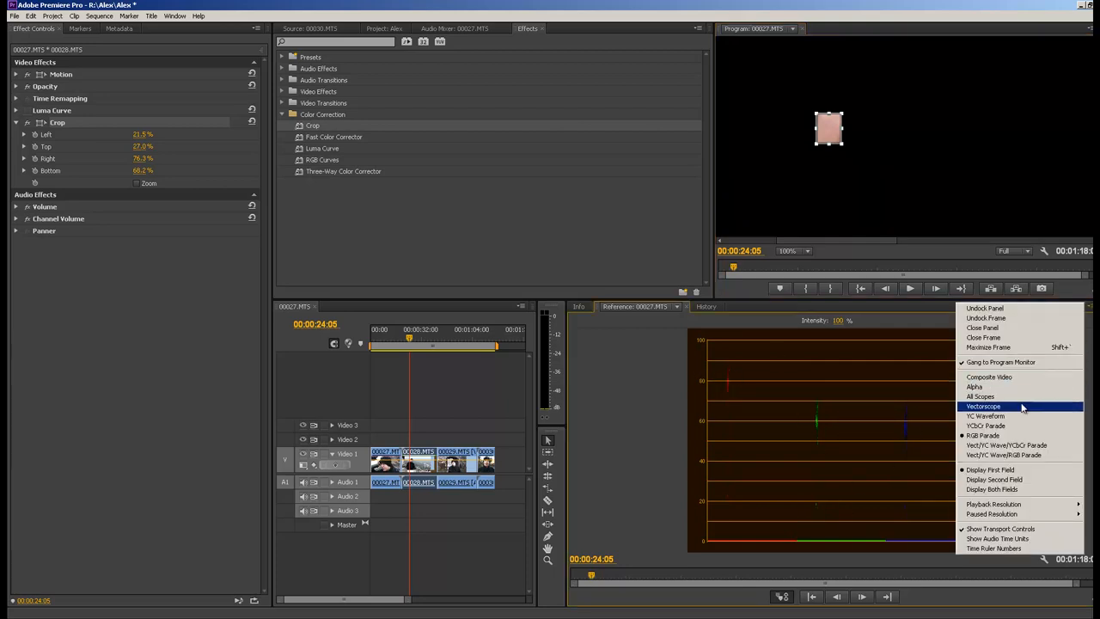
Step: Show the cropped skin patch on a Vectorscope in the Reference Monitor
{"action": "left_click", "coordinate": [983, 406]}
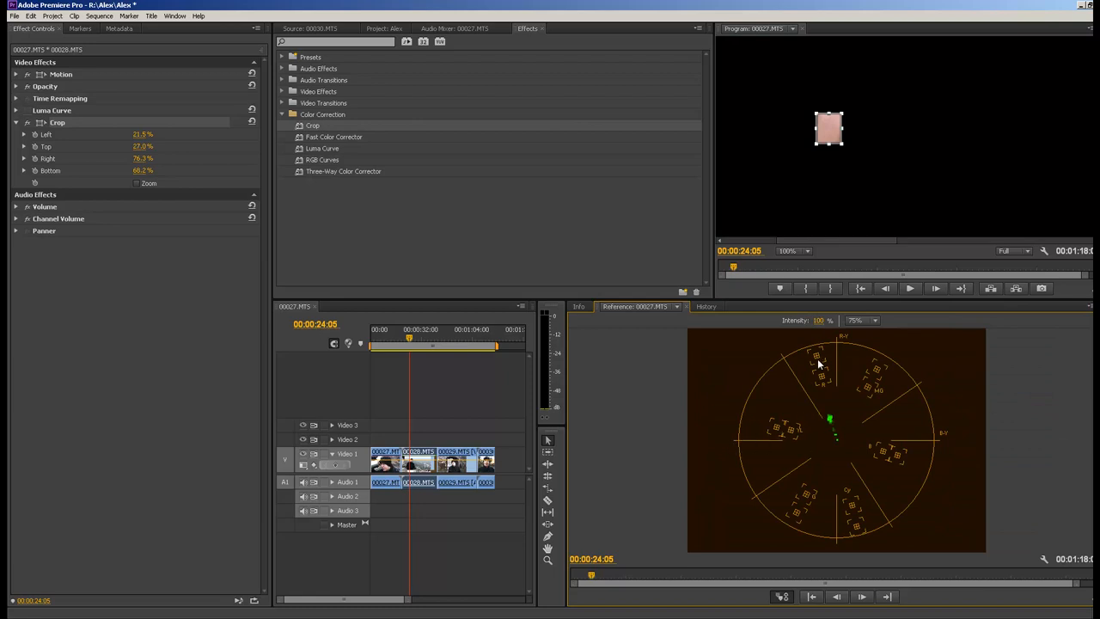
{"action": "mouse_move", "coordinate": [835, 445]}
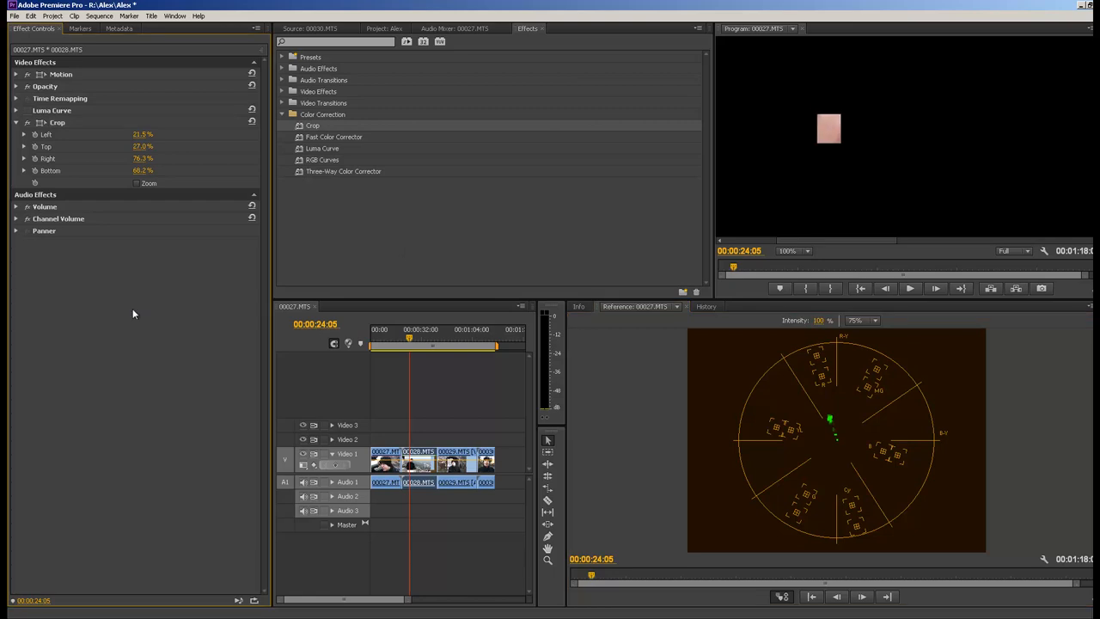
{"action": "mouse_move", "coordinate": [148, 343]}
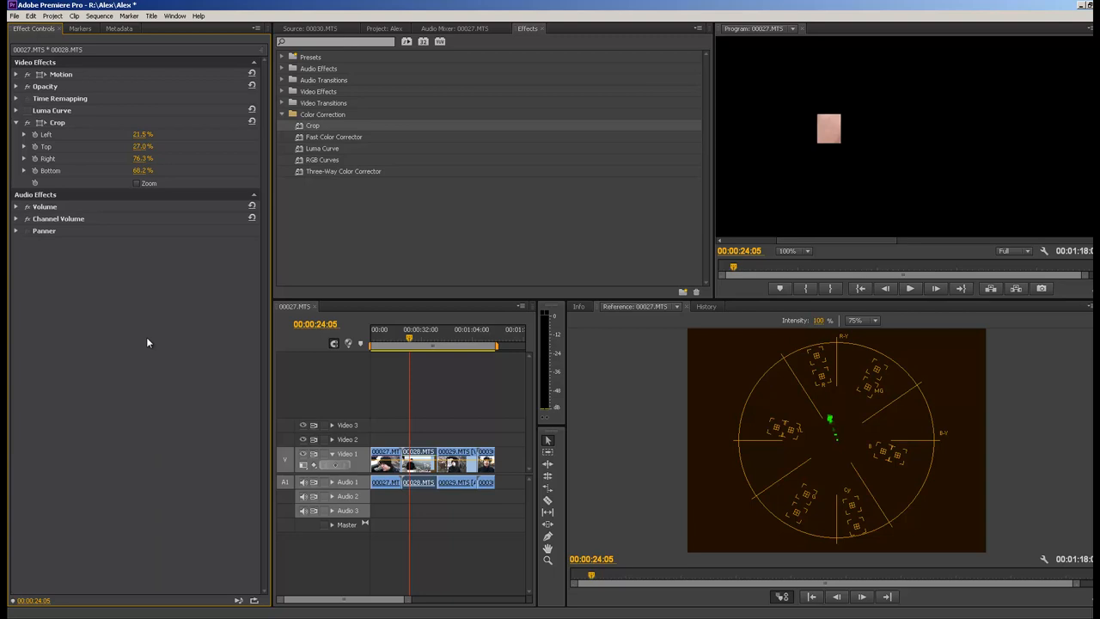
{"action": "mouse_move", "coordinate": [16, 232]}
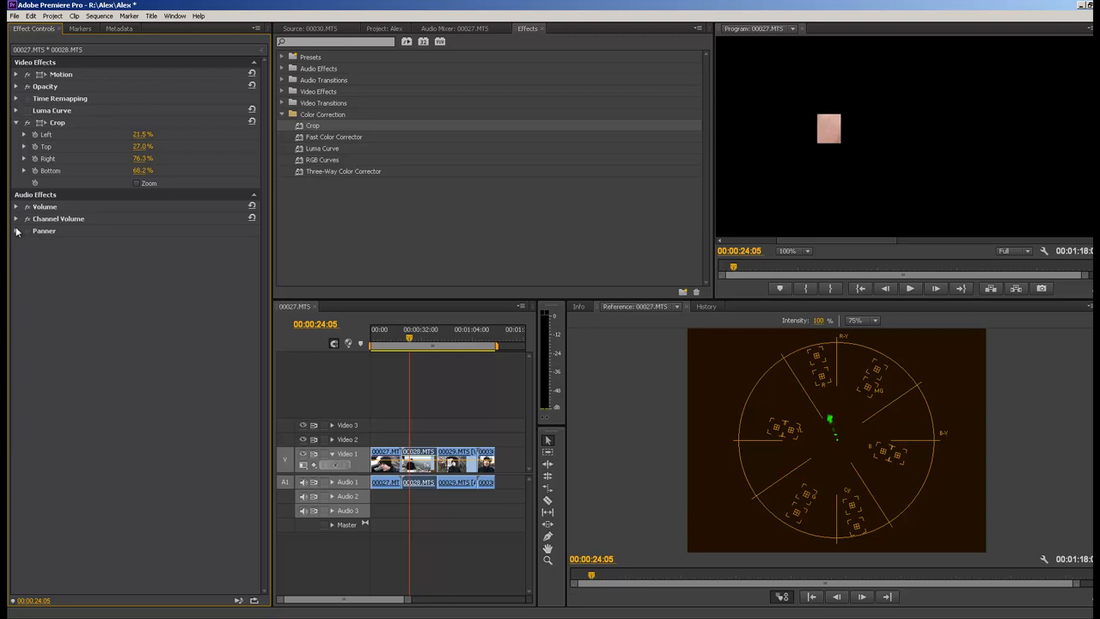
{"action": "mouse_move", "coordinate": [72, 262]}
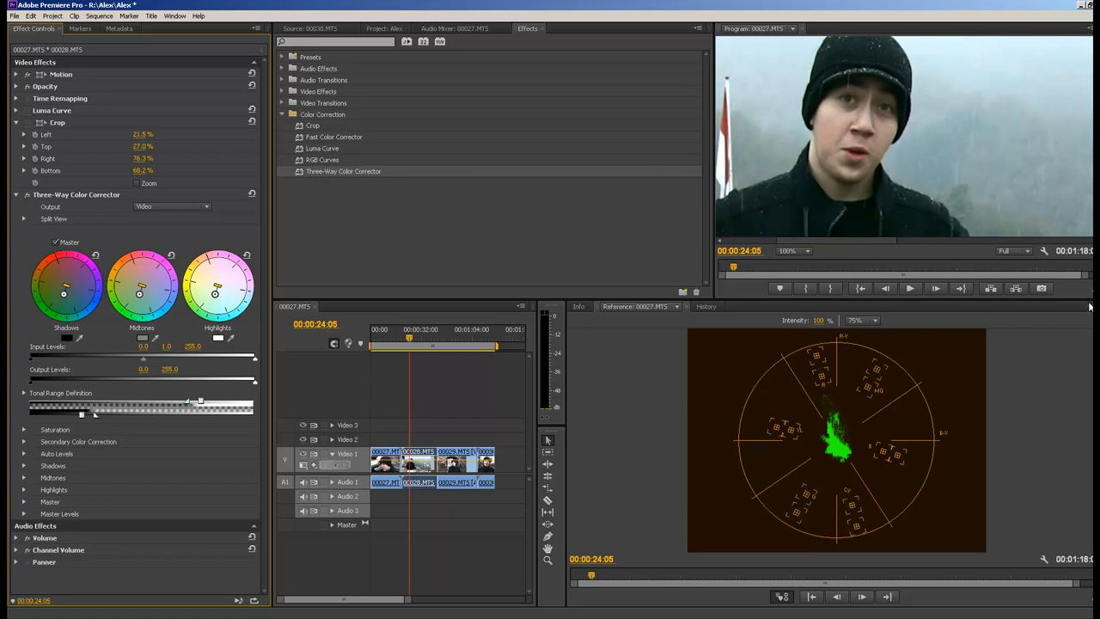
Step: Switch the Reference Monitor scope back to RGB Parade
{"action": "left_click", "coordinate": [1091, 306]}
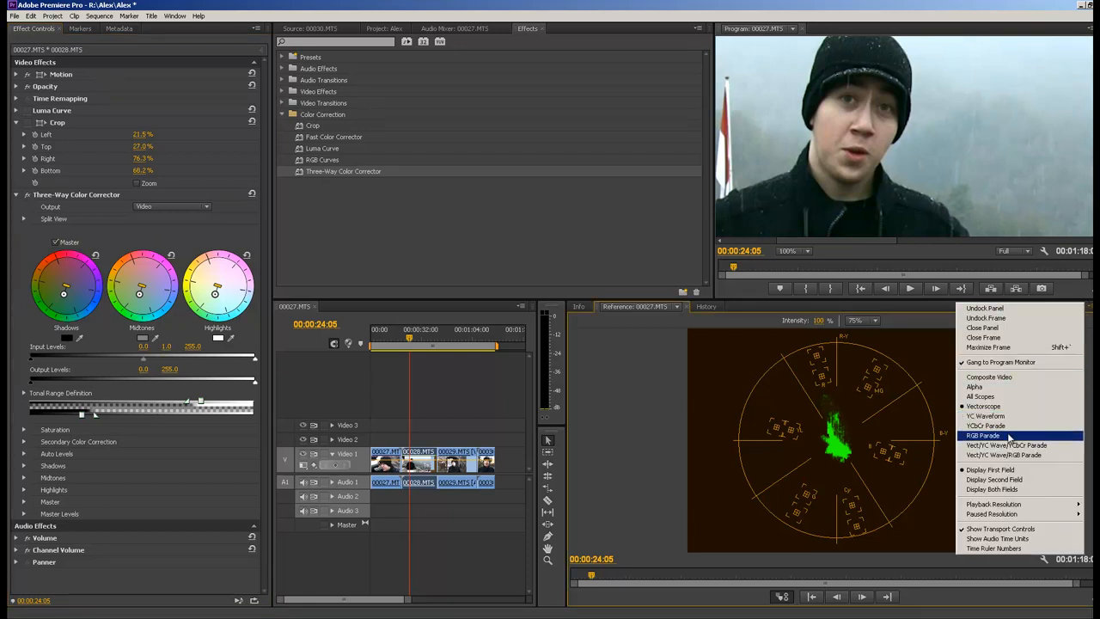
{"action": "left_click", "coordinate": [983, 436]}
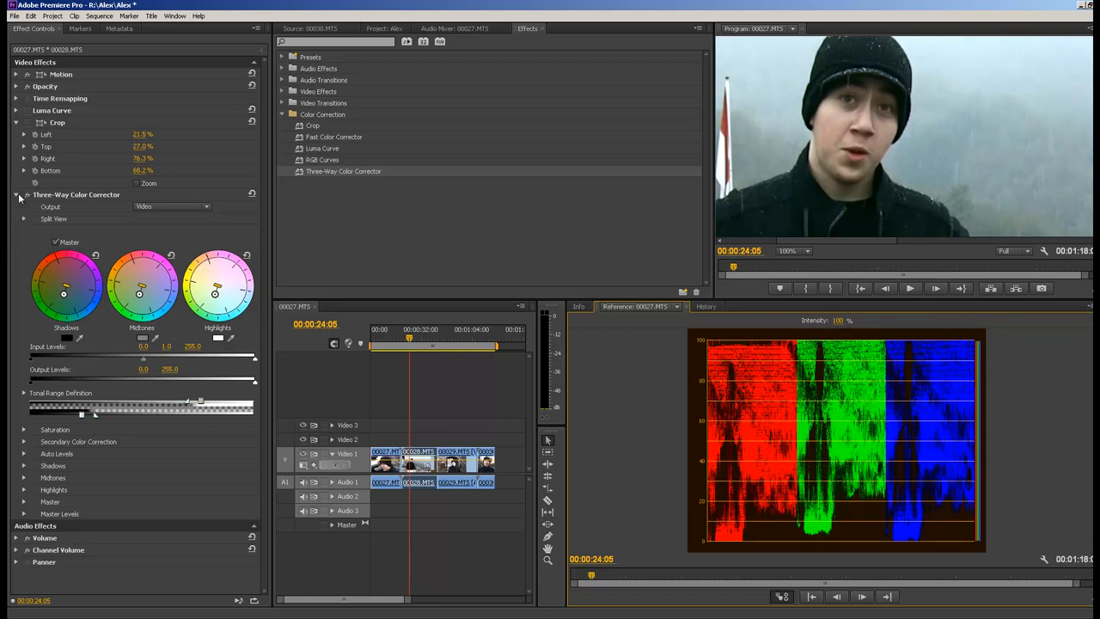
Step: Apply RGB Curves to the face clip and bend its green channel curve
{"action": "left_click", "coordinate": [16, 194]}
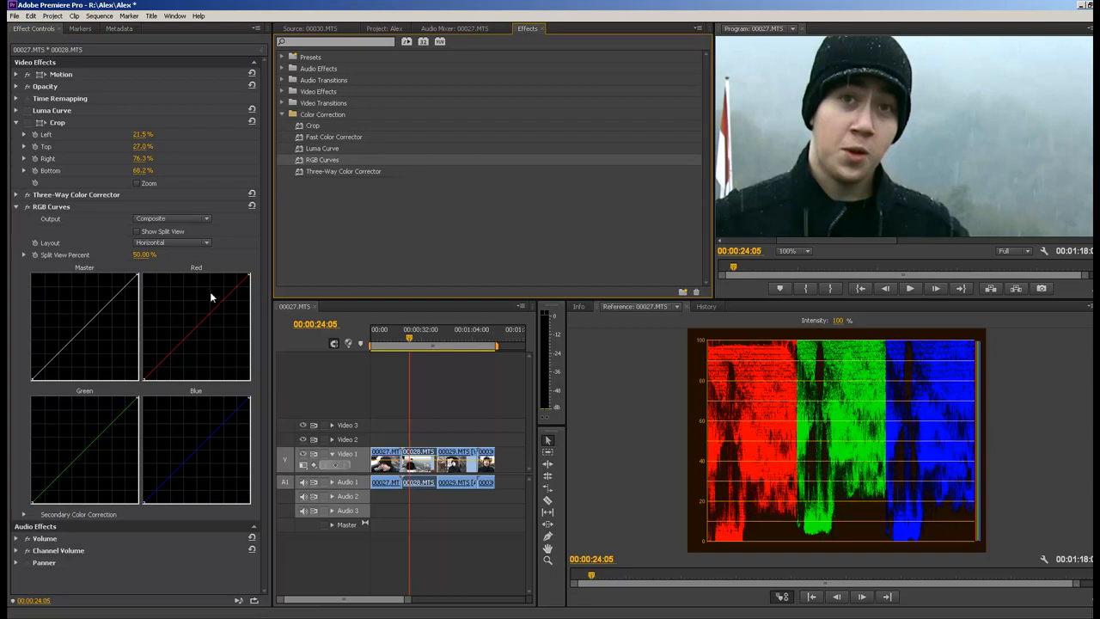
{"action": "mouse_move", "coordinate": [136, 395]}
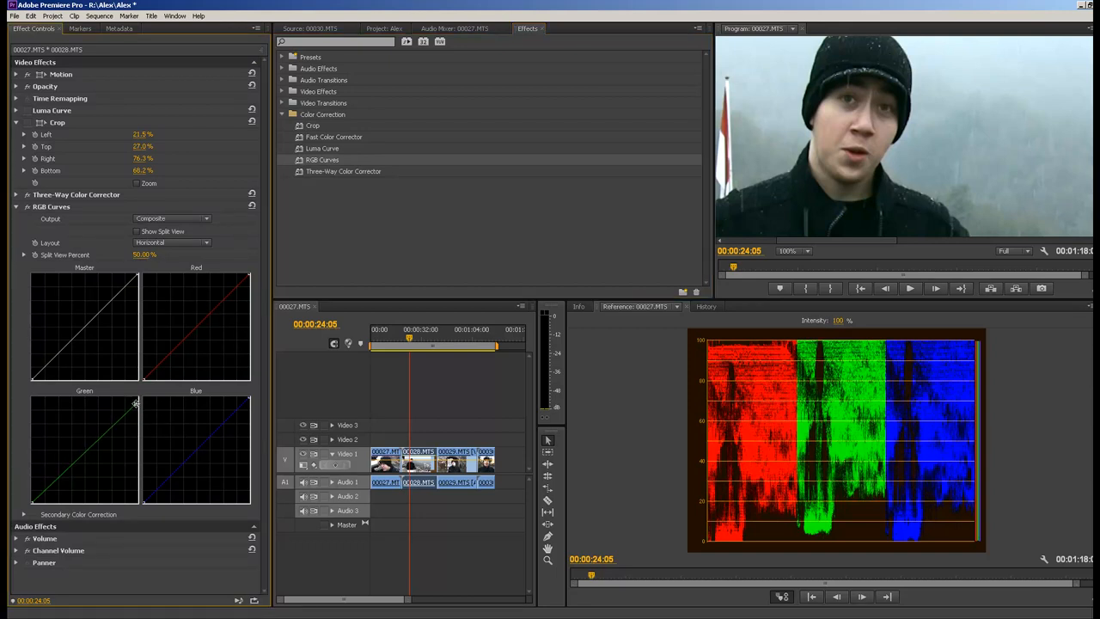
{"action": "left_click_drag", "start_coordinate": [138, 409], "coordinate": [136, 414]}
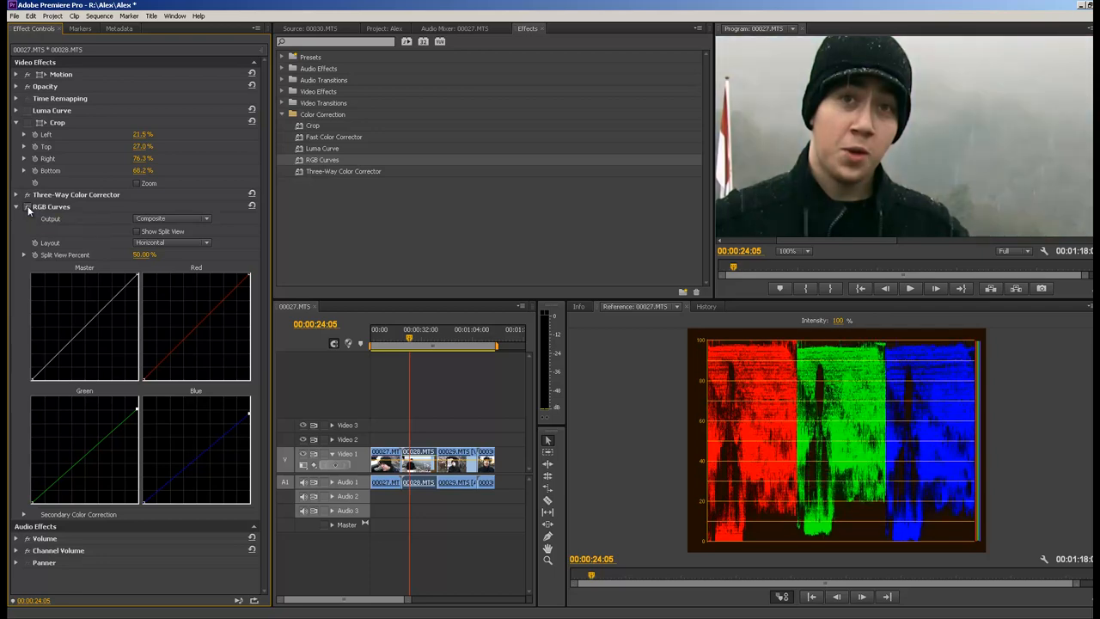
{"action": "mouse_move", "coordinate": [27, 206]}
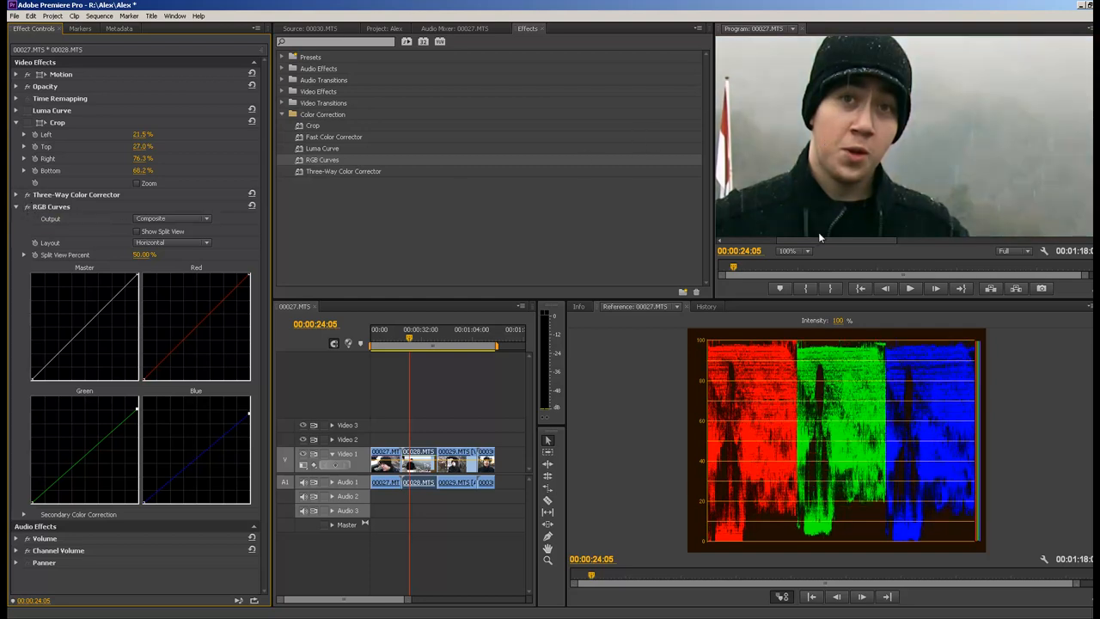
{"action": "mouse_move", "coordinate": [213, 347]}
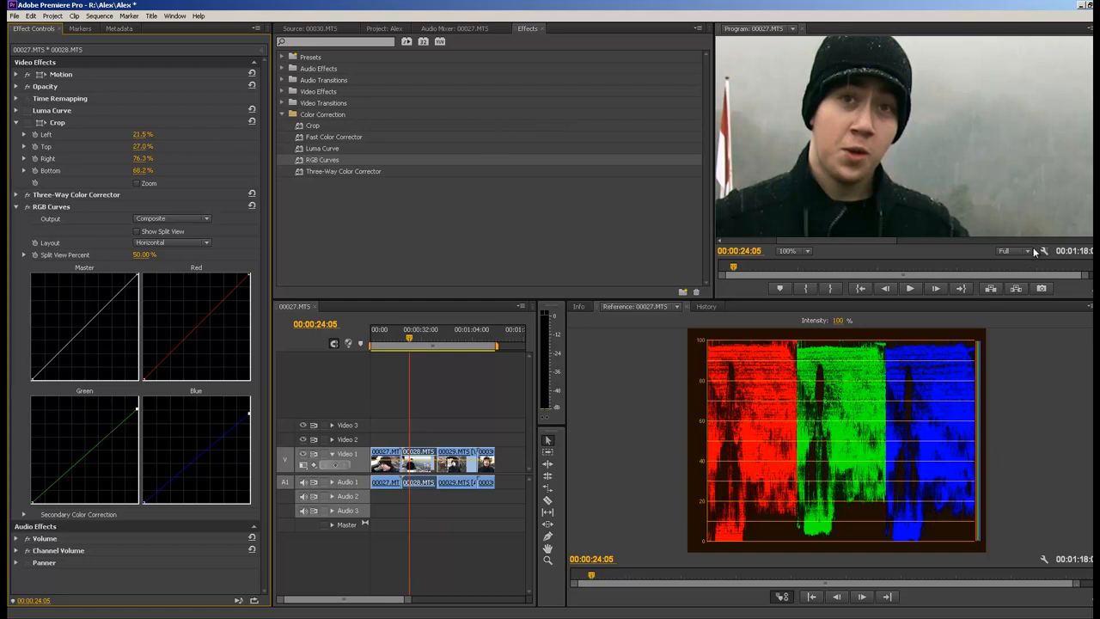
Step: Set the Program Monitor zoom to Fit so the whole shot of the man is visible
{"action": "left_click", "coordinate": [790, 251]}
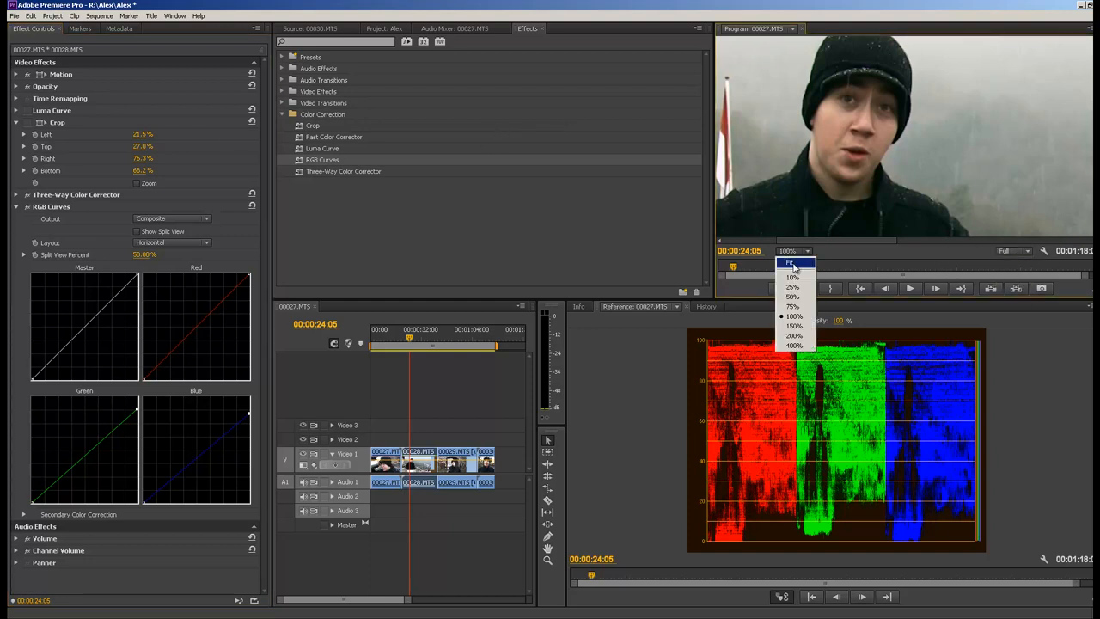
{"action": "left_click", "coordinate": [789, 263]}
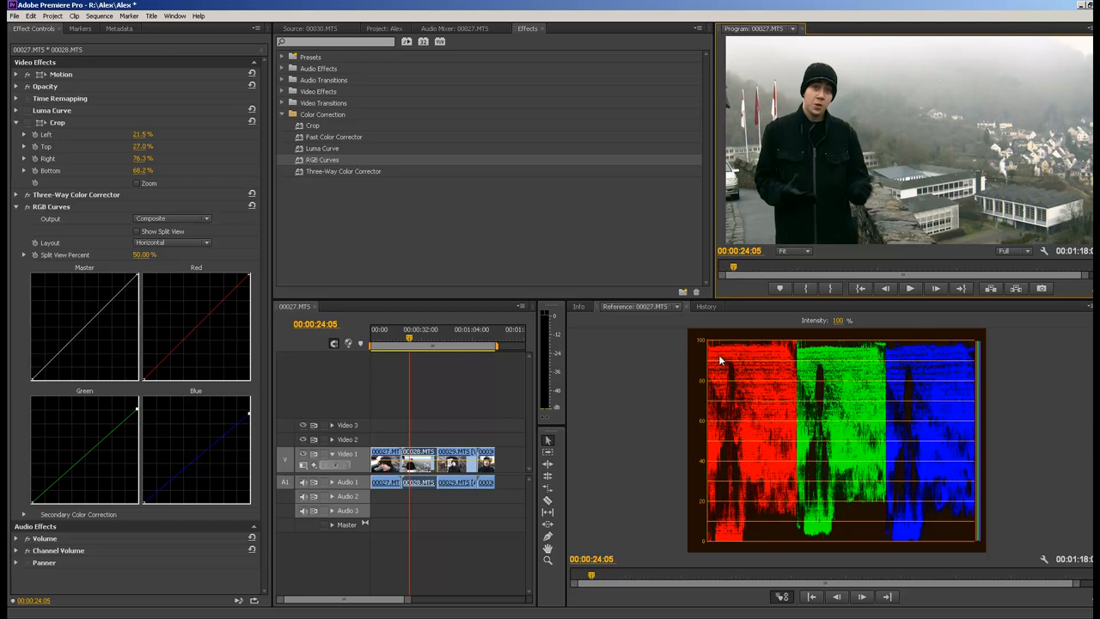
{"action": "mouse_move", "coordinate": [978, 244]}
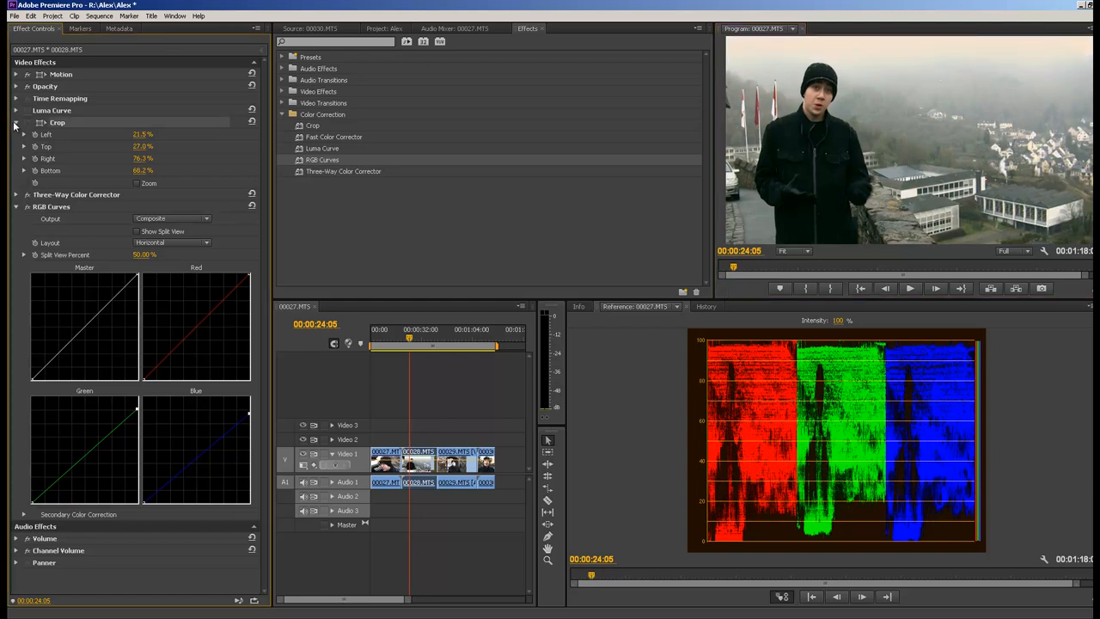
Step: Toggle an effect off and on to compare, collapsing the Crop and RGB Curves settings
{"action": "left_click", "coordinate": [16, 122]}
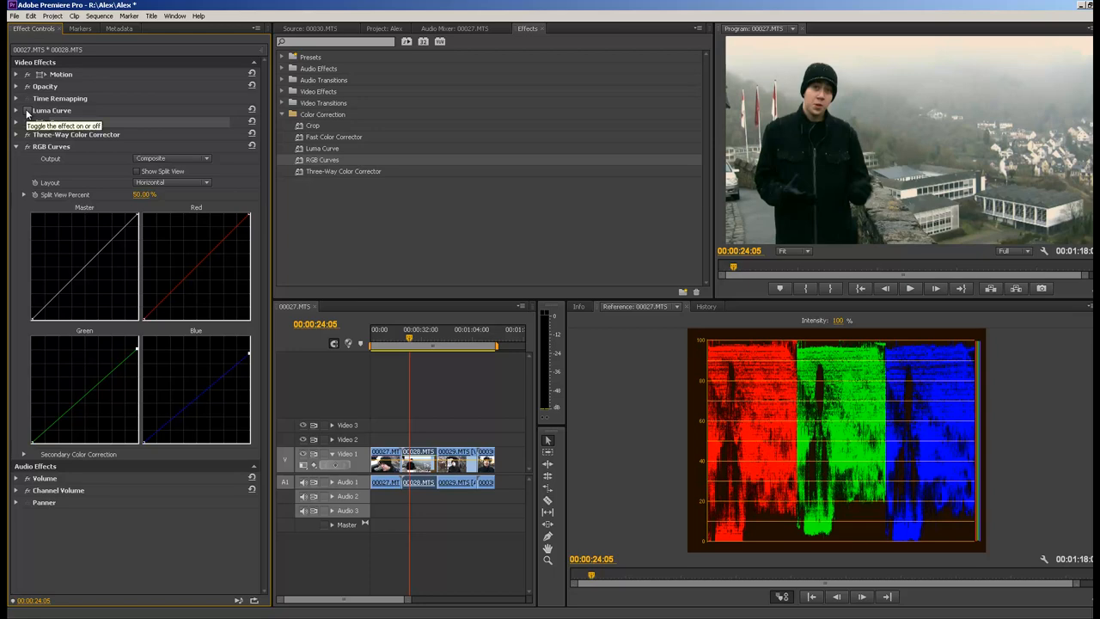
{"action": "left_click", "coordinate": [17, 122]}
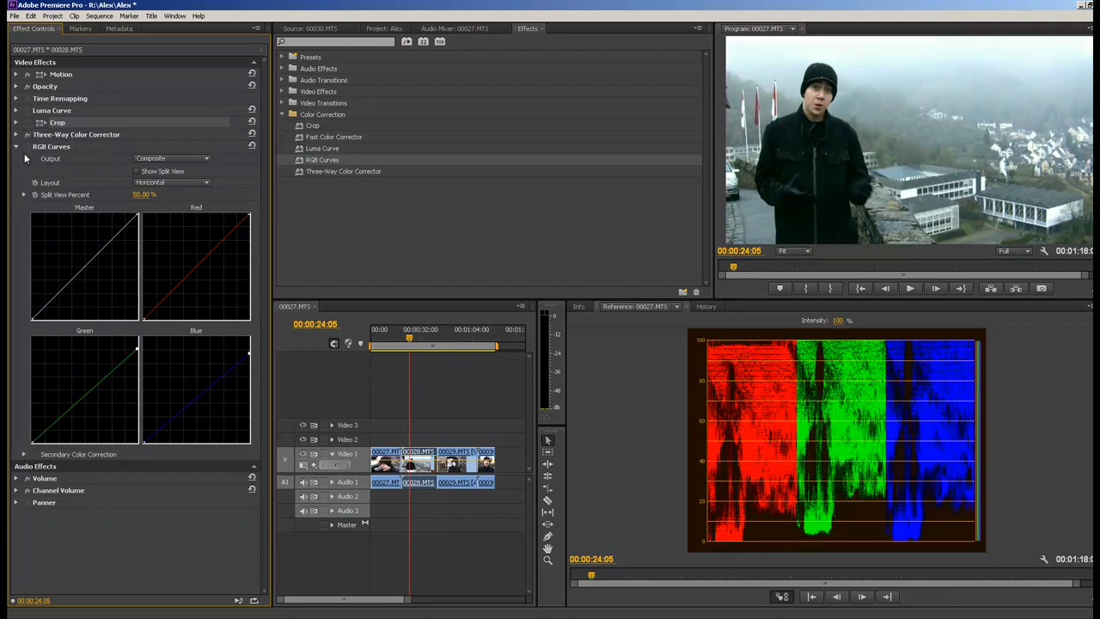
{"action": "left_click", "coordinate": [27, 146]}
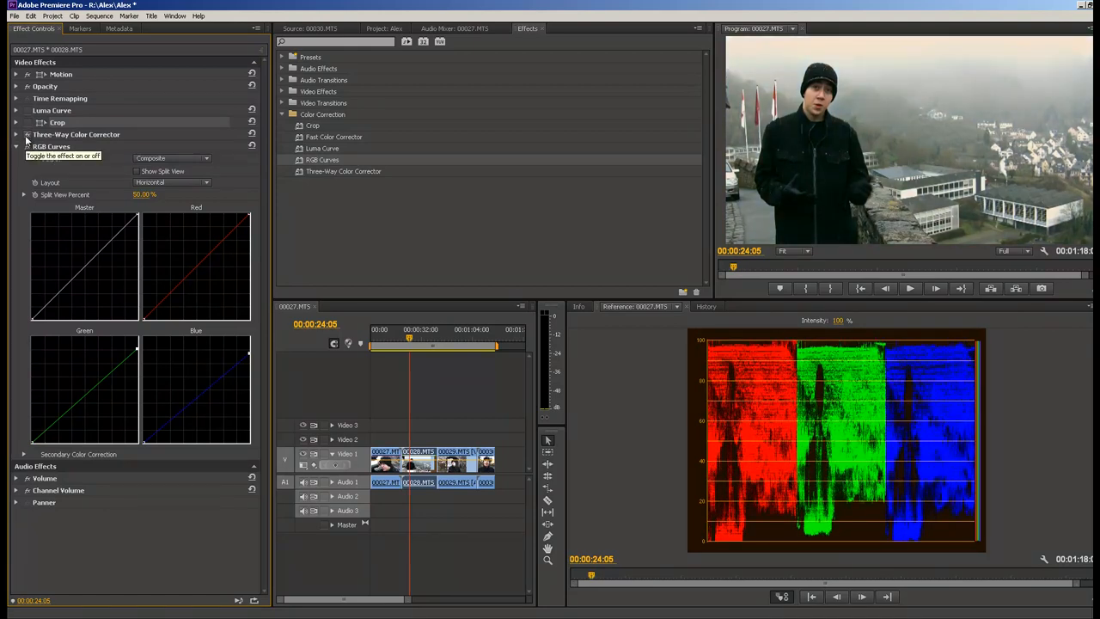
{"action": "left_click", "coordinate": [16, 146]}
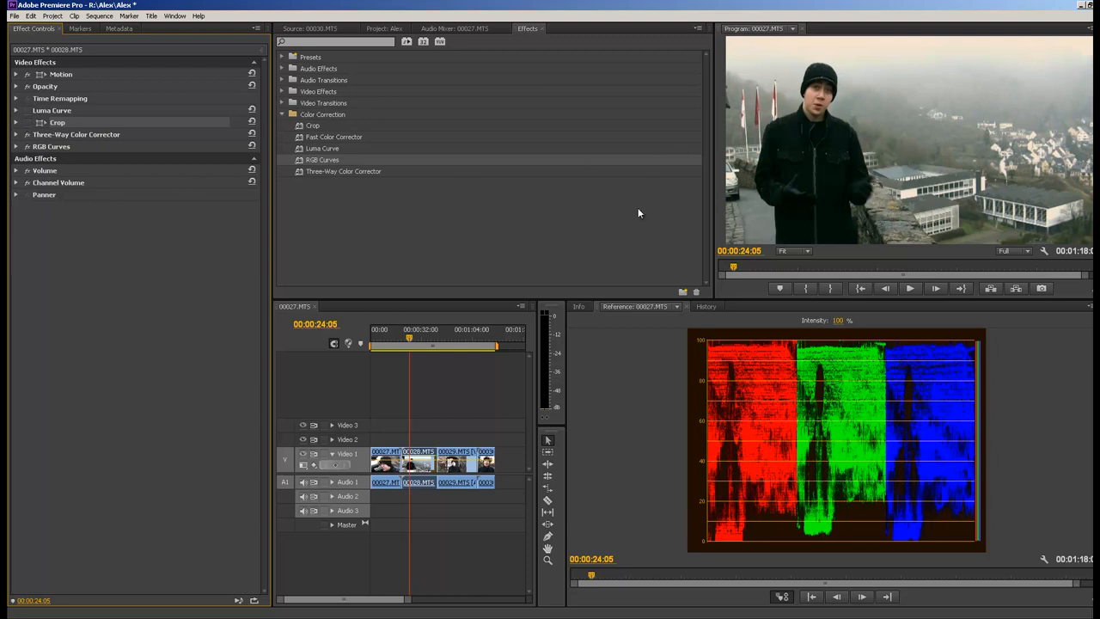
{"action": "mouse_move", "coordinate": [163, 351]}
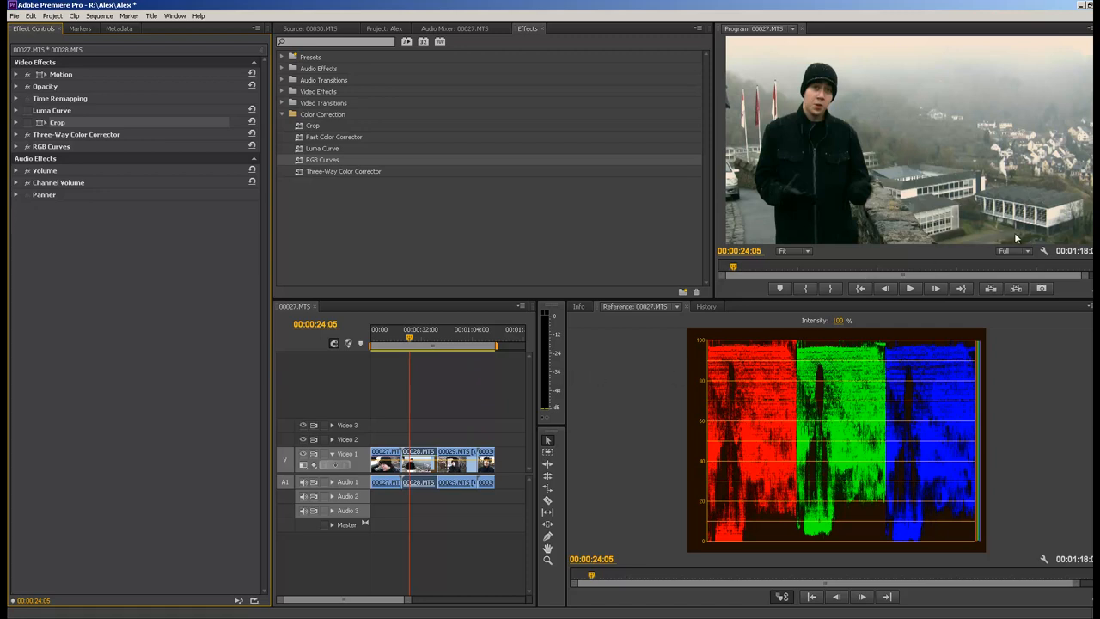
{"action": "mouse_move", "coordinate": [827, 196]}
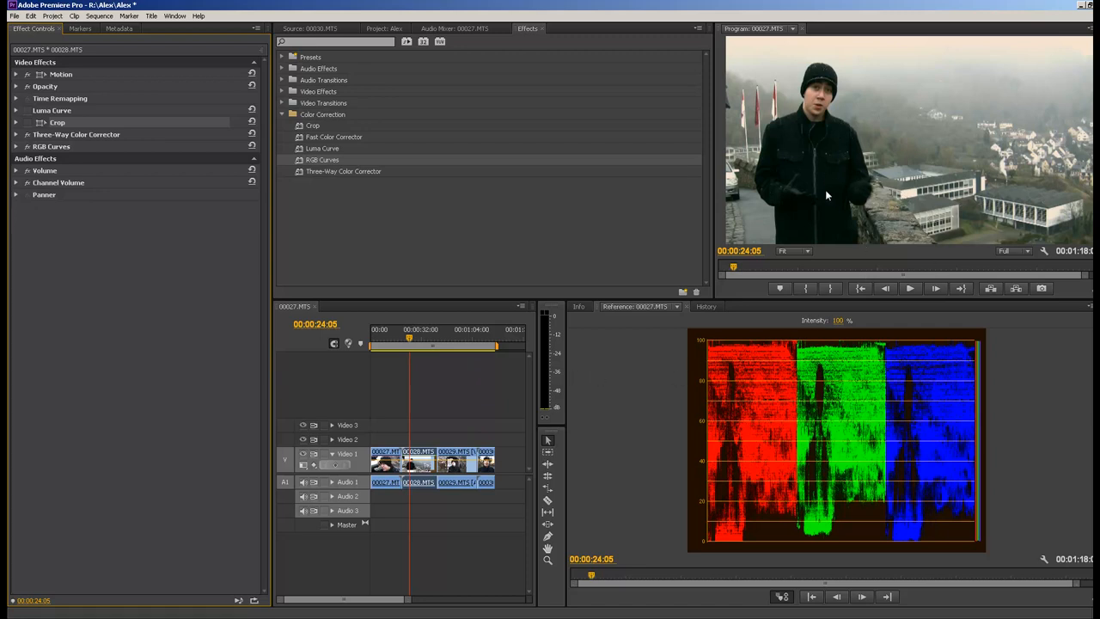
{"action": "mouse_move", "coordinate": [893, 129]}
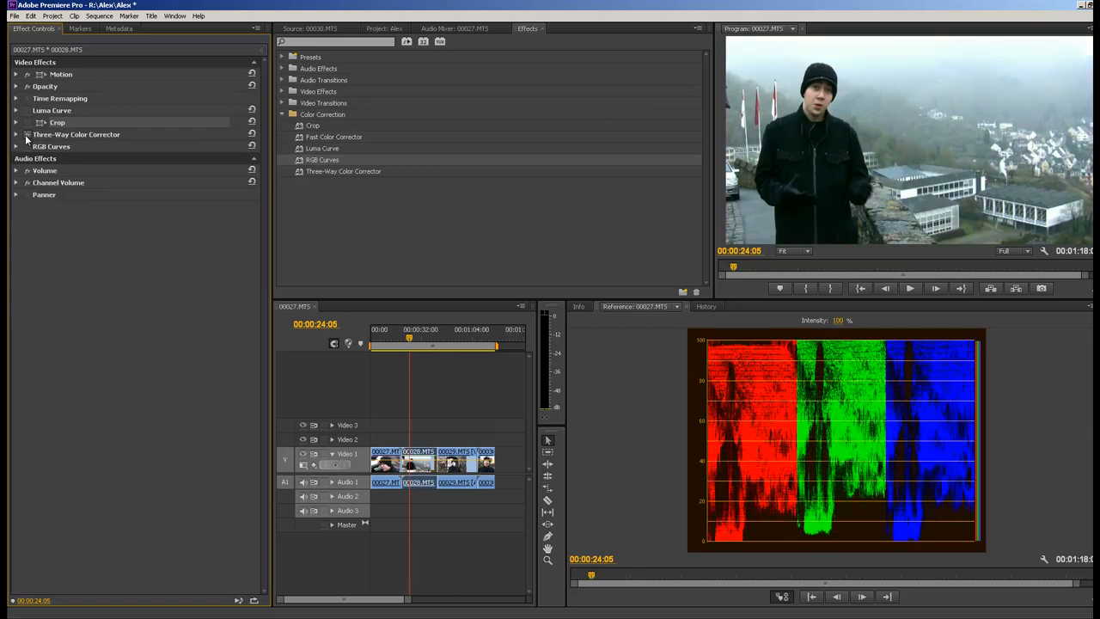
{"action": "mouse_move", "coordinate": [27, 146]}
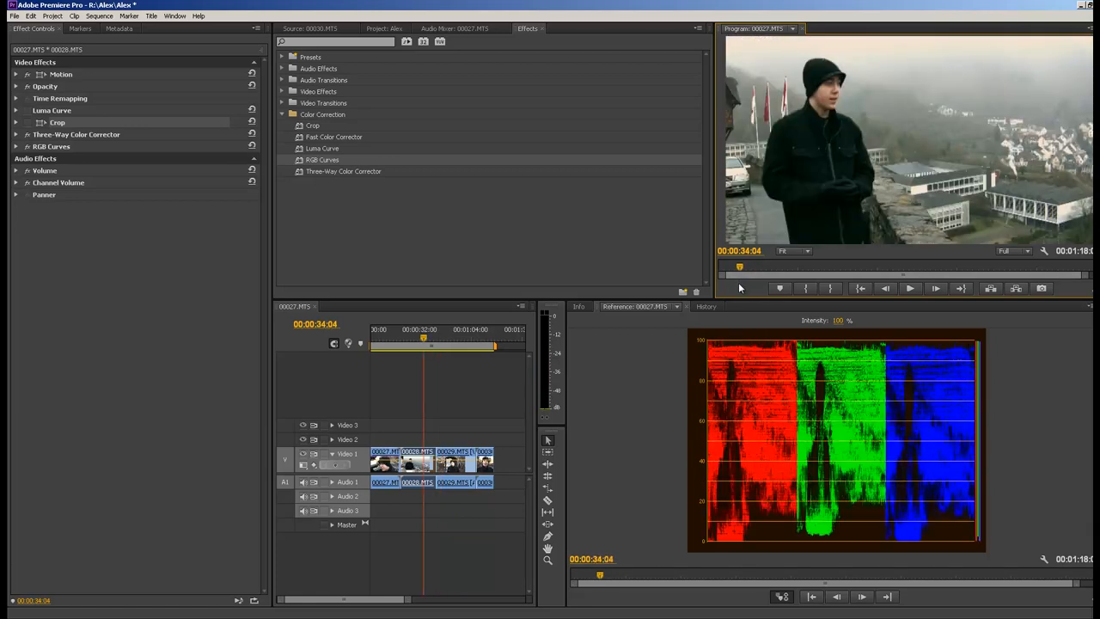
Step: Move the playhead to the foggy riverside town shot near 00:00:41
{"action": "left_click", "coordinate": [911, 288]}
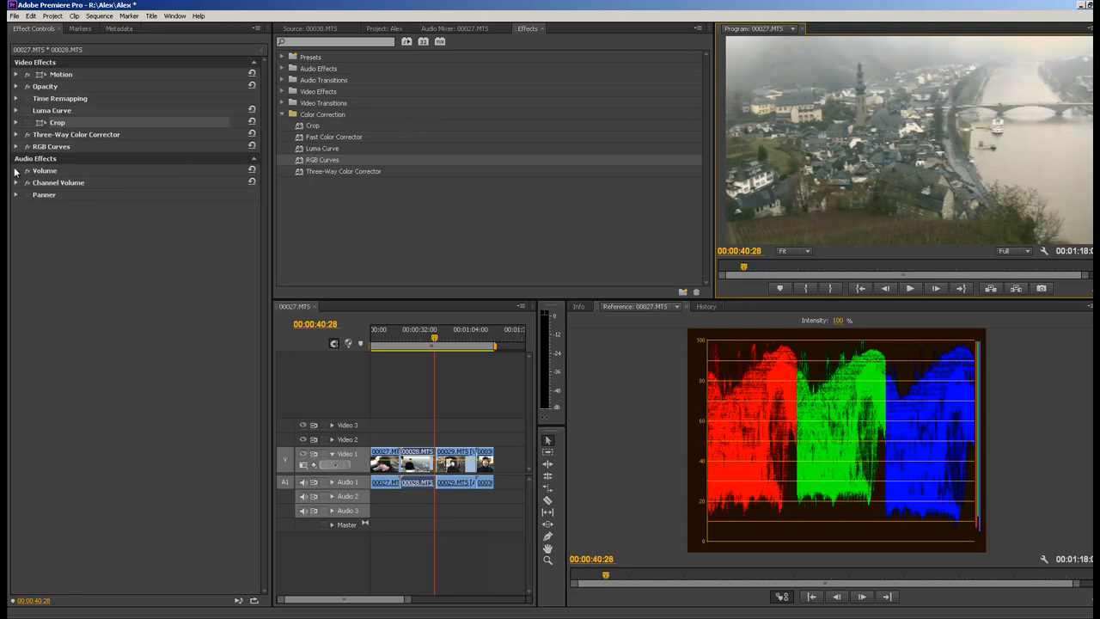
{"action": "mouse_move", "coordinate": [945, 351]}
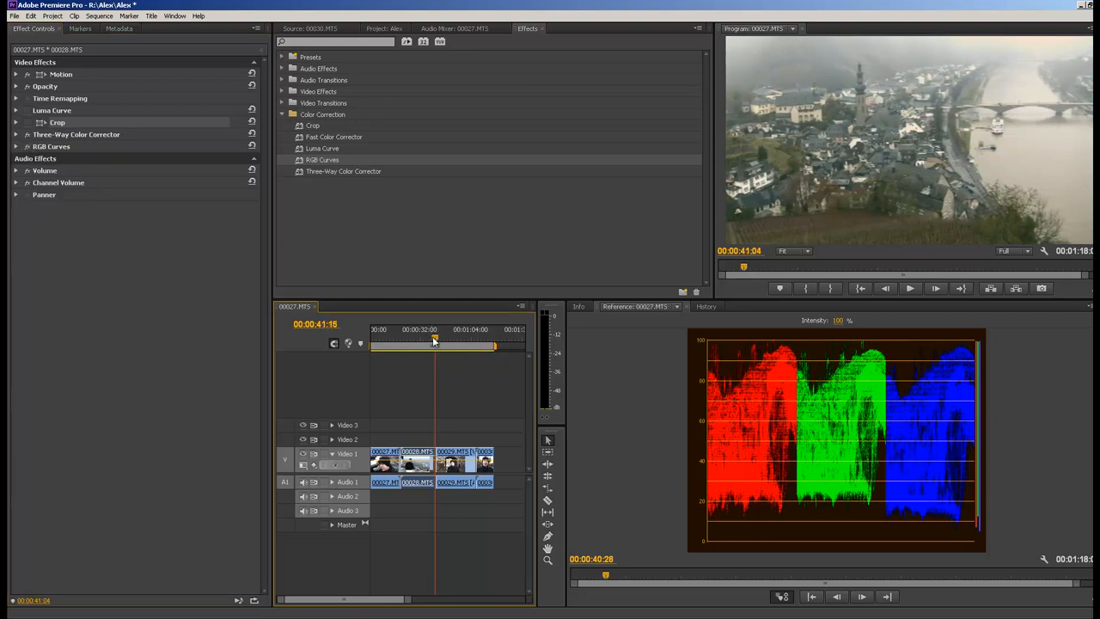
Step: Move to the young man's close-up by the stone arch and open the reference monitor's scope options
{"action": "left_click", "coordinate": [450, 343]}
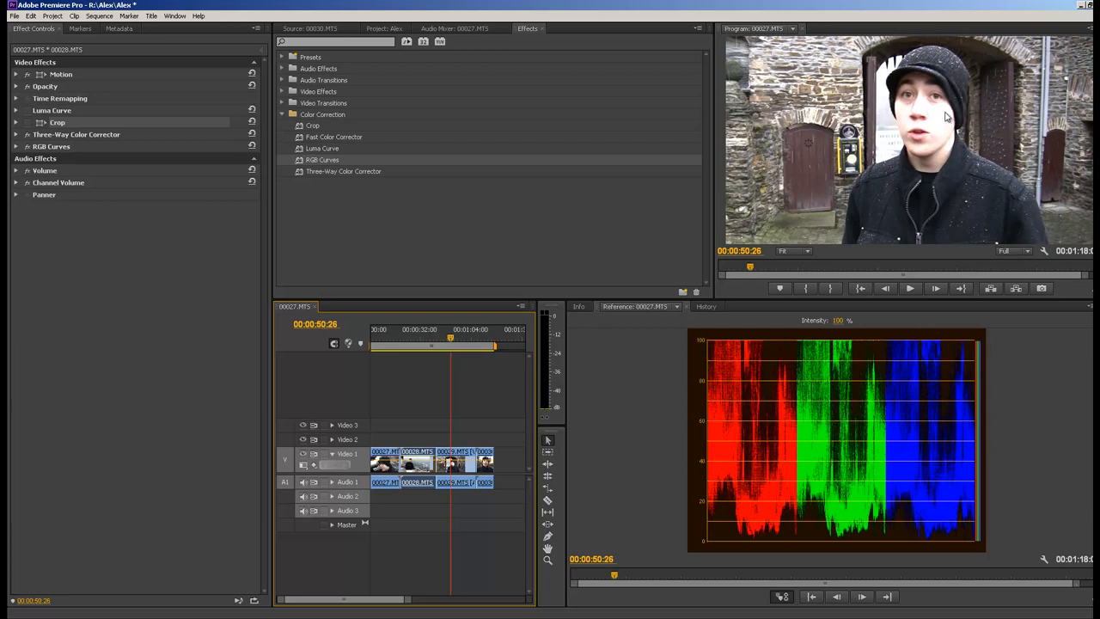
{"action": "left_click", "coordinate": [1086, 305]}
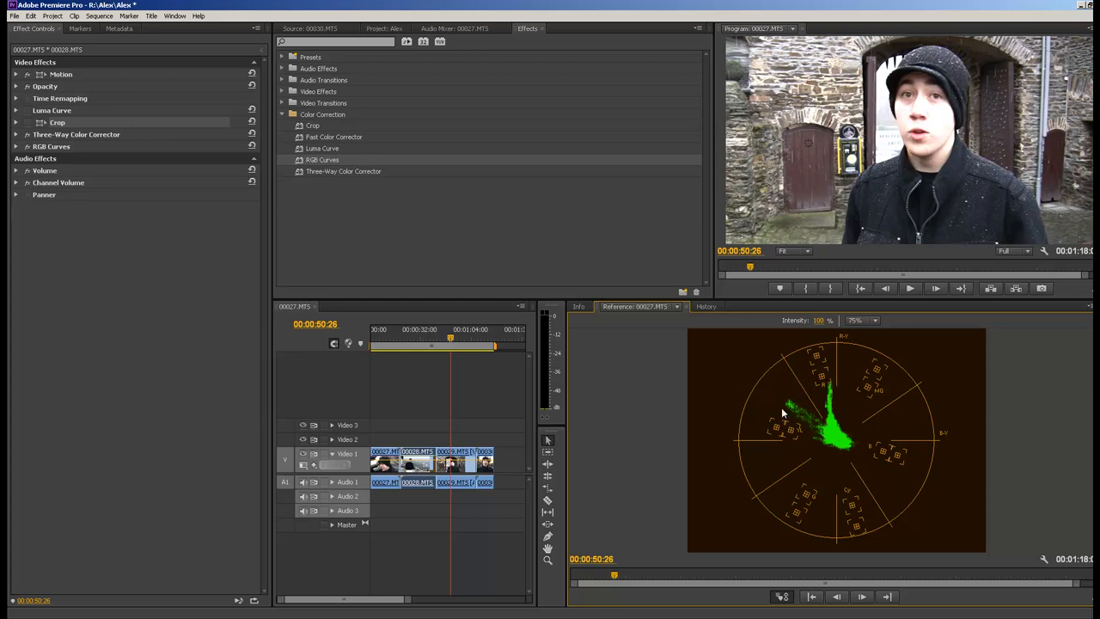
{"action": "mouse_move", "coordinate": [799, 433]}
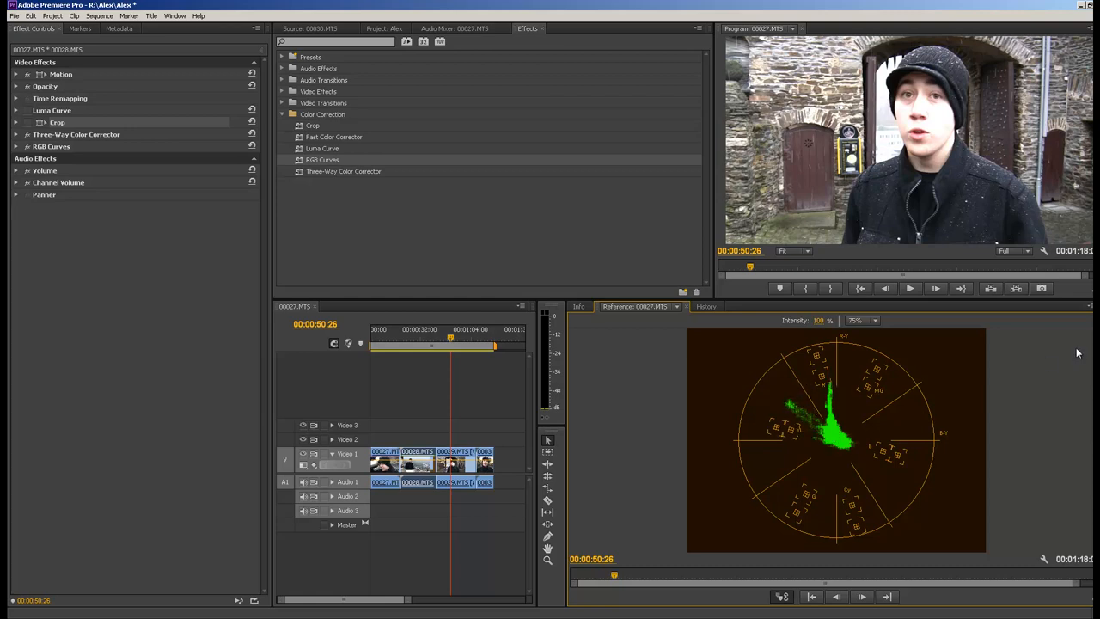
{"action": "mouse_move", "coordinate": [816, 495]}
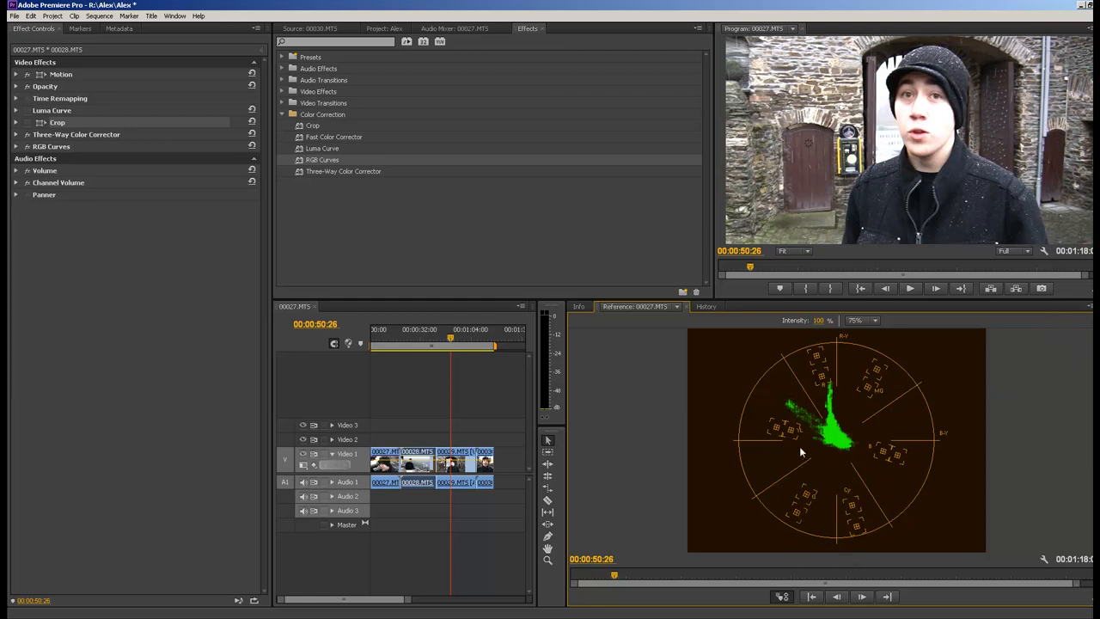
{"action": "mouse_move", "coordinate": [852, 525]}
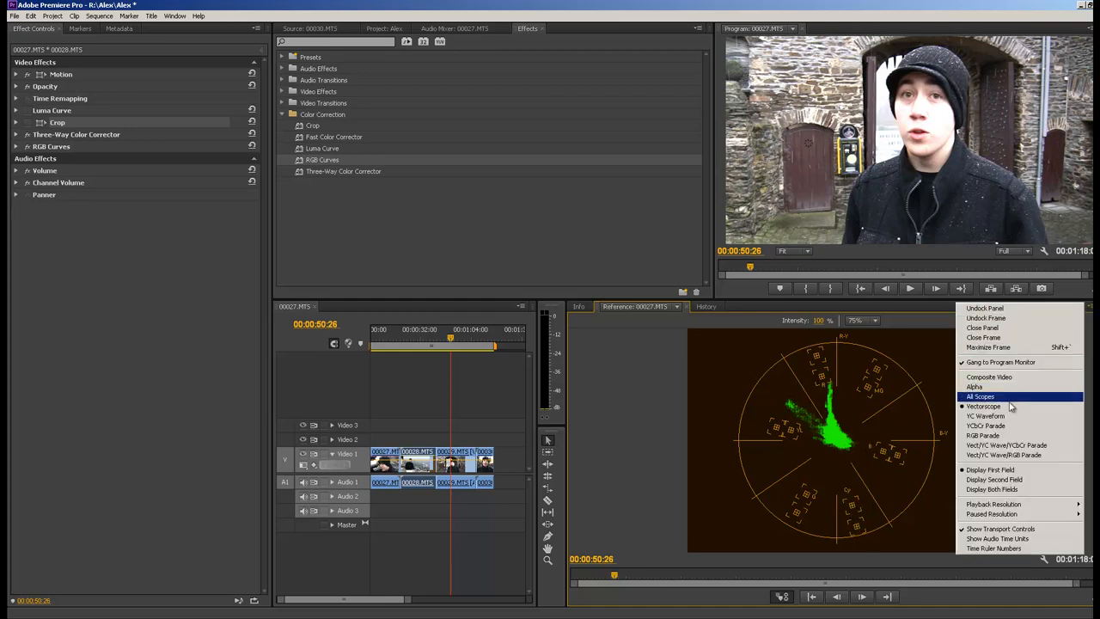
Step: Switch the reference monitor from the vectorscope to a YC Waveform for the close-up
{"action": "left_click", "coordinate": [986, 414]}
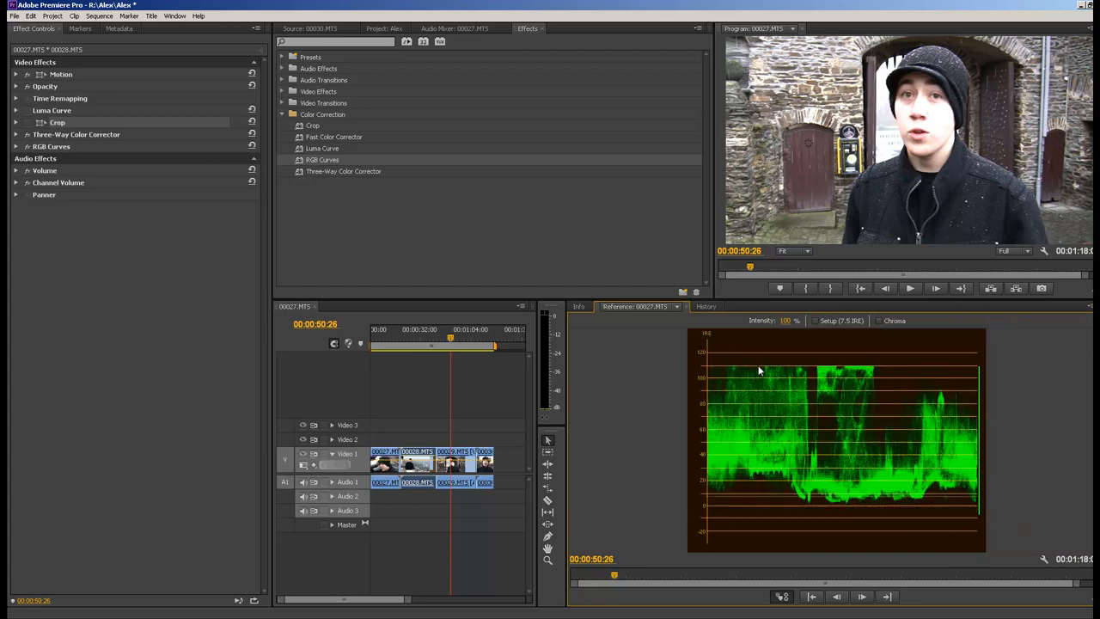
{"action": "mouse_move", "coordinate": [826, 372]}
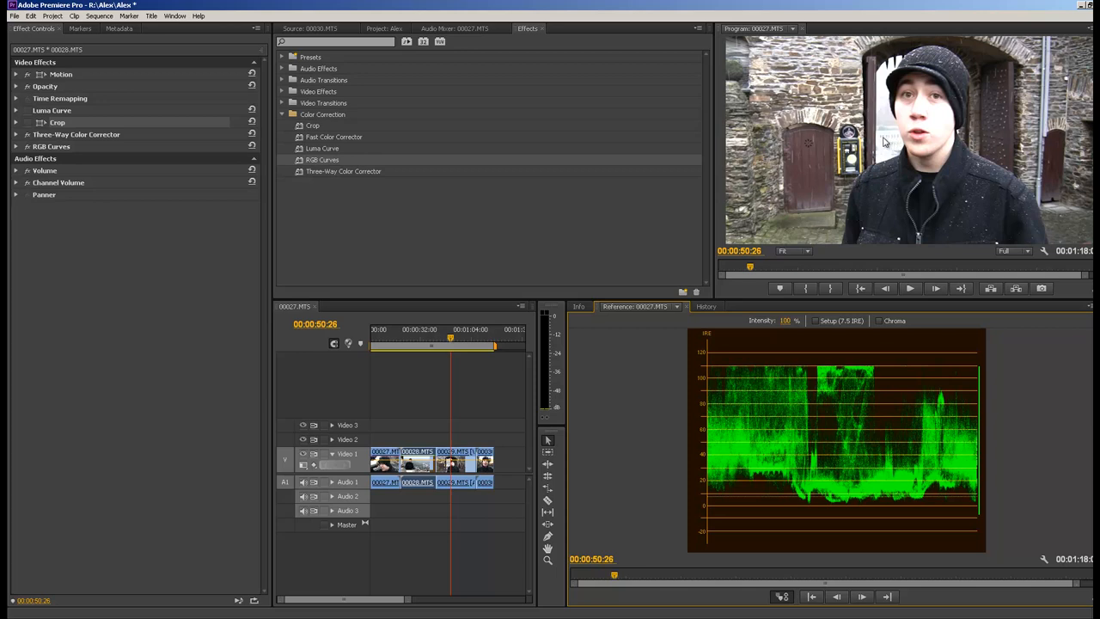
{"action": "mouse_move", "coordinate": [932, 138]}
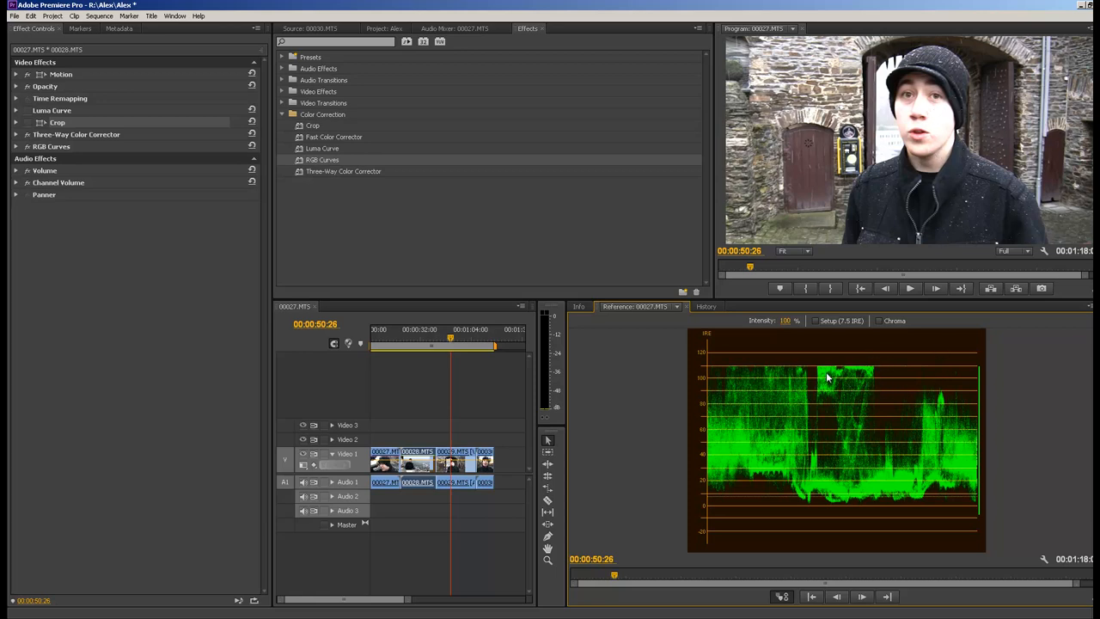
{"action": "mouse_move", "coordinate": [715, 371]}
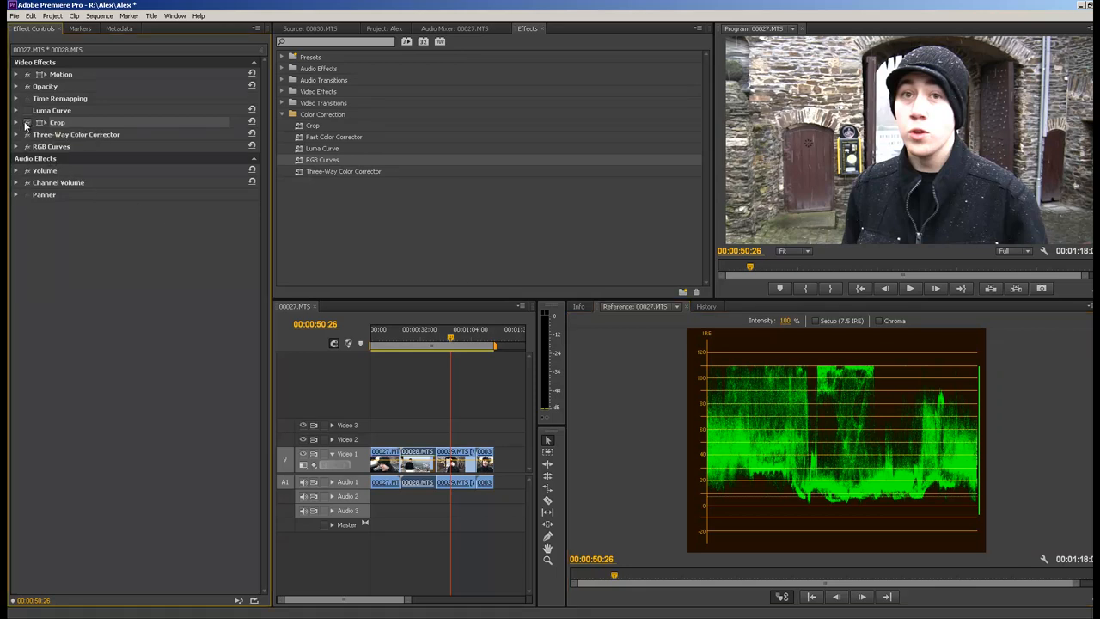
{"action": "mouse_move", "coordinate": [471, 418]}
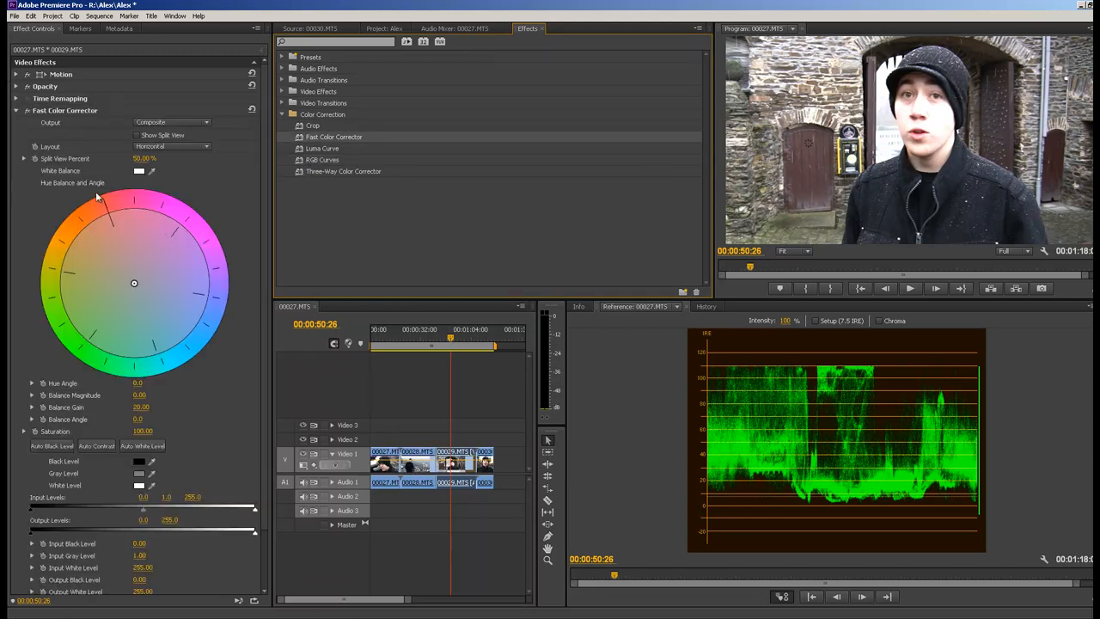
Step: Set the Fast Color Corrector Output to Luma, turning the preview black and white
{"action": "left_click", "coordinate": [172, 122]}
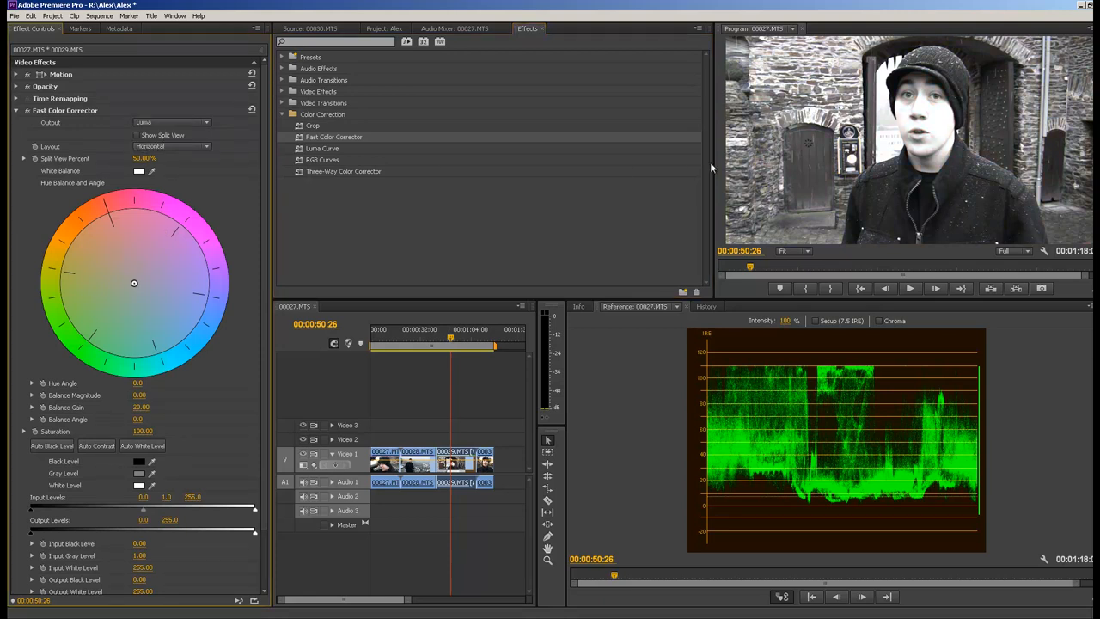
{"action": "mouse_move", "coordinate": [865, 231]}
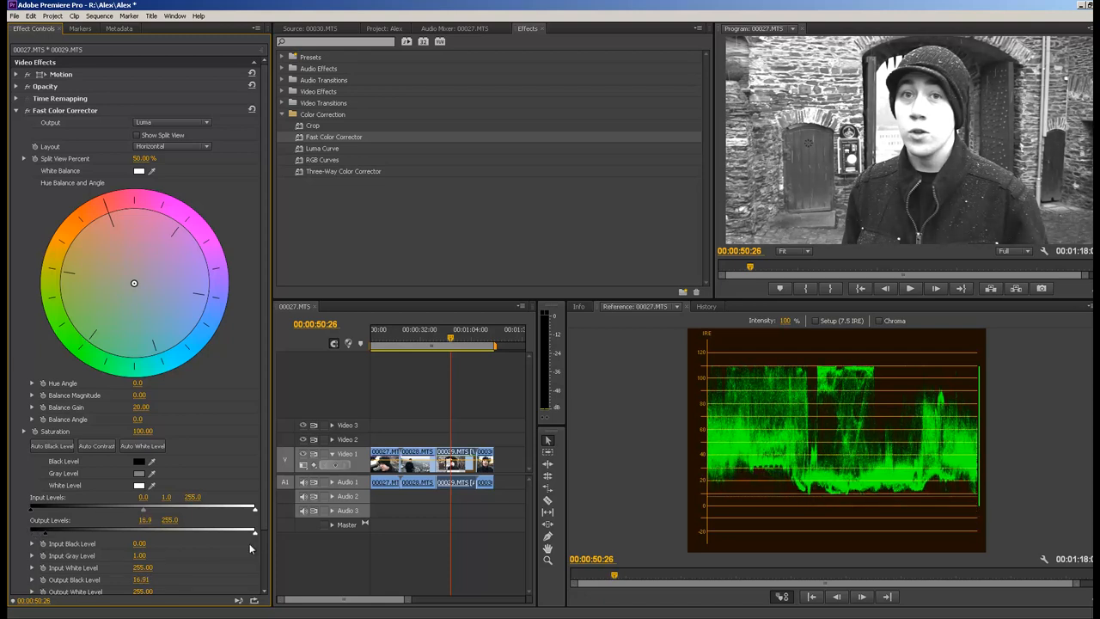
Step: Drag the Output Levels sliders inward, lowering the output white to narrow the luma range
{"action": "left_click_drag", "start_coordinate": [255, 532], "coordinate": [249, 533]}
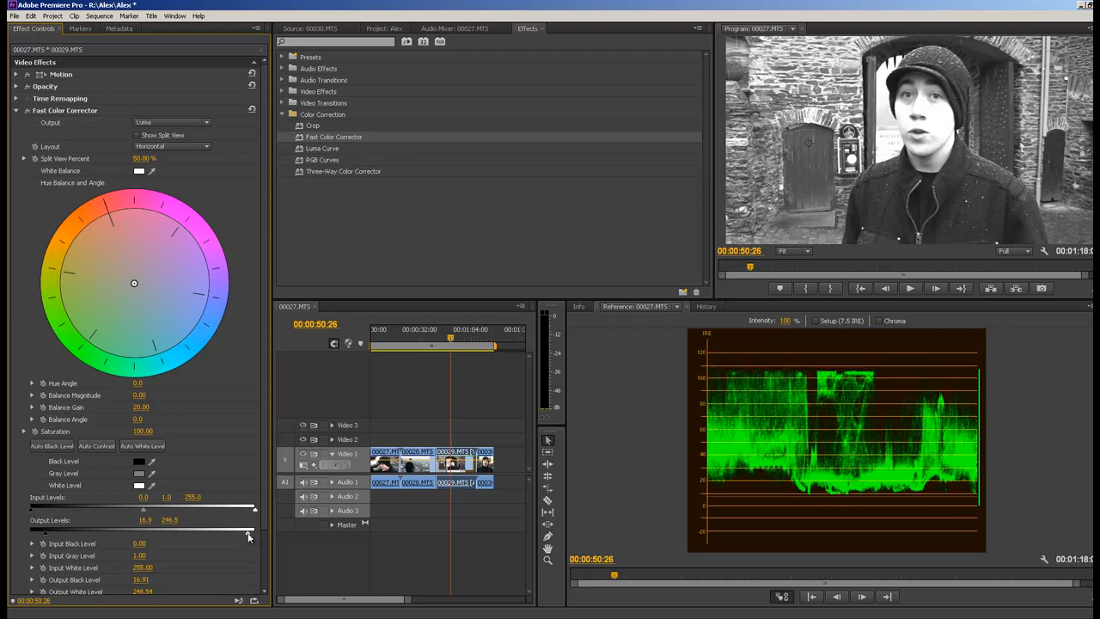
{"action": "left_click_drag", "start_coordinate": [255, 529], "coordinate": [232, 533]}
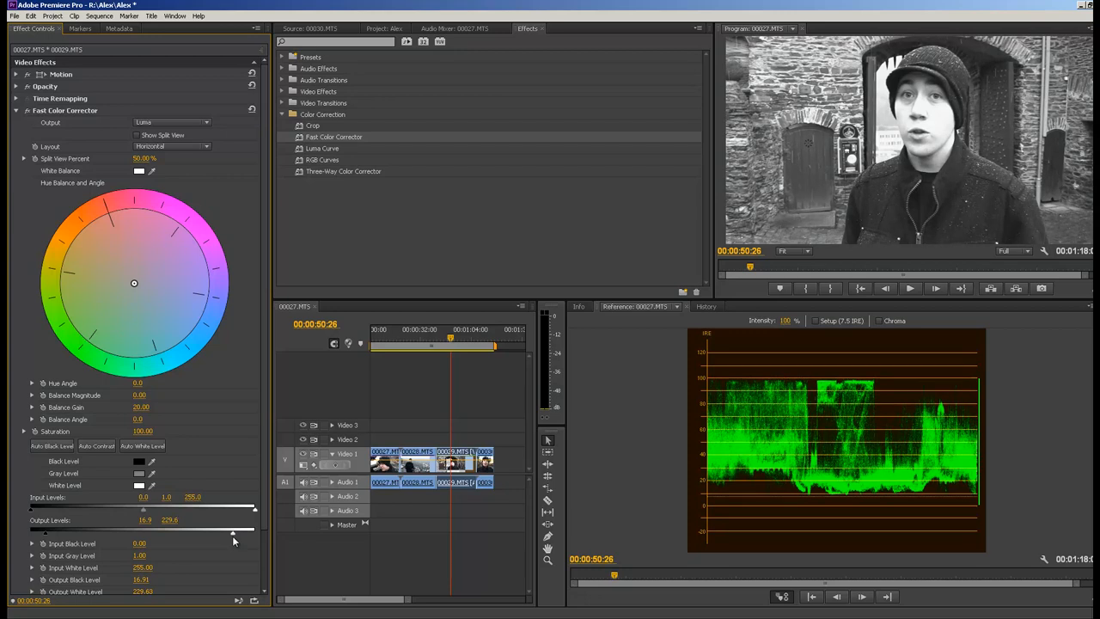
{"action": "mouse_move", "coordinate": [907, 234]}
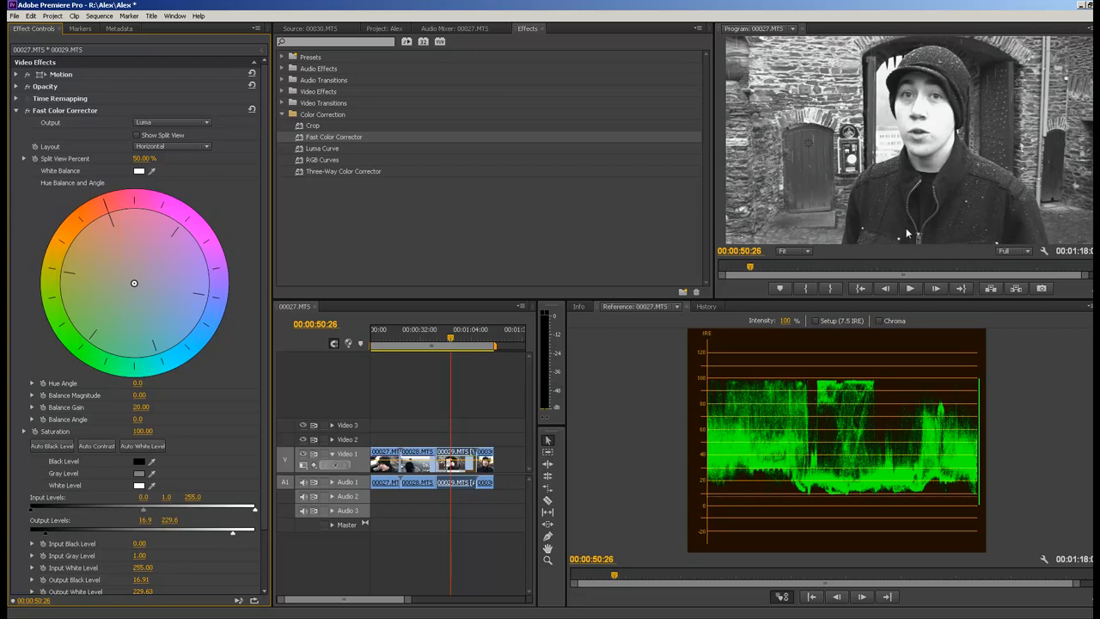
{"action": "mouse_move", "coordinate": [924, 213]}
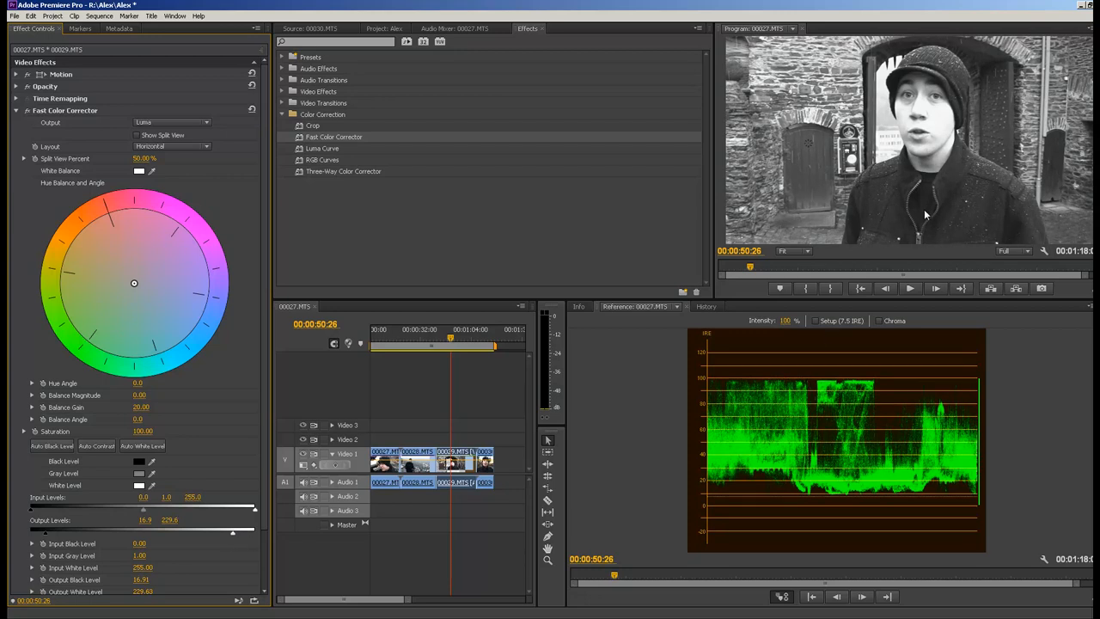
{"action": "mouse_move", "coordinate": [890, 145]}
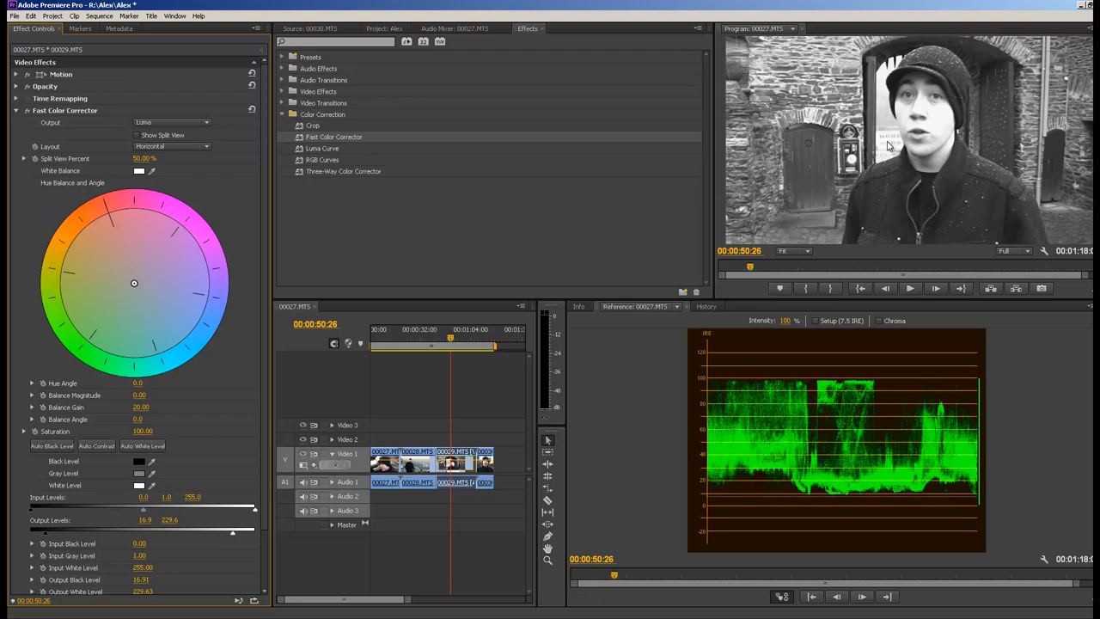
{"action": "mouse_move", "coordinate": [718, 151]}
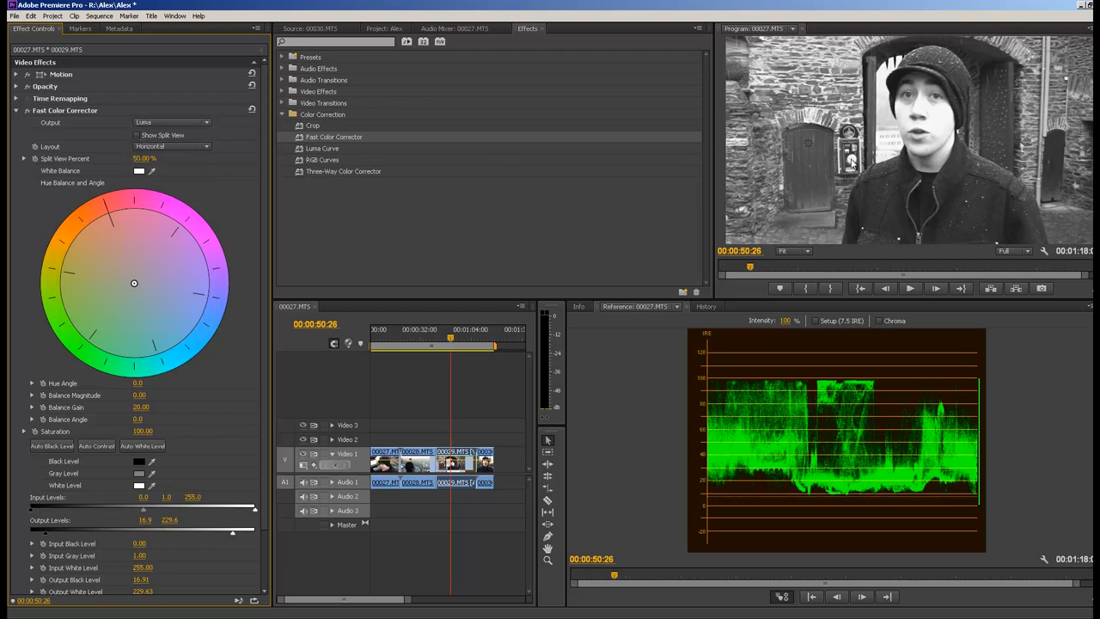
{"action": "mouse_move", "coordinate": [934, 129]}
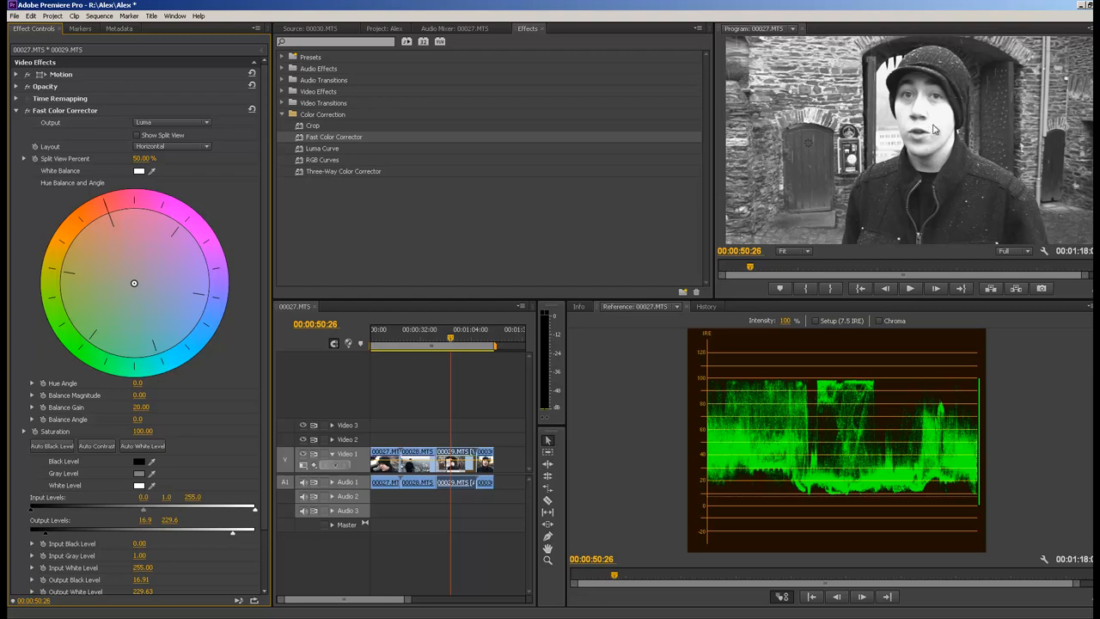
{"action": "mouse_move", "coordinate": [237, 110]}
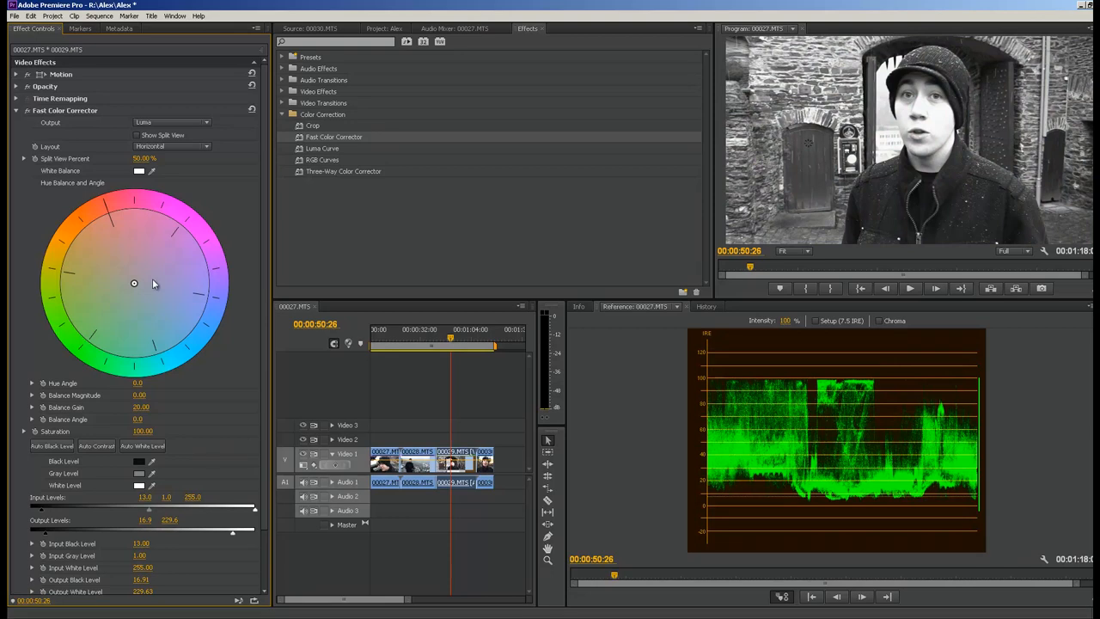
{"action": "mouse_move", "coordinate": [158, 468]}
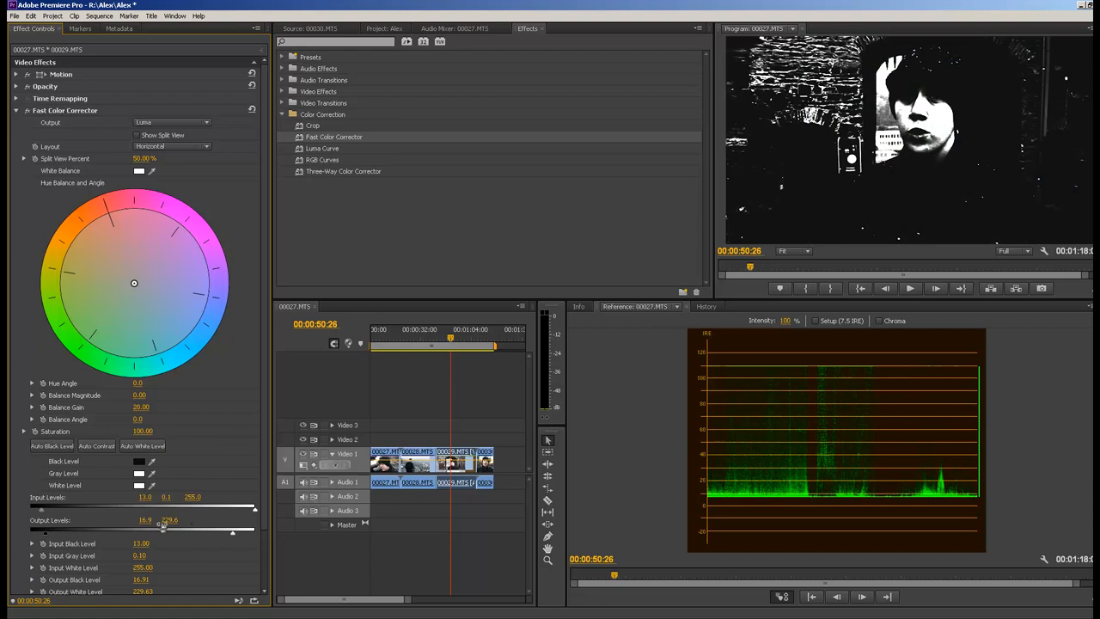
Step: Dismiss the colour picker, return Output to Composite, and raise input black to about 24
{"action": "left_click", "coordinate": [139, 485]}
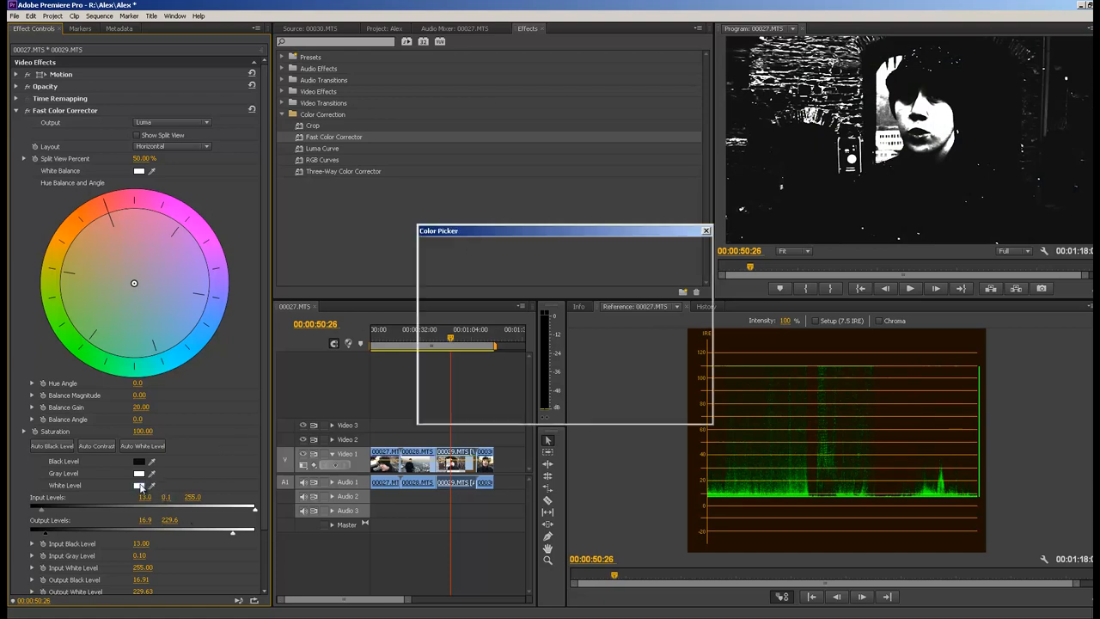
{"action": "left_click", "coordinate": [704, 231]}
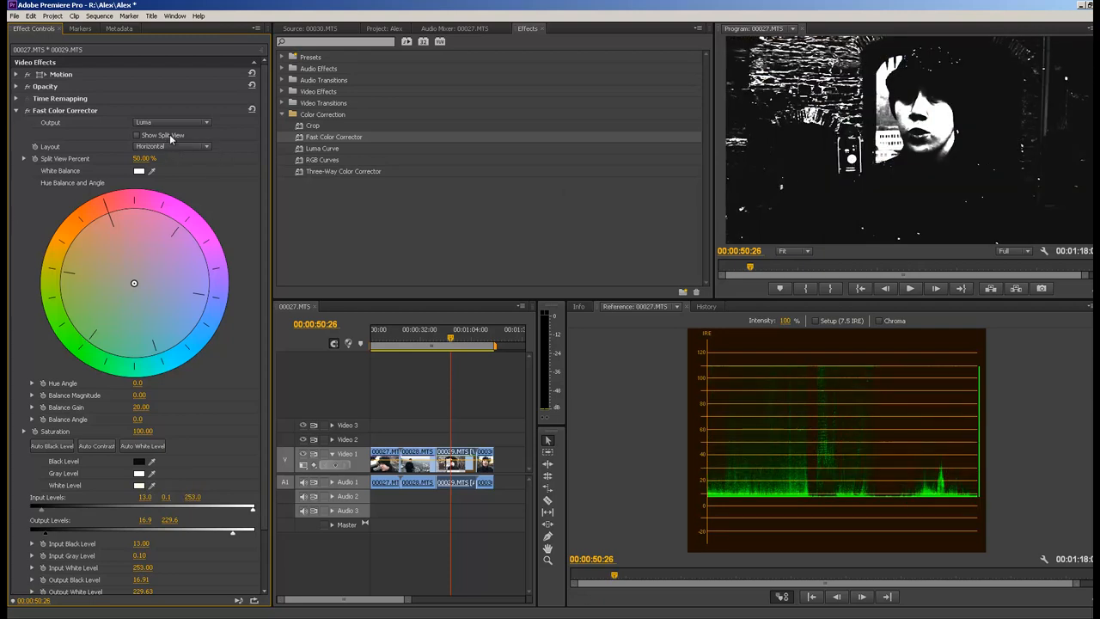
{"action": "left_click", "coordinate": [171, 122]}
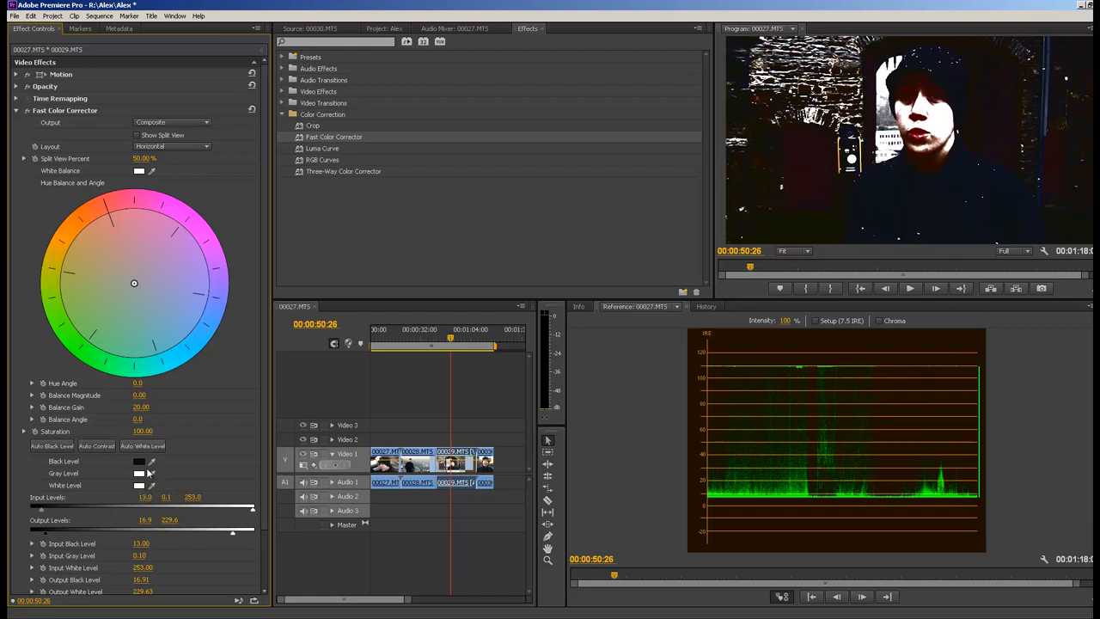
{"action": "left_click", "coordinate": [172, 122]}
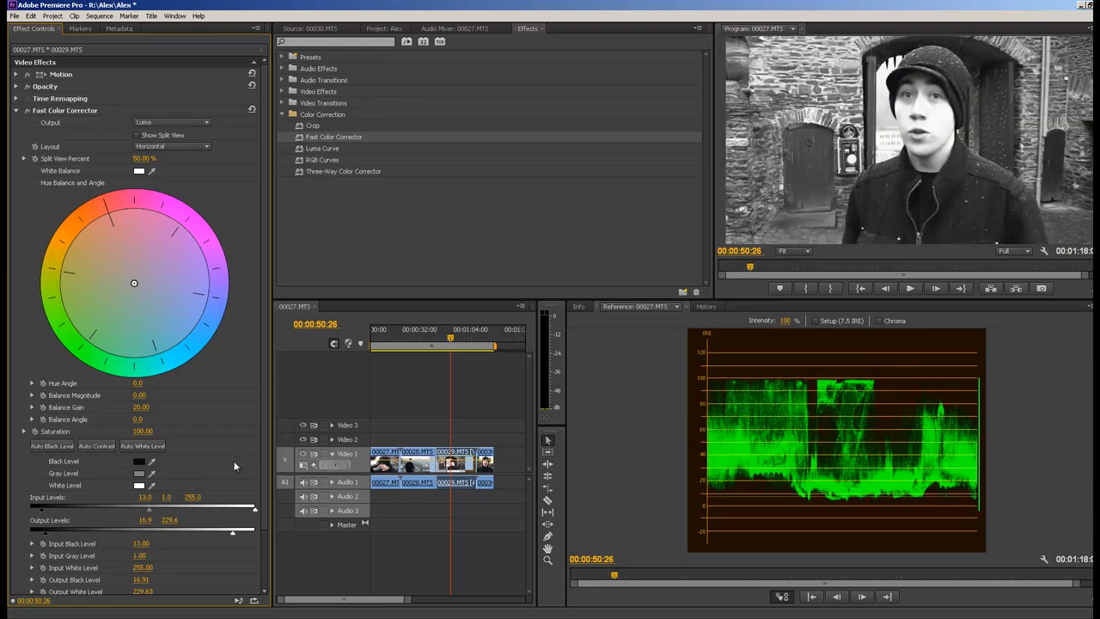
{"action": "mouse_move", "coordinate": [784, 216]}
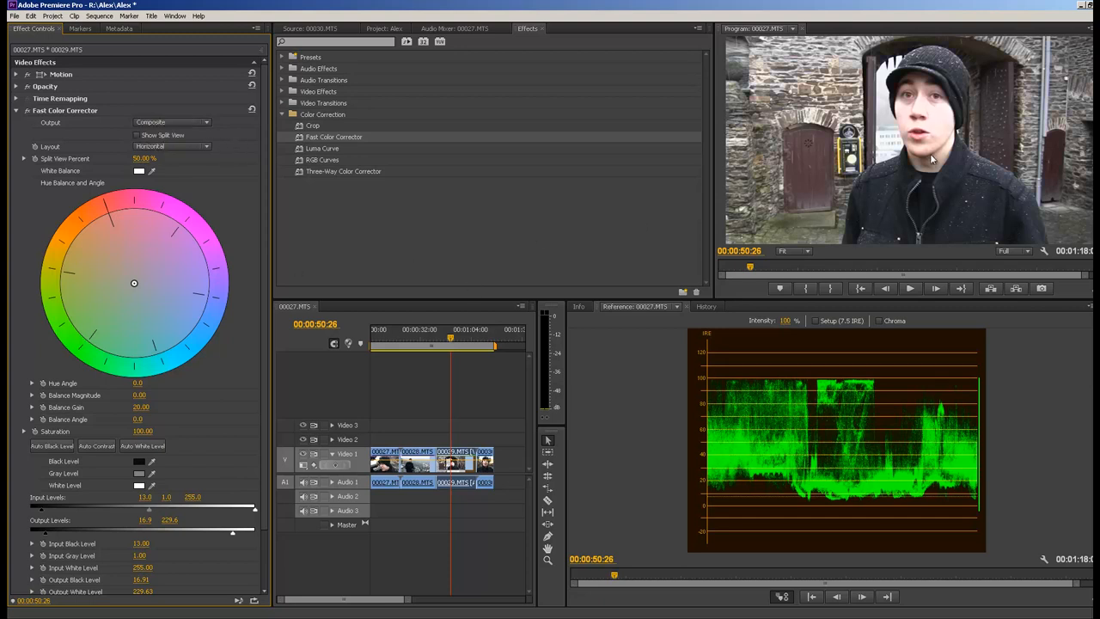
{"action": "mouse_move", "coordinate": [291, 541]}
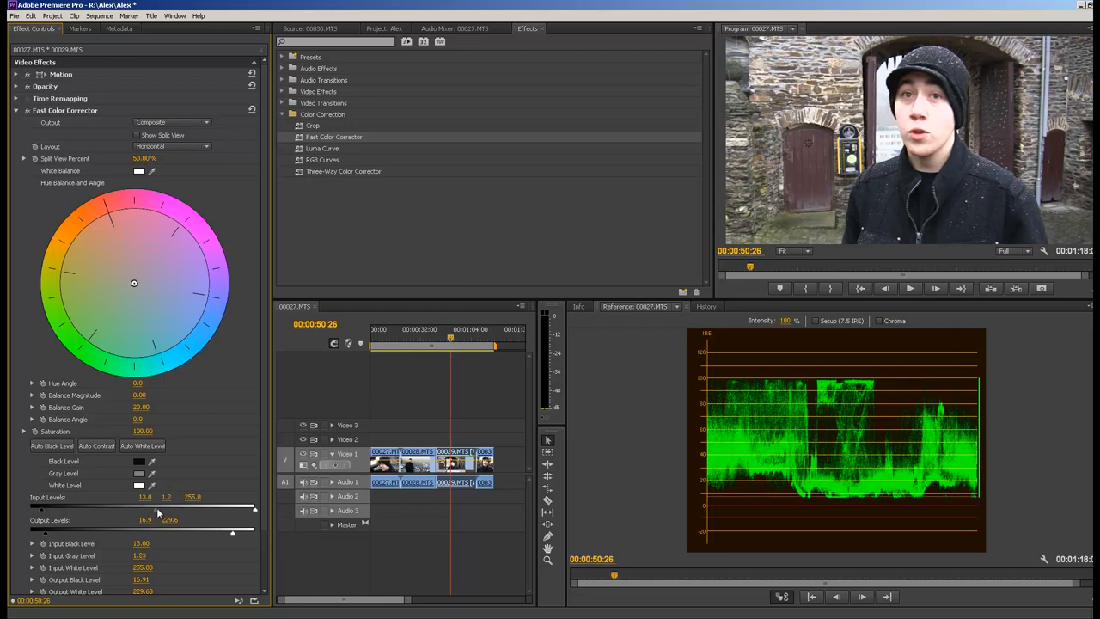
{"action": "left_click_drag", "start_coordinate": [158, 512], "coordinate": [148, 512]}
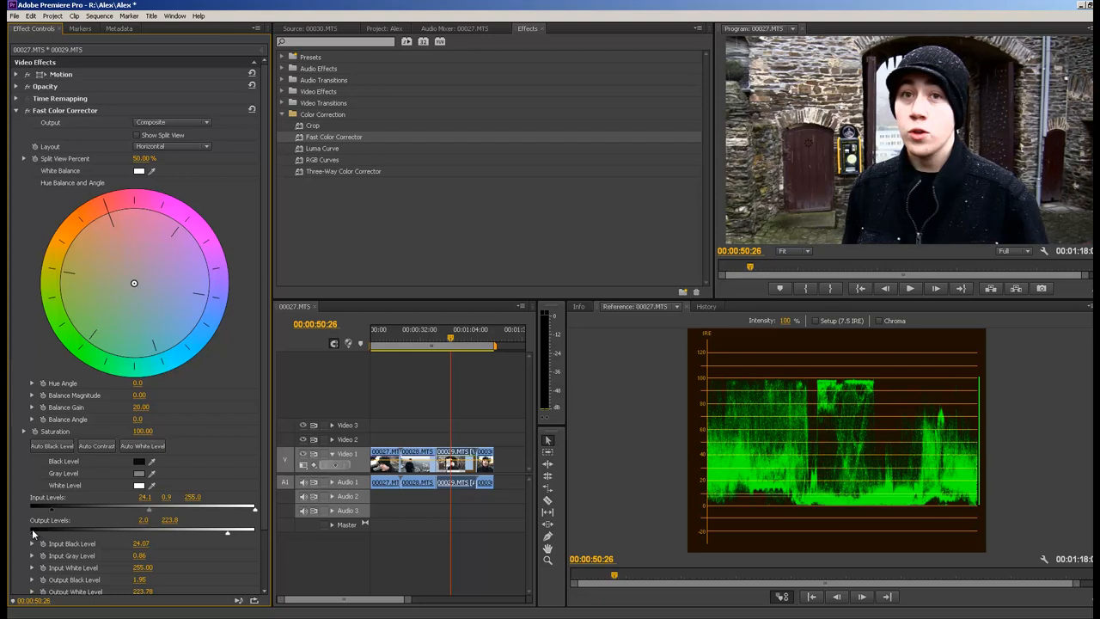
{"action": "mouse_move", "coordinate": [48, 519]}
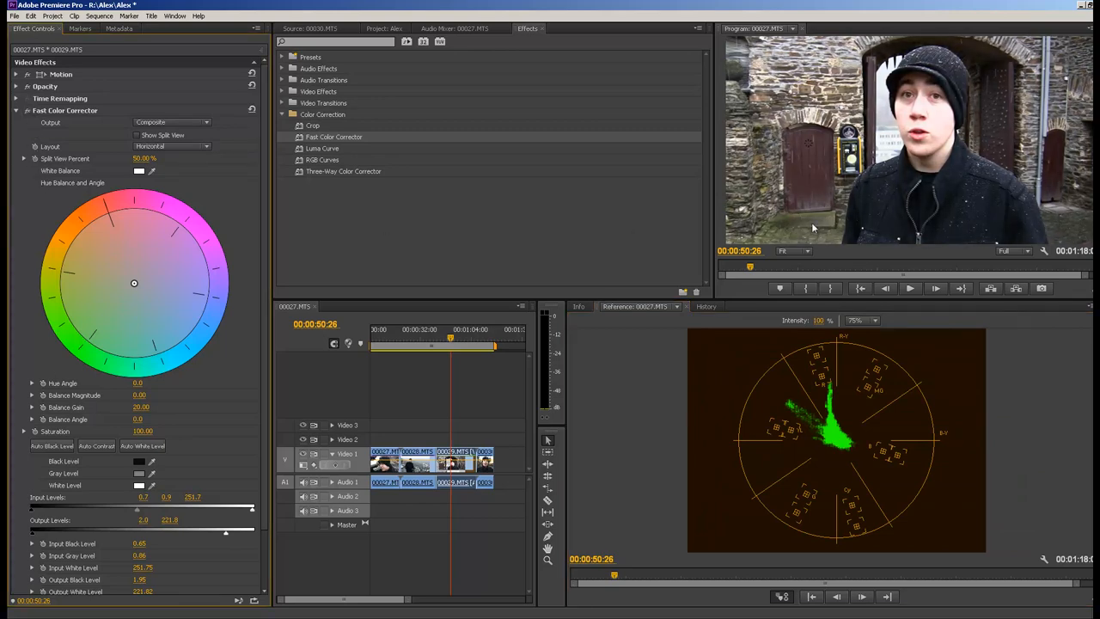
{"action": "mouse_move", "coordinate": [1069, 321]}
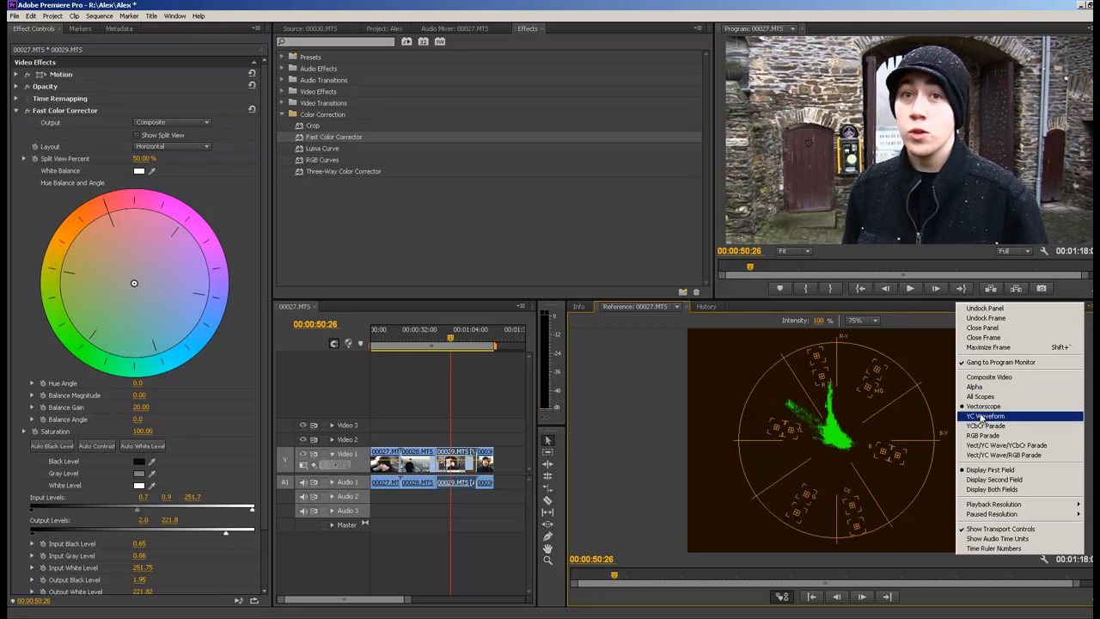
{"action": "left_click", "coordinate": [984, 415]}
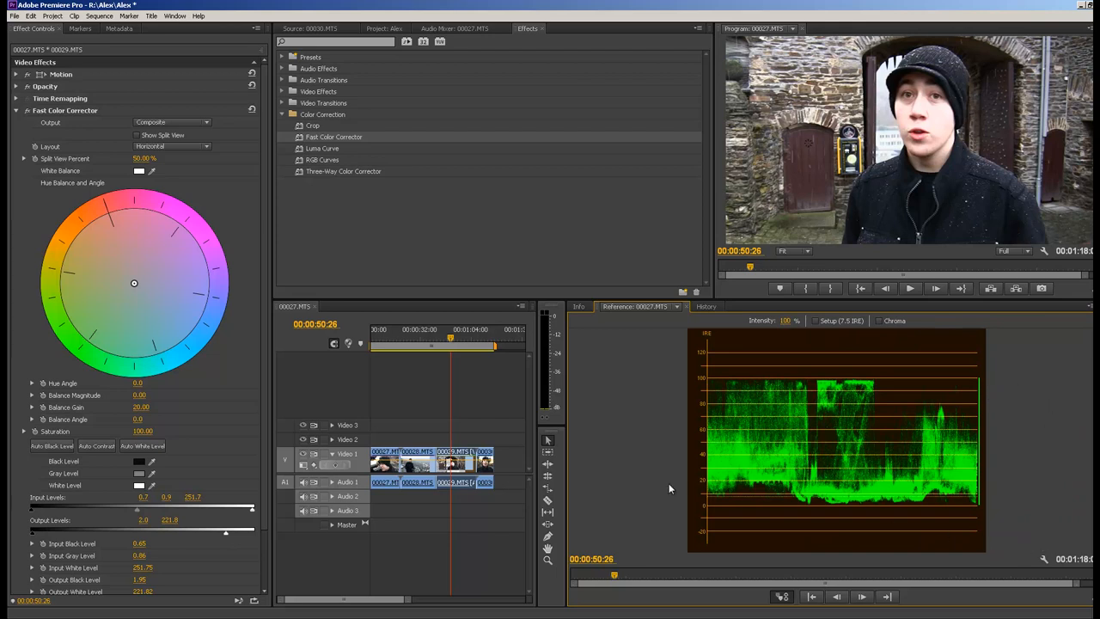
{"action": "mouse_move", "coordinate": [927, 268]}
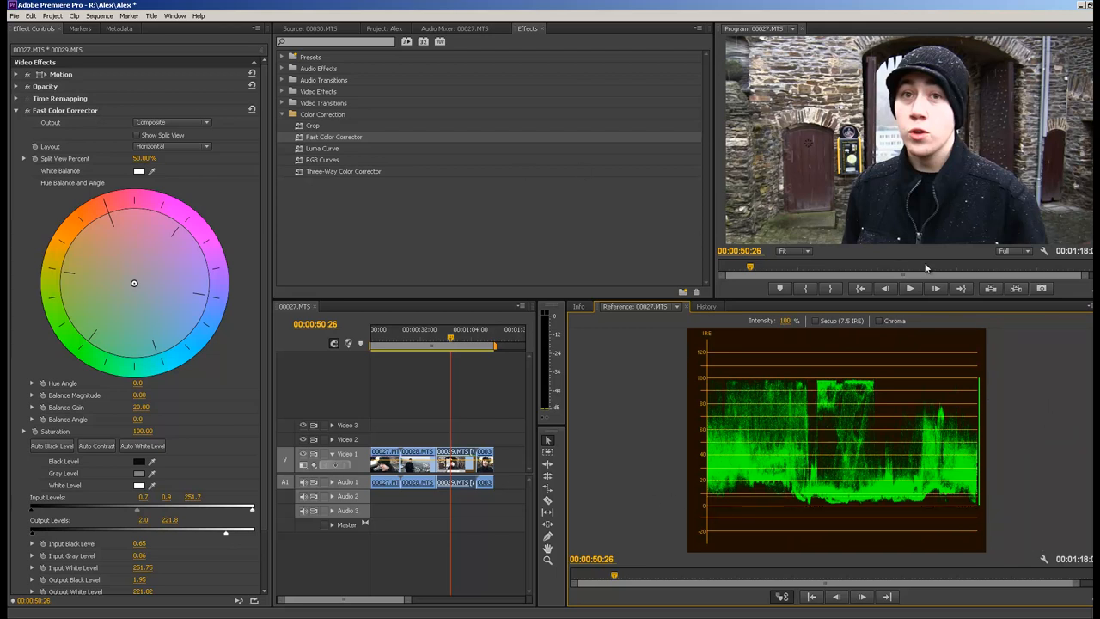
{"action": "mouse_move", "coordinate": [959, 168]}
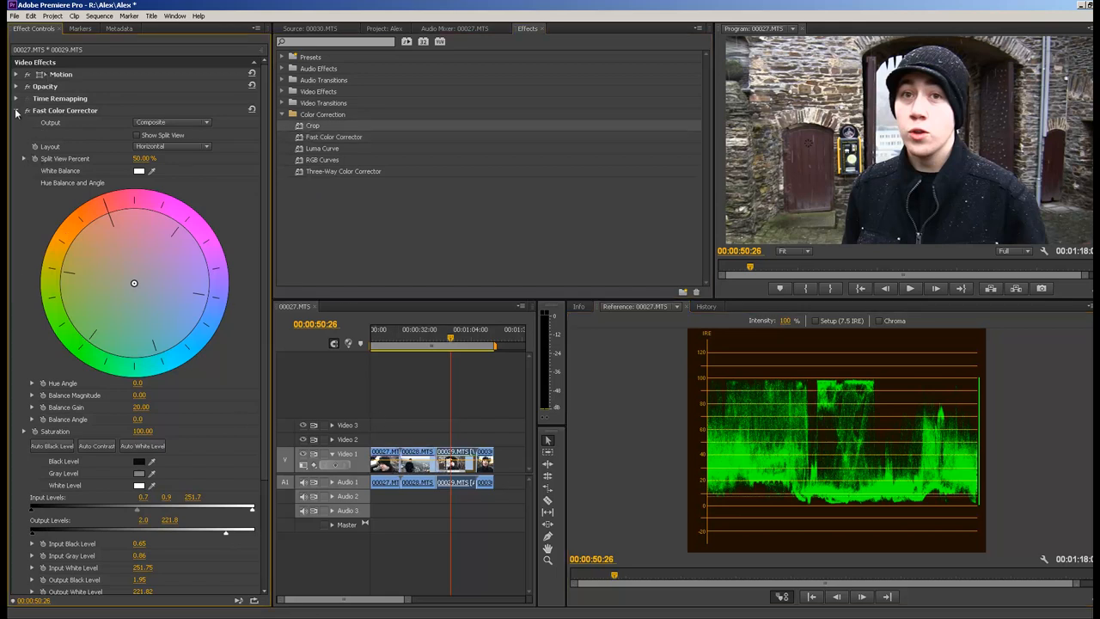
Step: Zoom the Program Monitor to 100% on the cropped skin patch and show it on a Vectorscope
{"action": "left_click", "coordinate": [16, 110]}
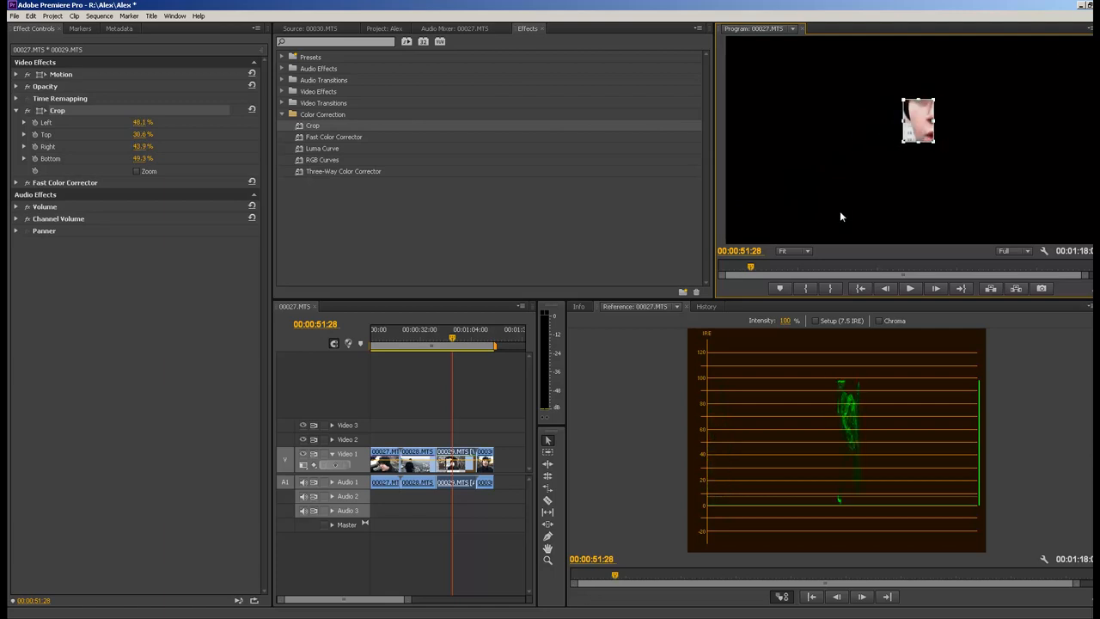
{"action": "left_click", "coordinate": [789, 250]}
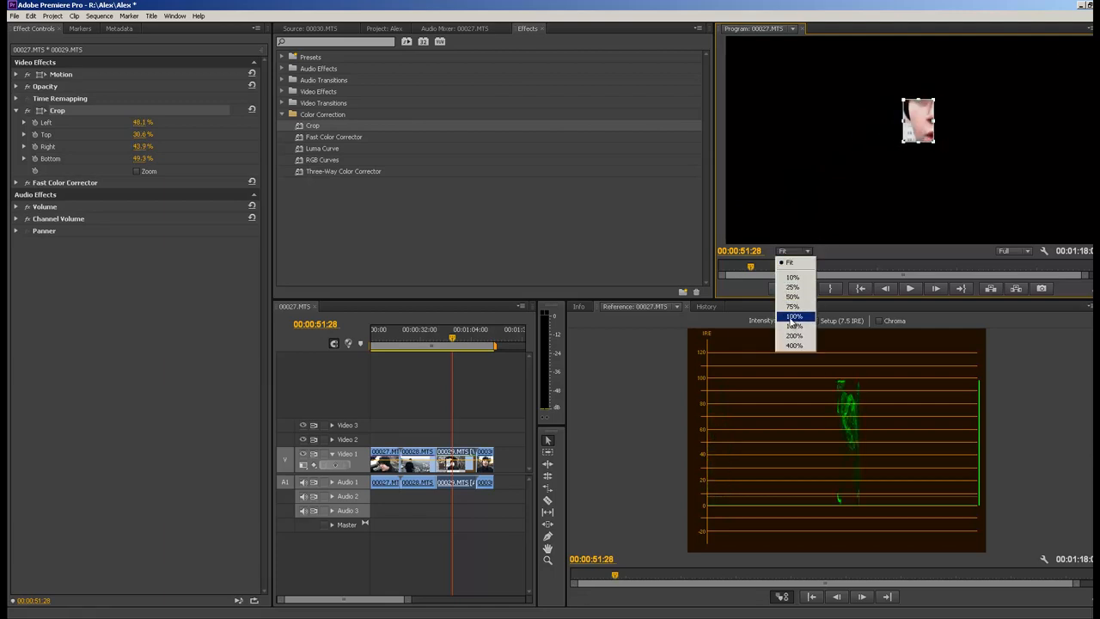
{"action": "left_click", "coordinate": [792, 317]}
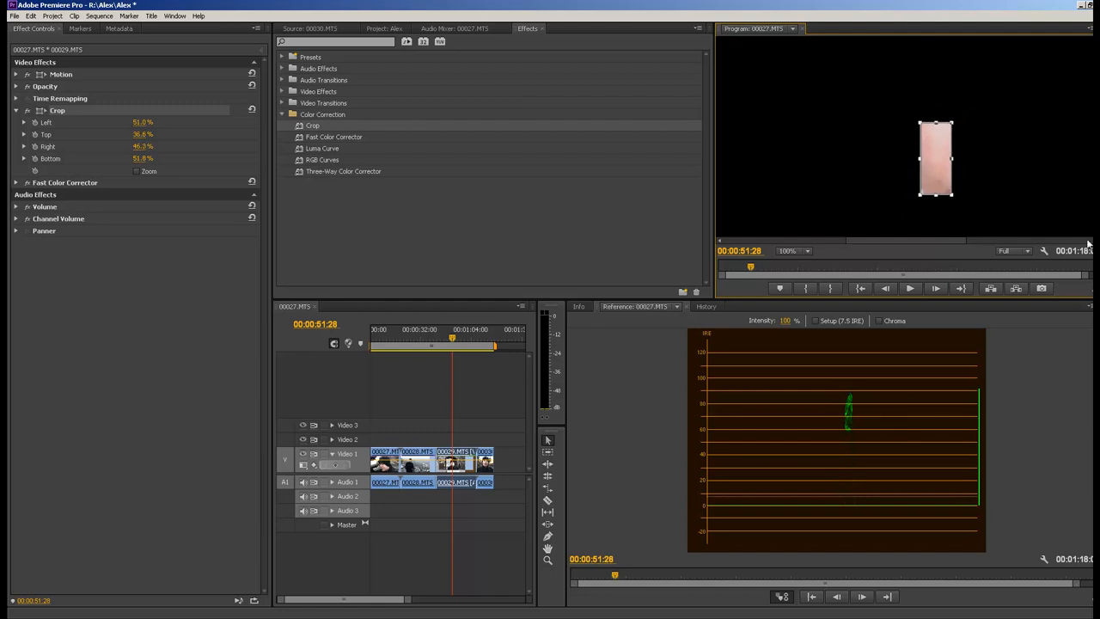
{"action": "left_click", "coordinate": [1089, 306]}
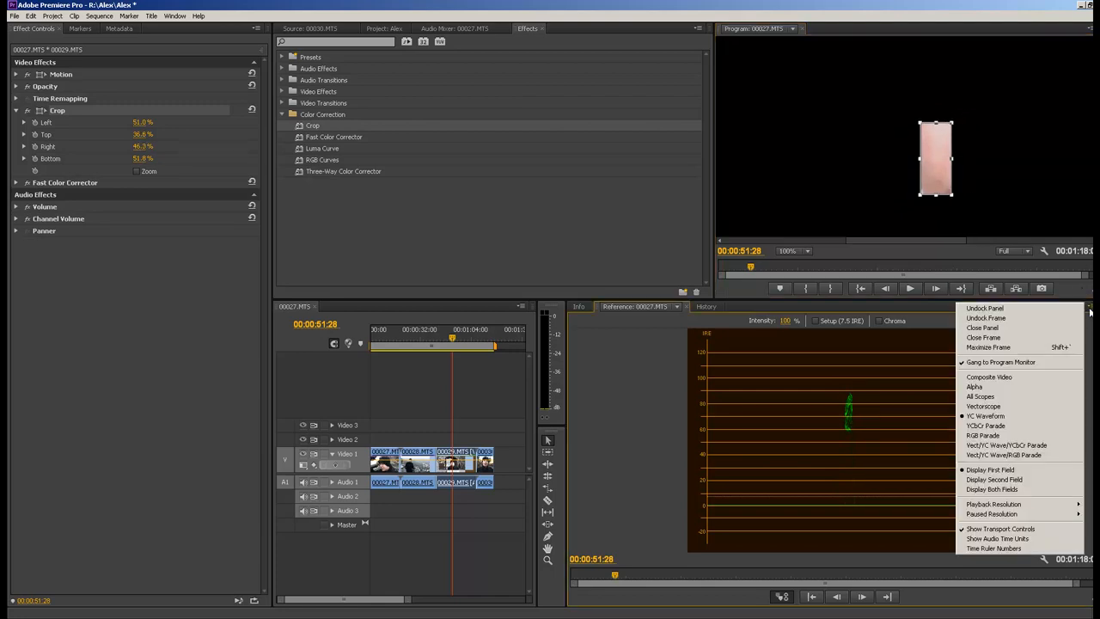
{"action": "left_click", "coordinate": [982, 395]}
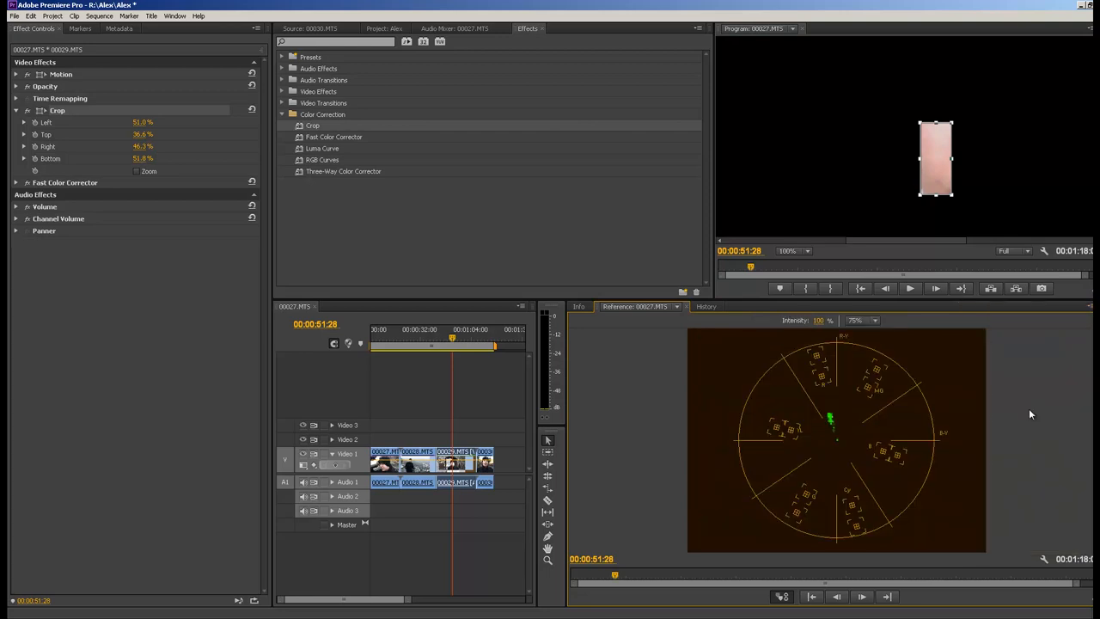
{"action": "mouse_move", "coordinate": [895, 127]}
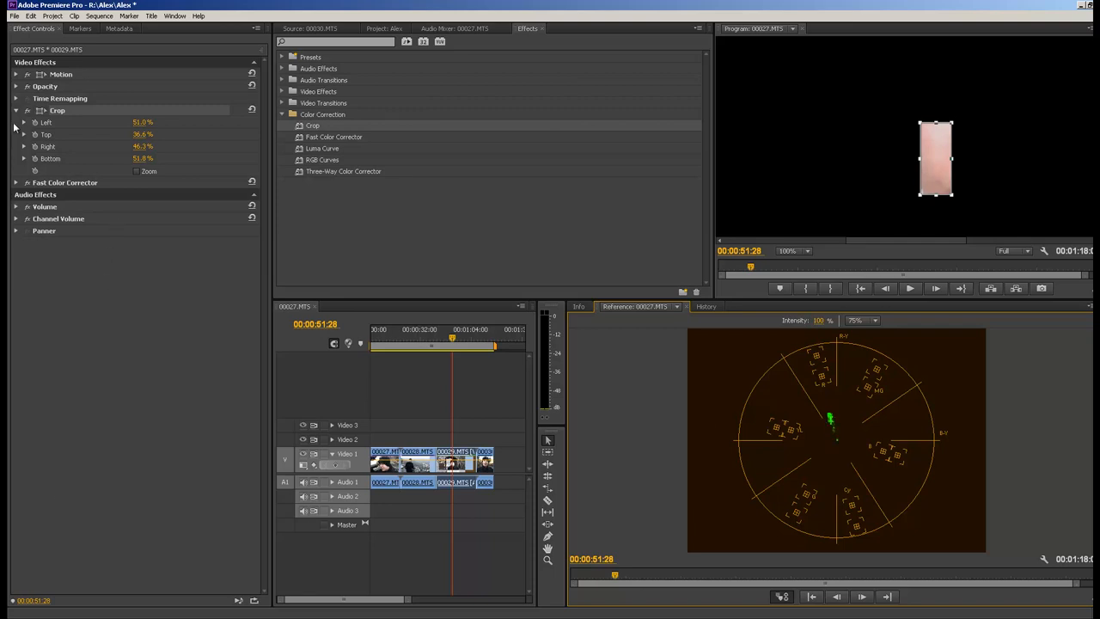
Step: Drag the Fast Color Corrector hue balance handle toward yellow to warm the skin tone
{"action": "left_click", "coordinate": [18, 182]}
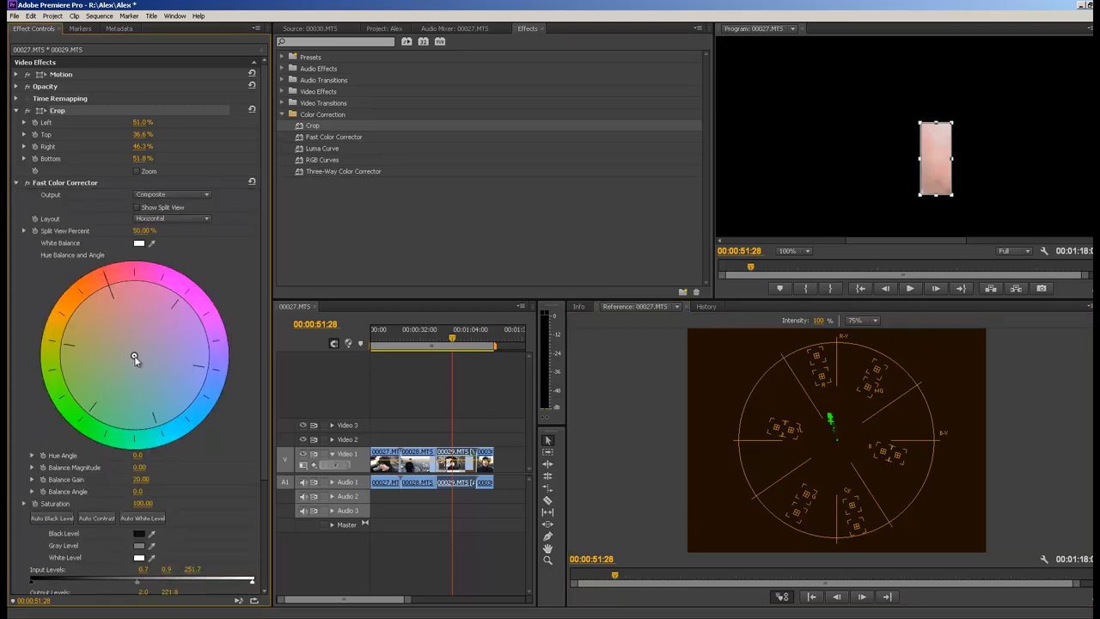
{"action": "left_click_drag", "start_coordinate": [134, 356], "coordinate": [134, 352]}
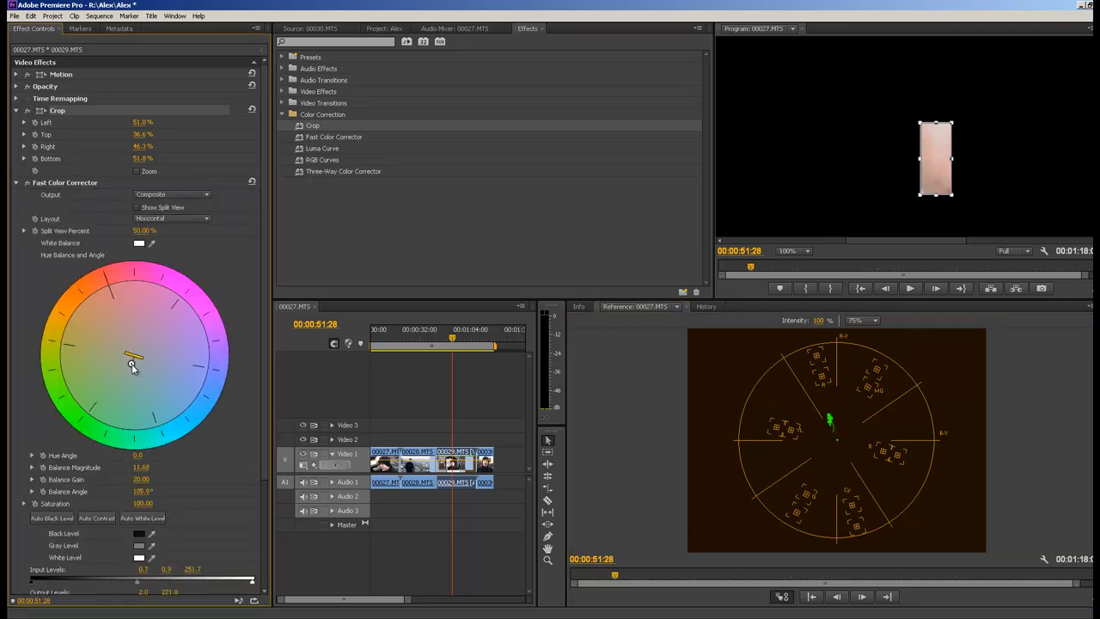
{"action": "left_click_drag", "start_coordinate": [134, 353], "coordinate": [127, 377]}
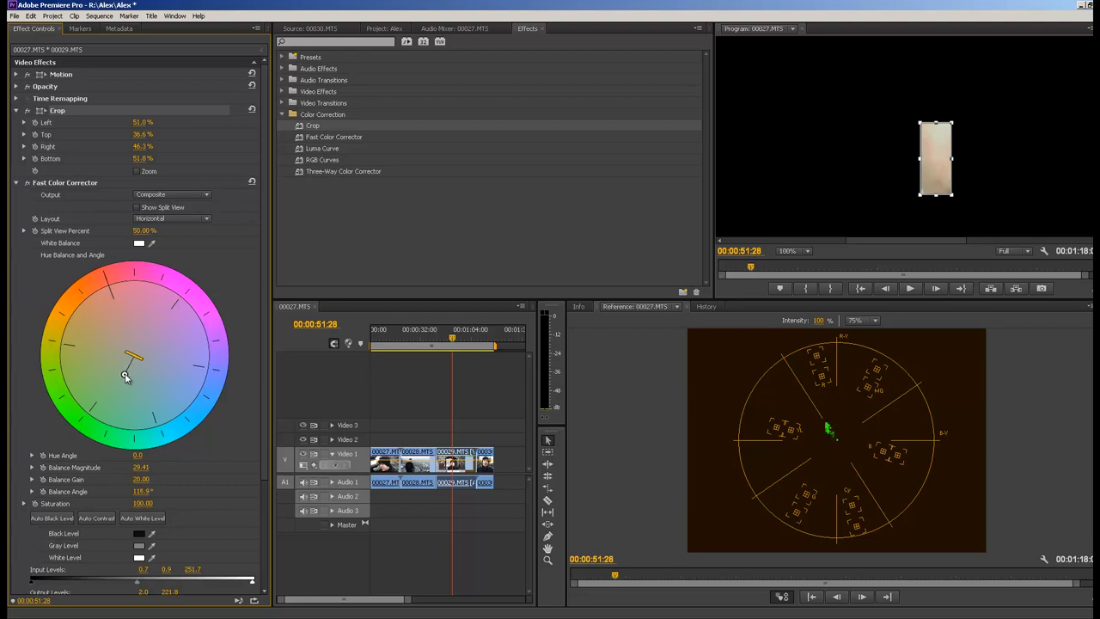
{"action": "left_click_drag", "start_coordinate": [134, 355], "coordinate": [129, 375]}
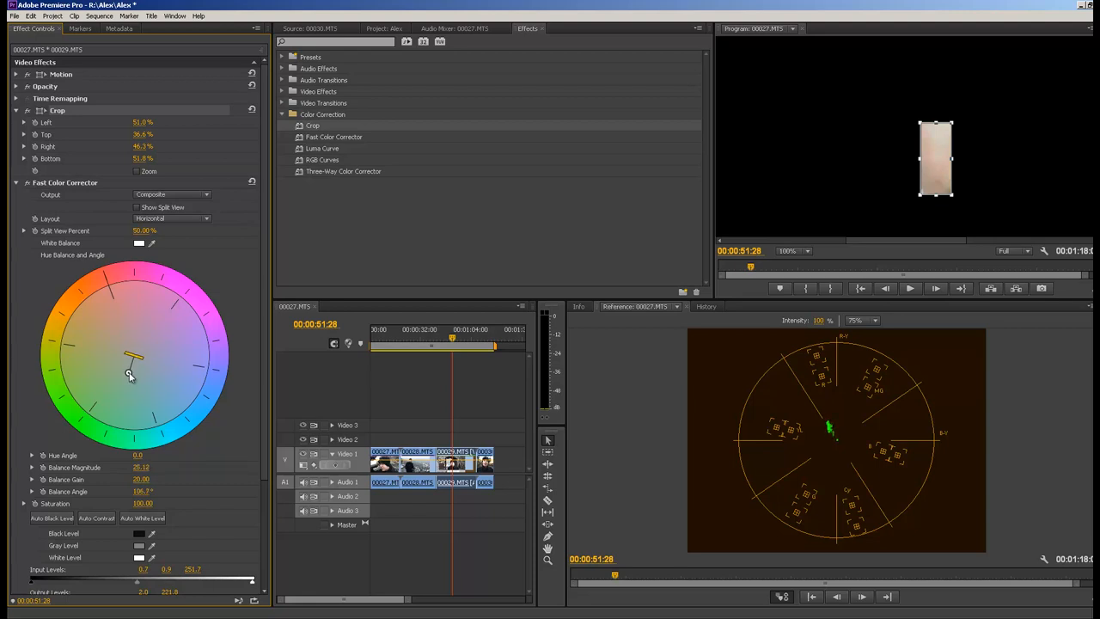
{"action": "mouse_move", "coordinate": [42, 181]}
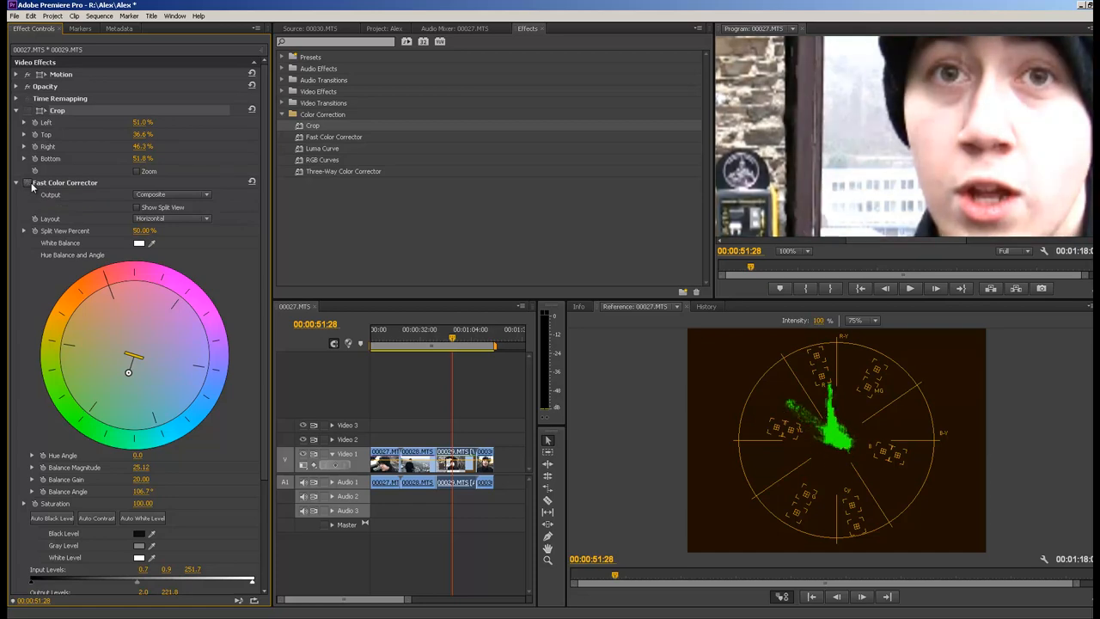
{"action": "mouse_move", "coordinate": [28, 182]}
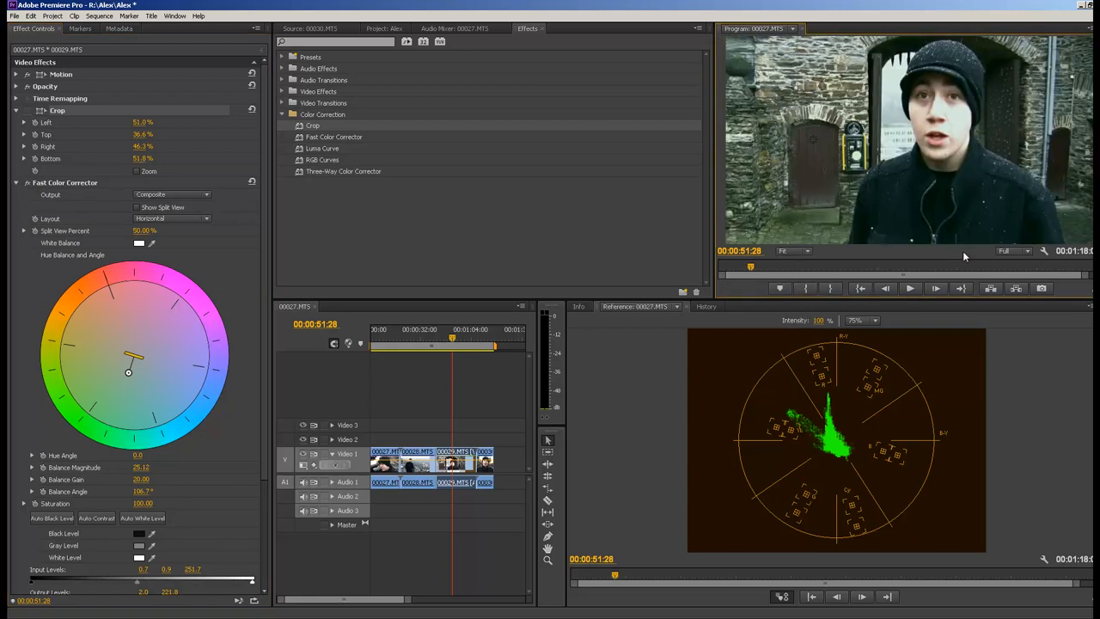
{"action": "mouse_move", "coordinate": [912, 285]}
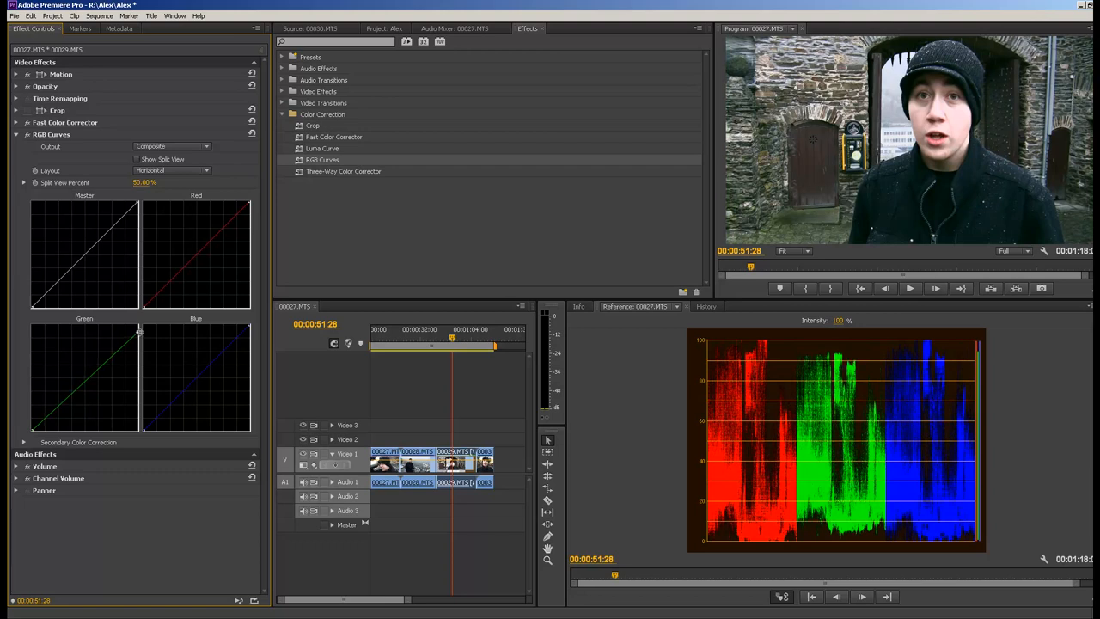
Step: Add a control point on the green curve of the newly applied RGB Curves effect
{"action": "left_click_drag", "start_coordinate": [141, 333], "coordinate": [141, 330]}
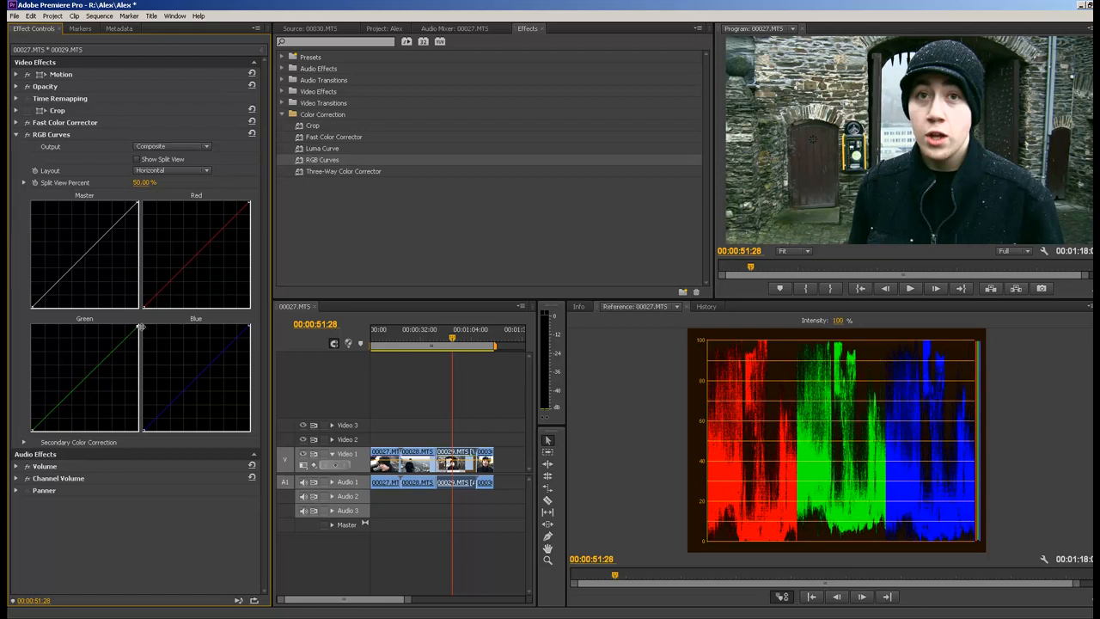
{"action": "mouse_move", "coordinate": [261, 330]}
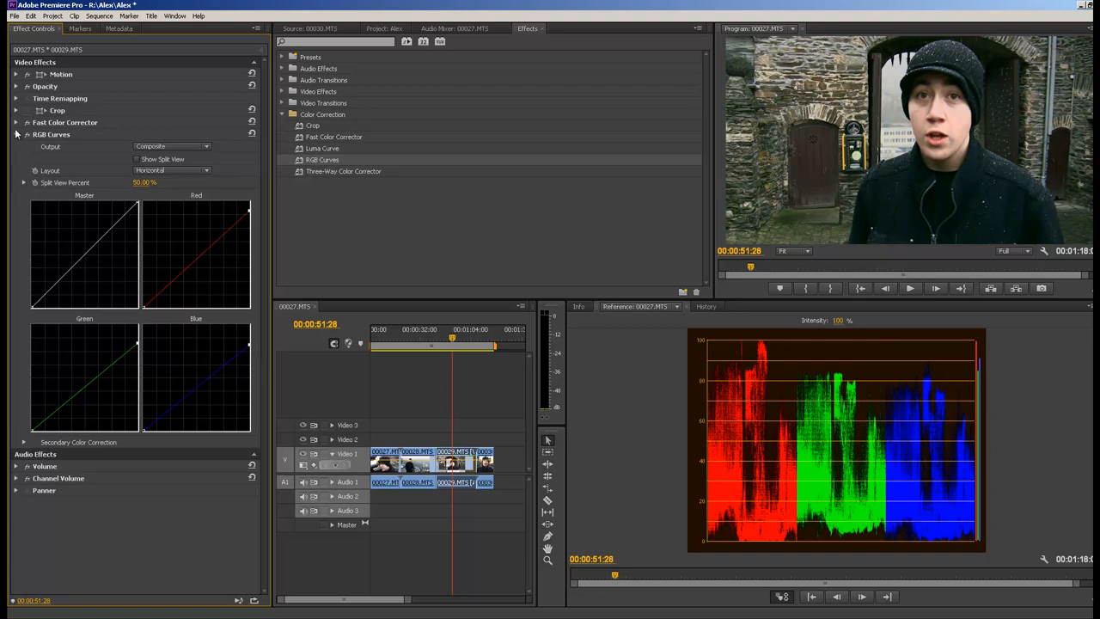
Step: Enable Show Split View with Vertical layout, preview Output as Luma, then return to Composite
{"action": "left_click", "coordinate": [137, 158]}
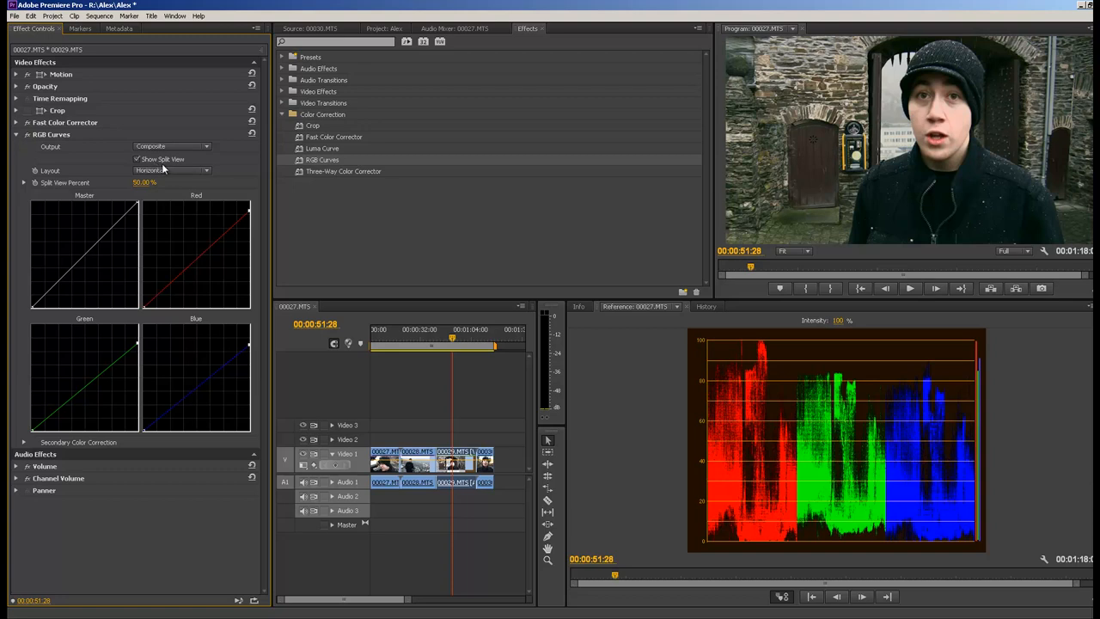
{"action": "left_click", "coordinate": [172, 170]}
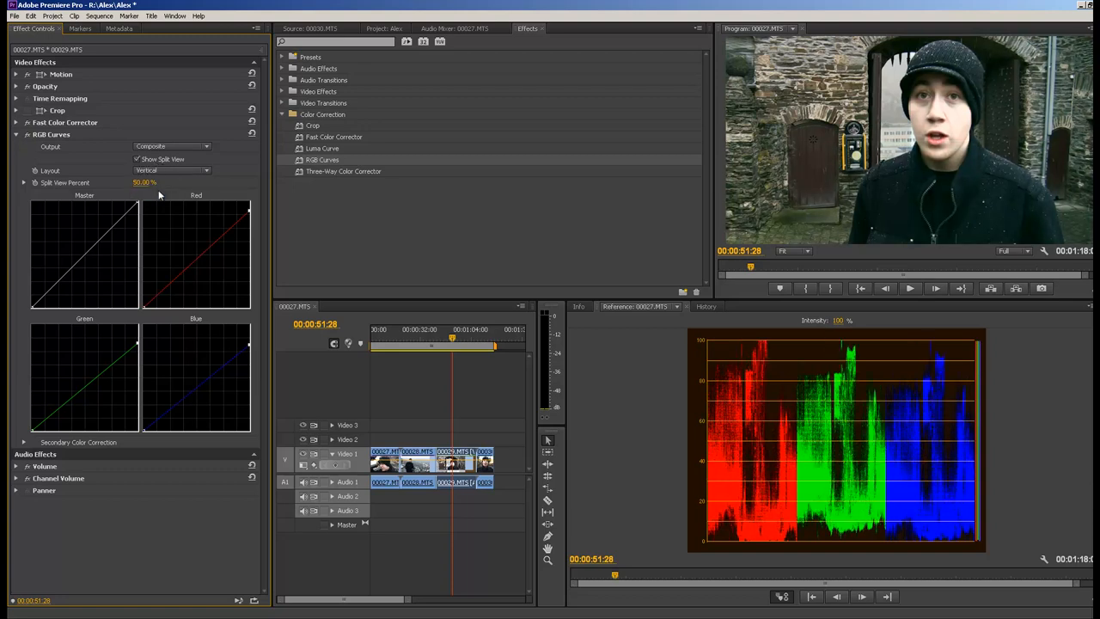
{"action": "mouse_move", "coordinate": [24, 185]}
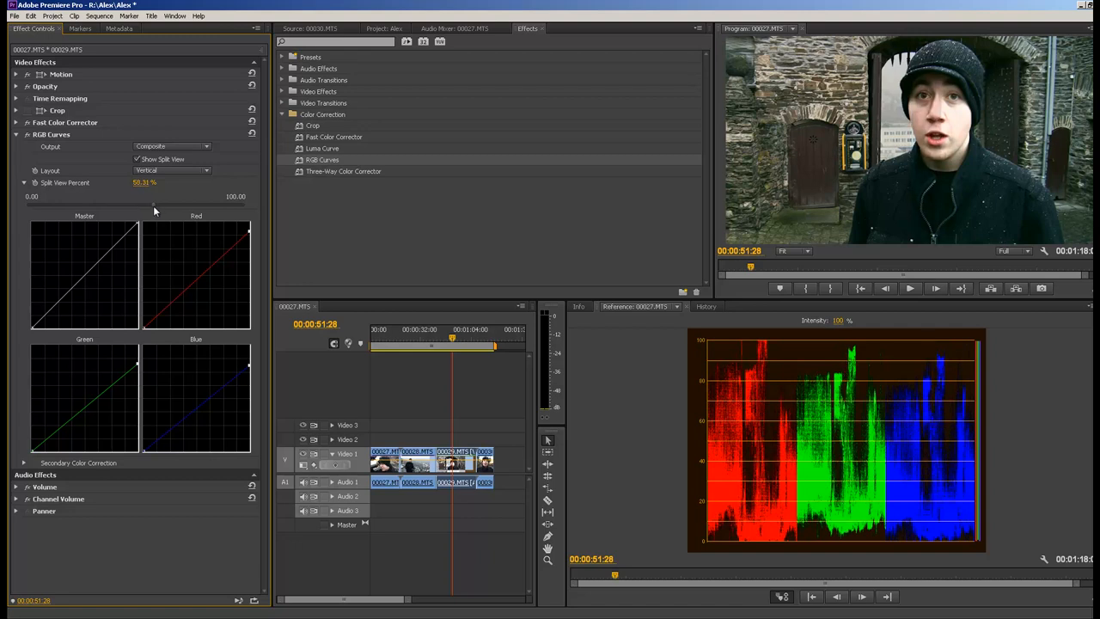
{"action": "mouse_move", "coordinate": [876, 169]}
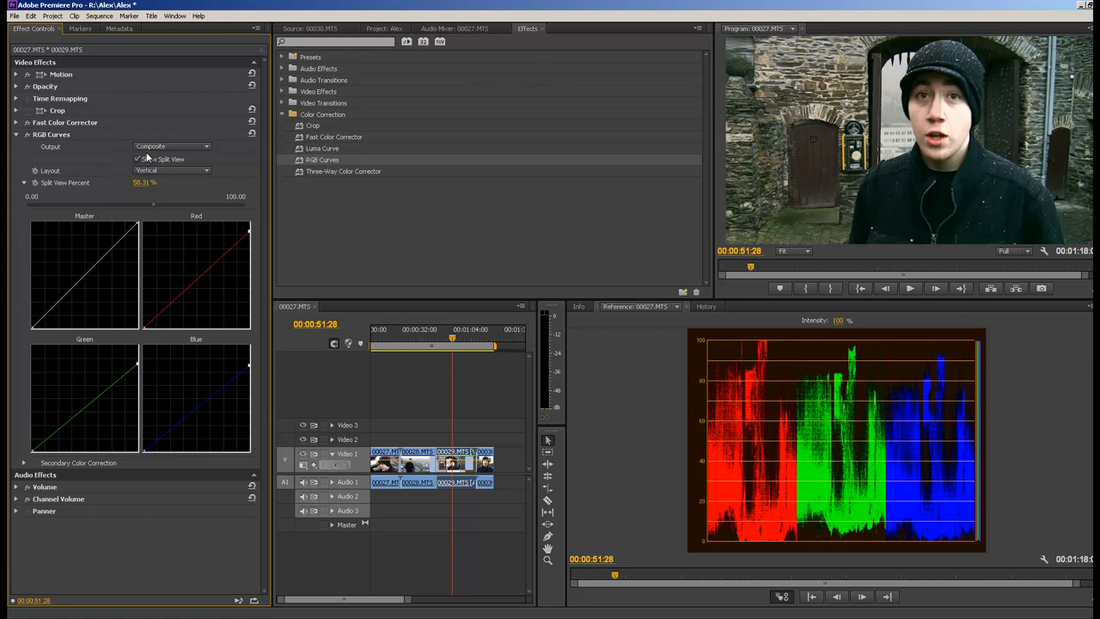
{"action": "left_click", "coordinate": [172, 146]}
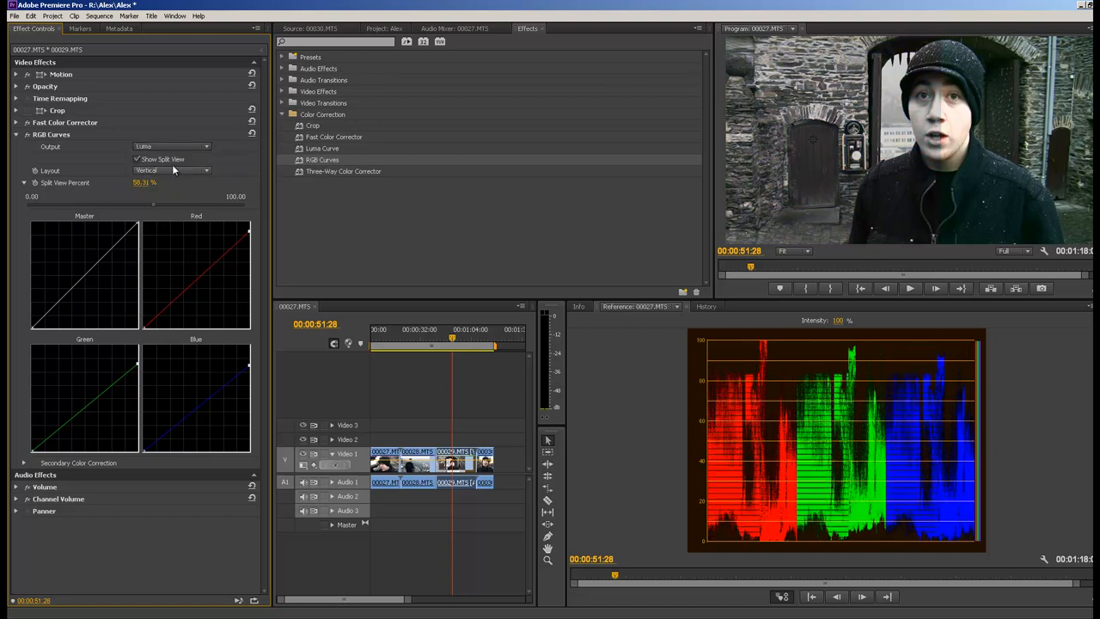
{"action": "left_click", "coordinate": [172, 146]}
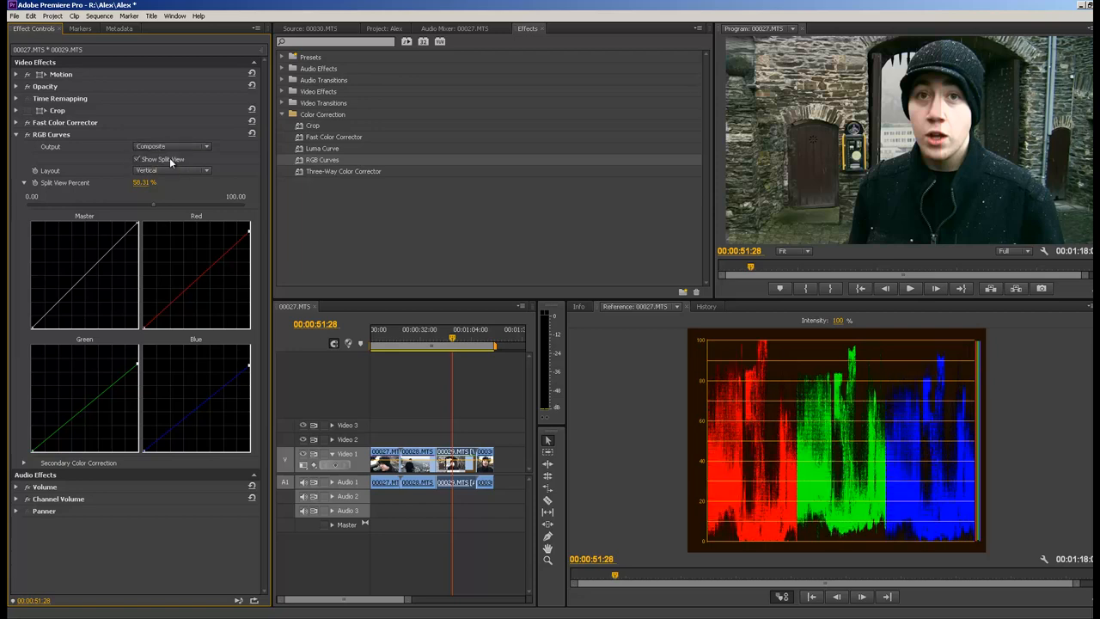
{"action": "mouse_move", "coordinate": [34, 138]}
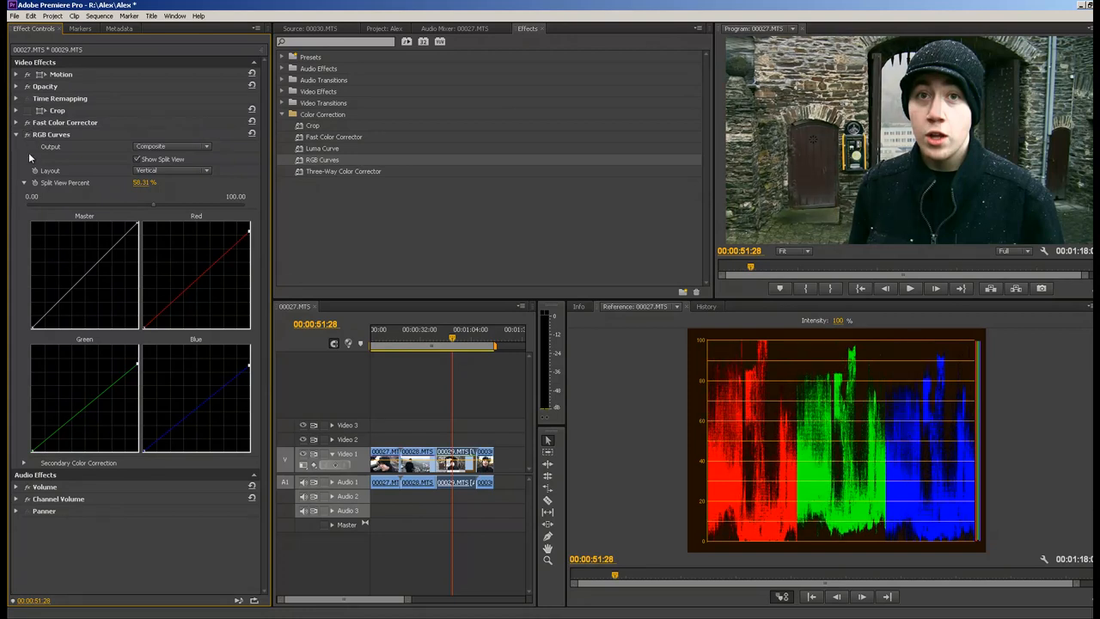
{"action": "mouse_move", "coordinate": [179, 198]}
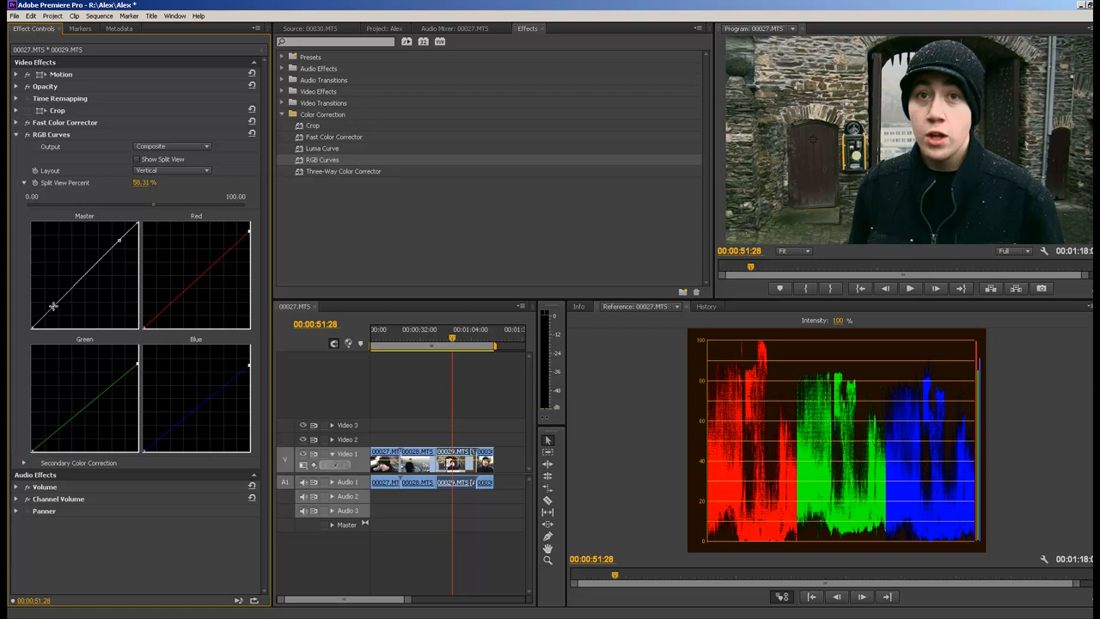
Step: Pull the shadows end of the Master curve down to start a contrast S-curve
{"action": "left_click_drag", "start_coordinate": [53, 306], "coordinate": [120, 237]}
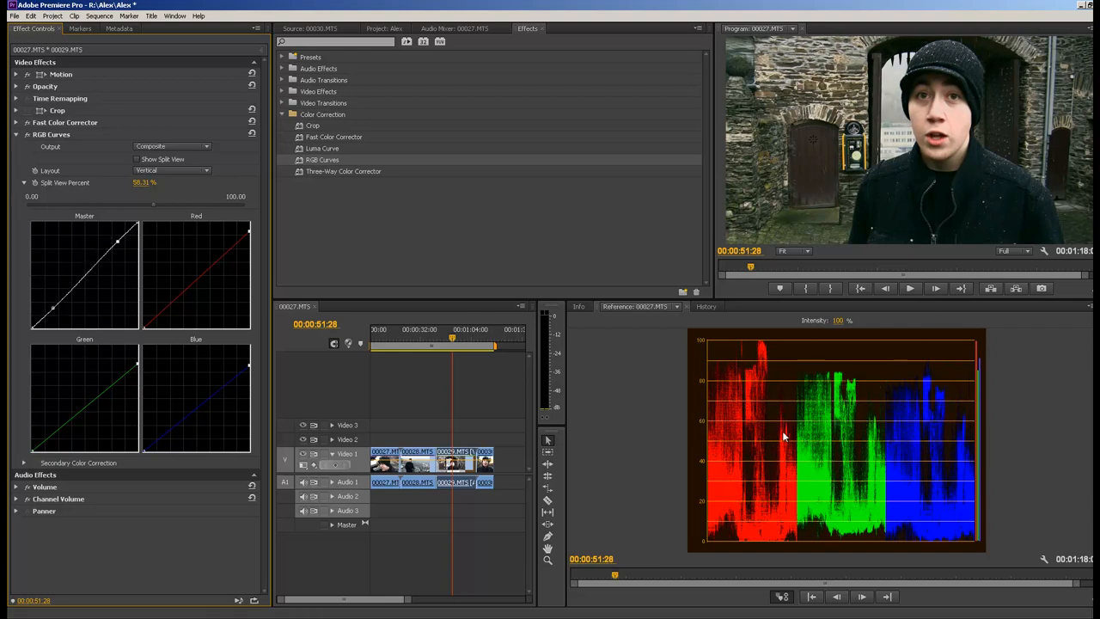
{"action": "mouse_move", "coordinate": [832, 490]}
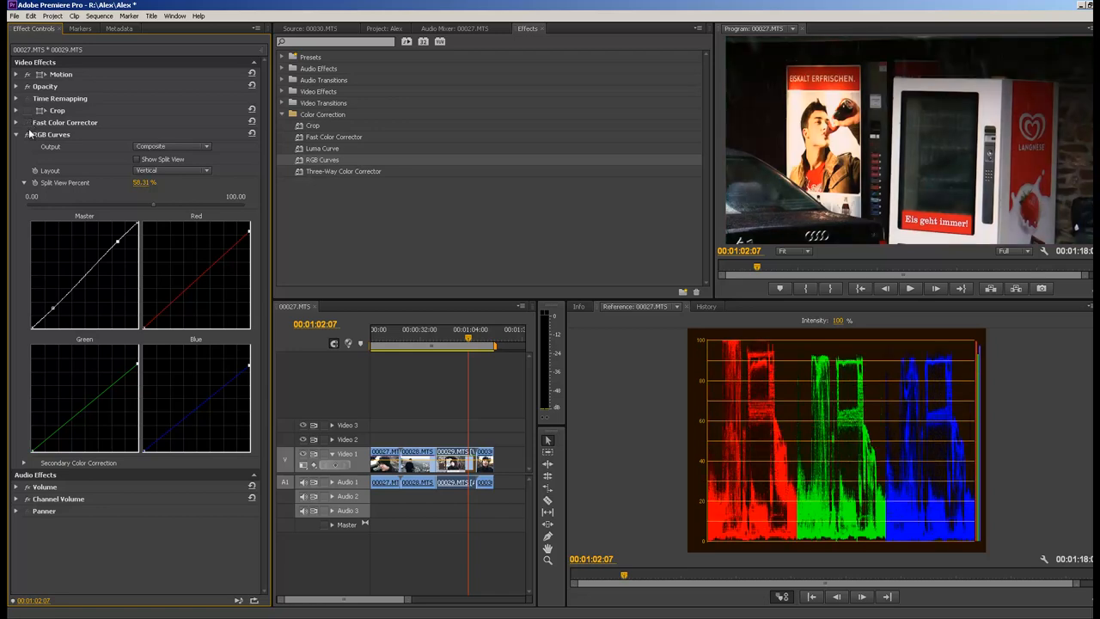
Step: Collapse the RGB Curves settings in Effect Controls at the vending-machine shot
{"action": "left_click", "coordinate": [17, 134]}
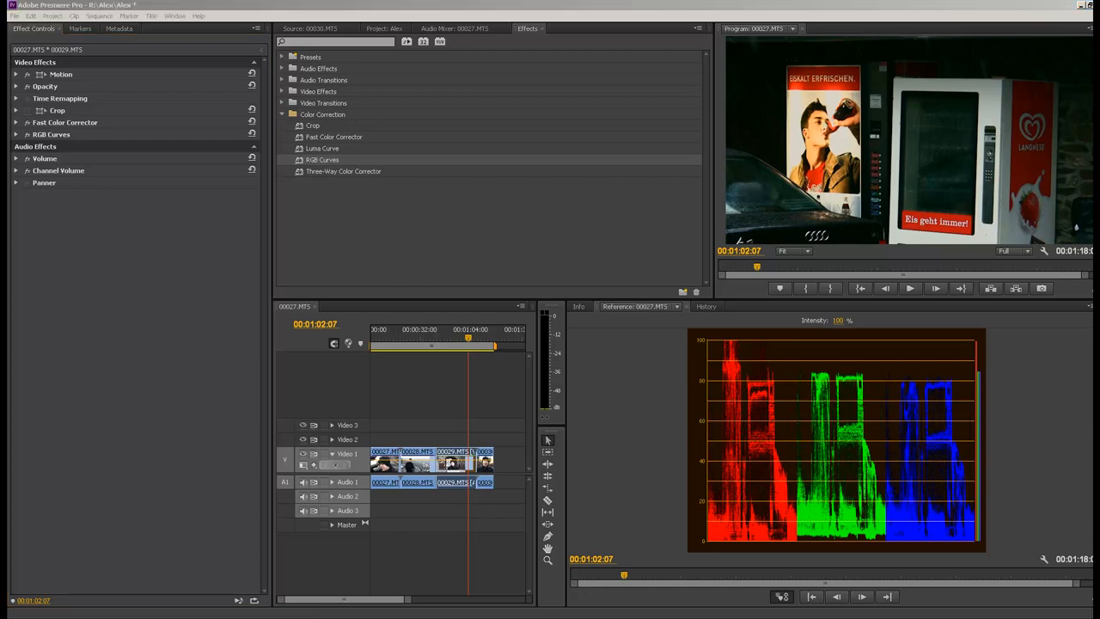
{"action": "mouse_move", "coordinate": [594, 445]}
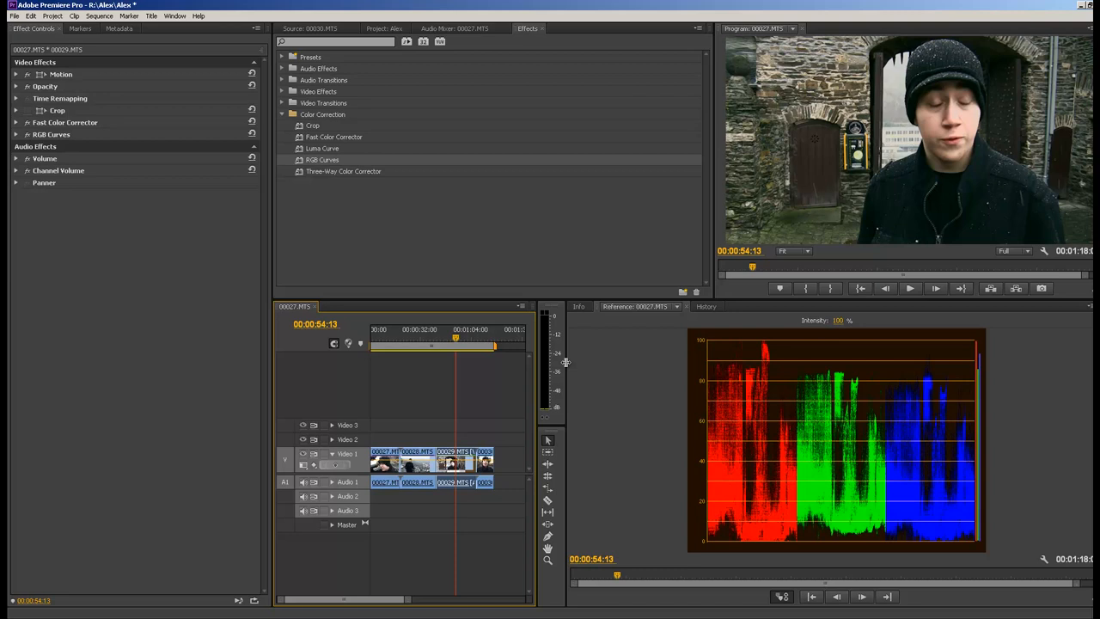
{"action": "mouse_move", "coordinate": [565, 361]}
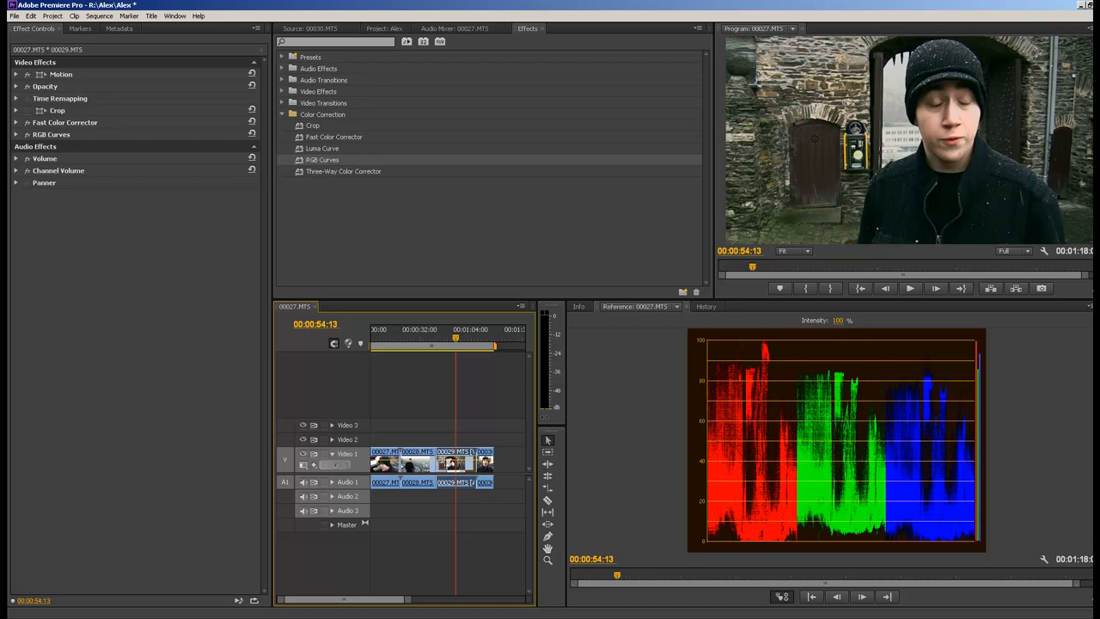